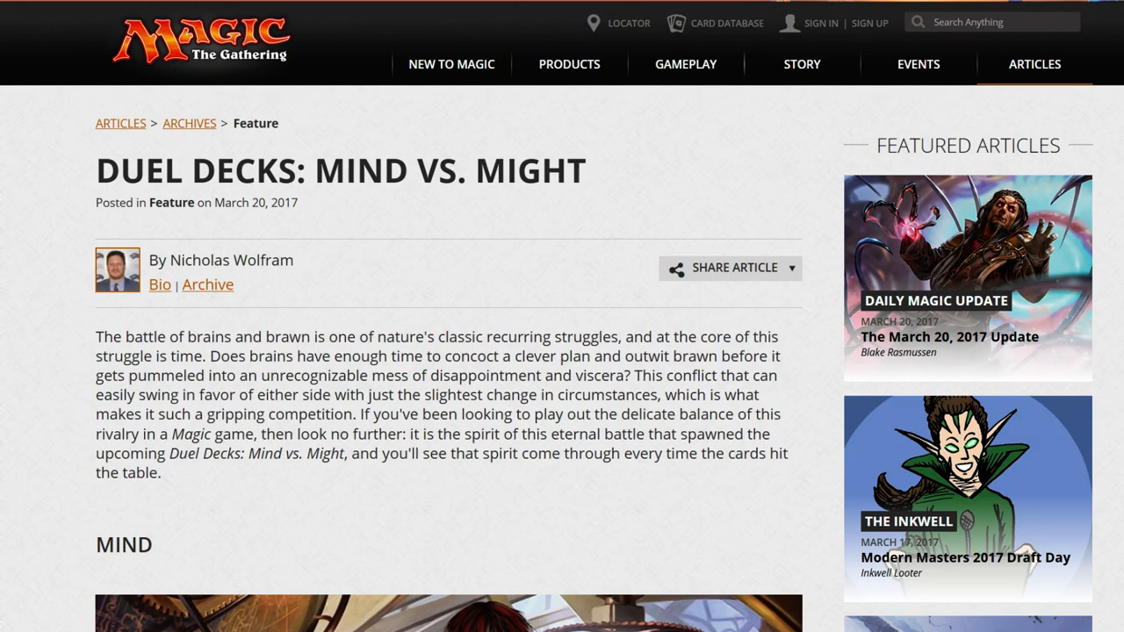
pyautogui.moveTo(145, 585)
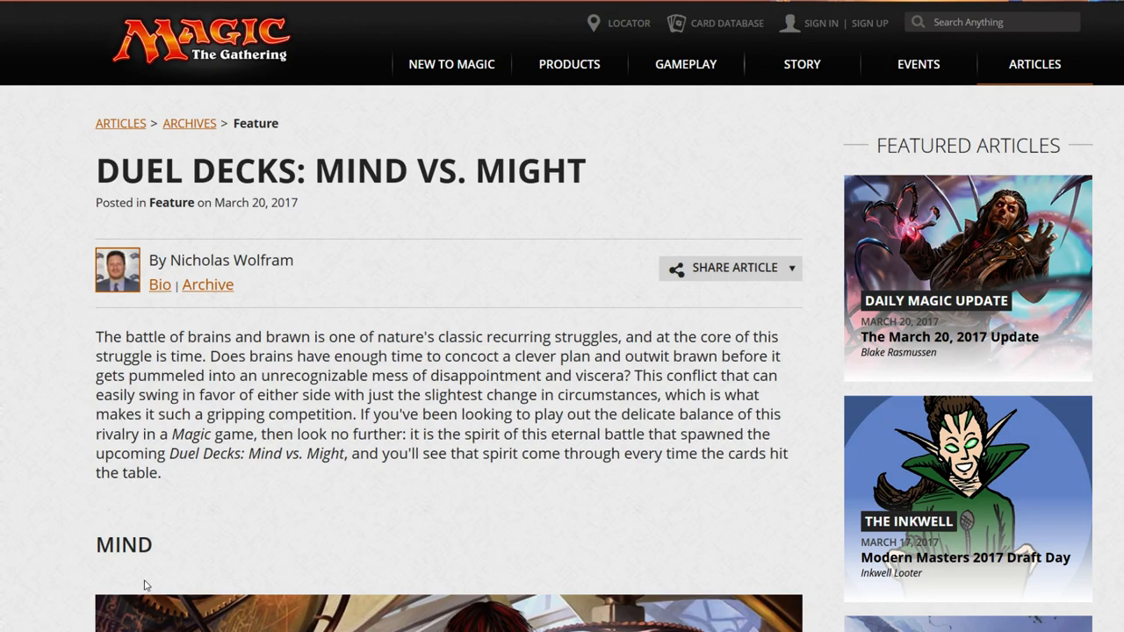
# Scroll down the article until the MIND heading and Jhoira of the Ghitu artwork are in view
pyautogui.scroll(-3)
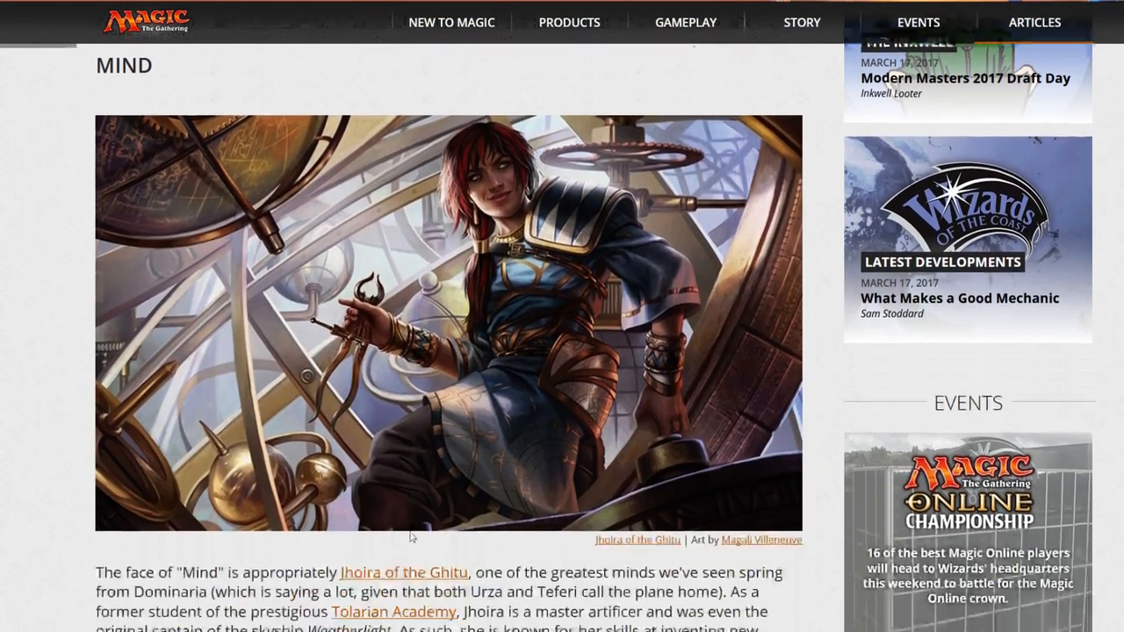
pyautogui.scroll(-3)
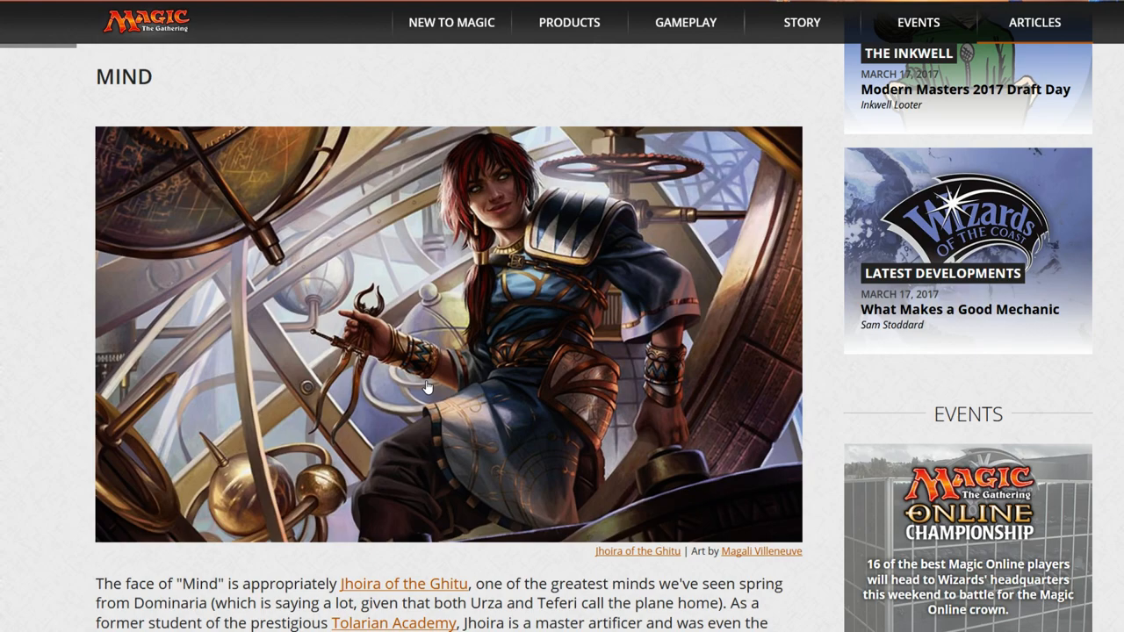
pyautogui.scroll(-3)
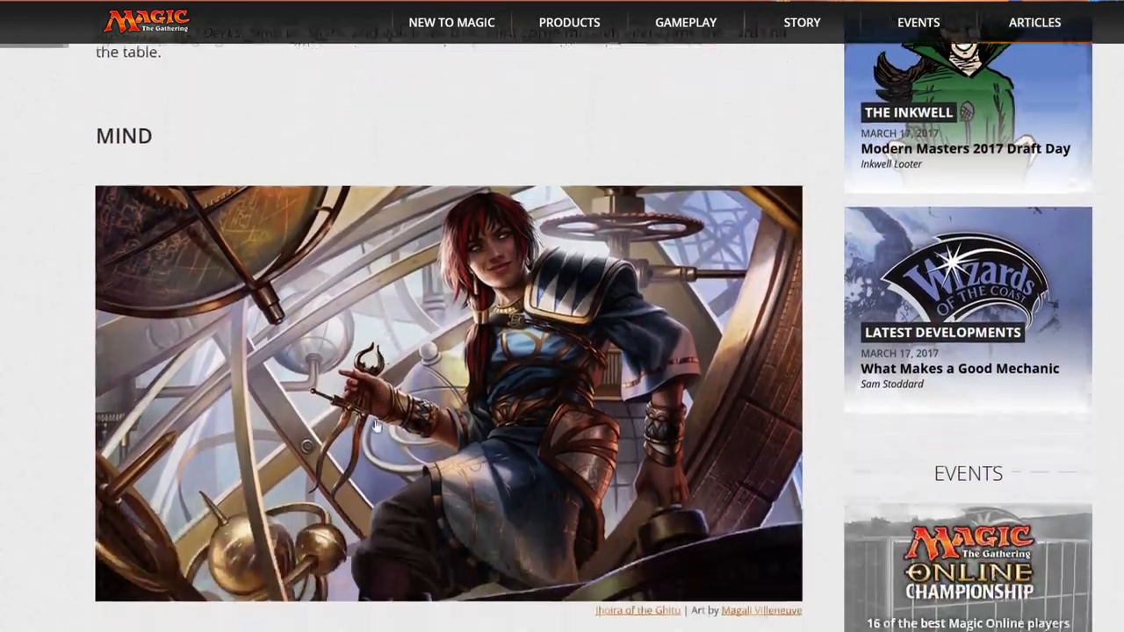
pyautogui.scroll(-3)
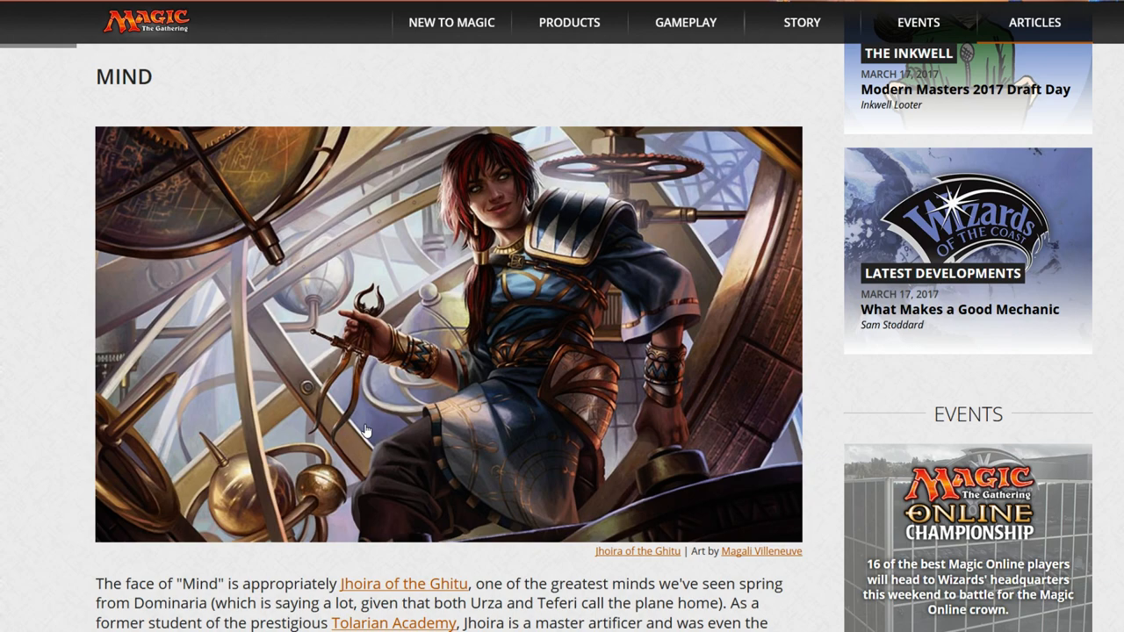
pyautogui.moveTo(402, 583)
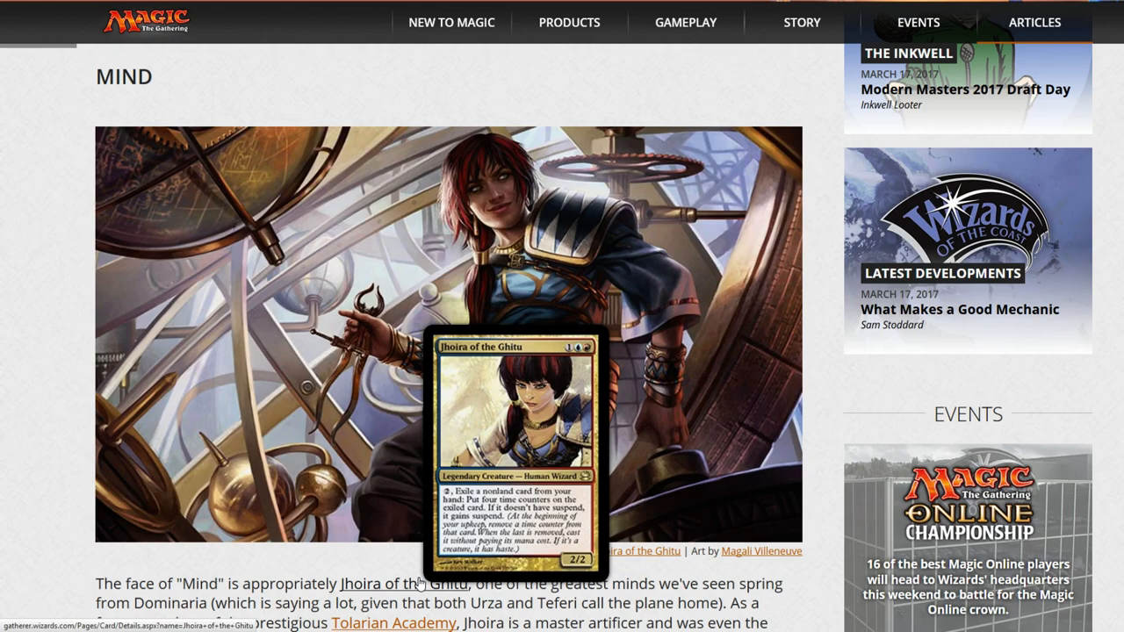
pyautogui.moveTo(652, 443)
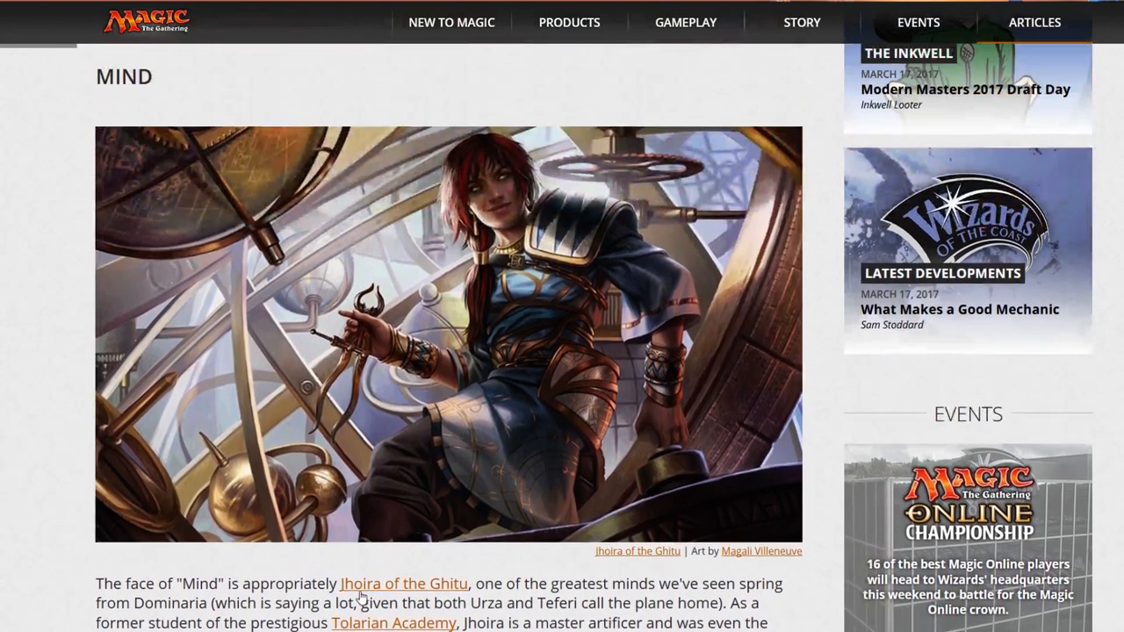
# Scroll through the Mind write-up past Mind's Desire and The Unspeakable to the Goblin Electromancer paragraph
pyautogui.scroll(-3)
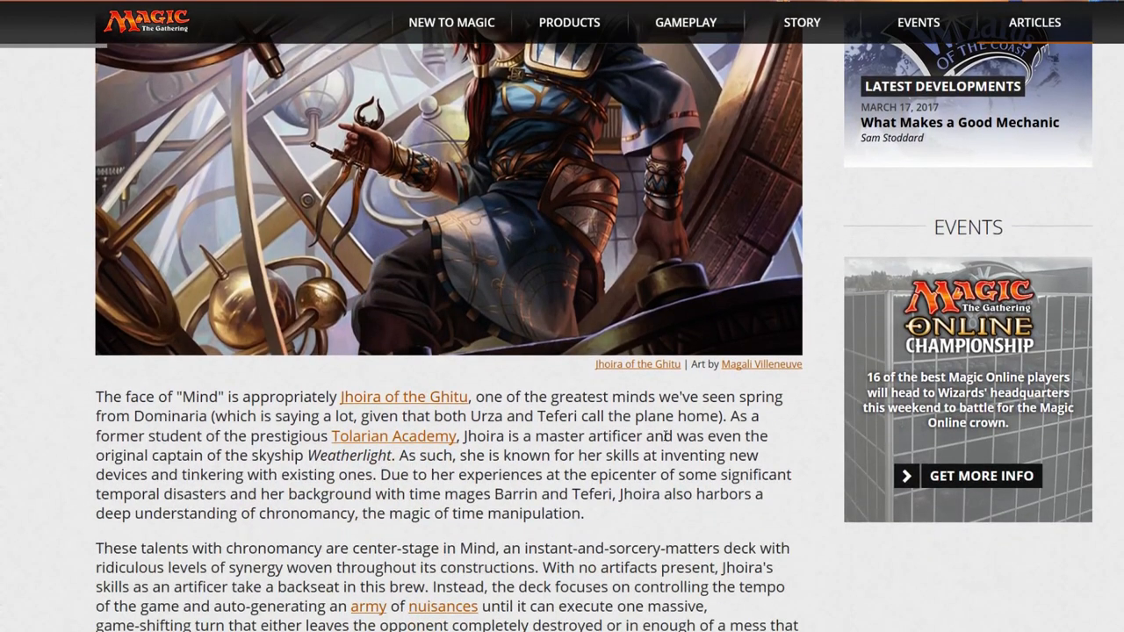
pyautogui.scroll(-3)
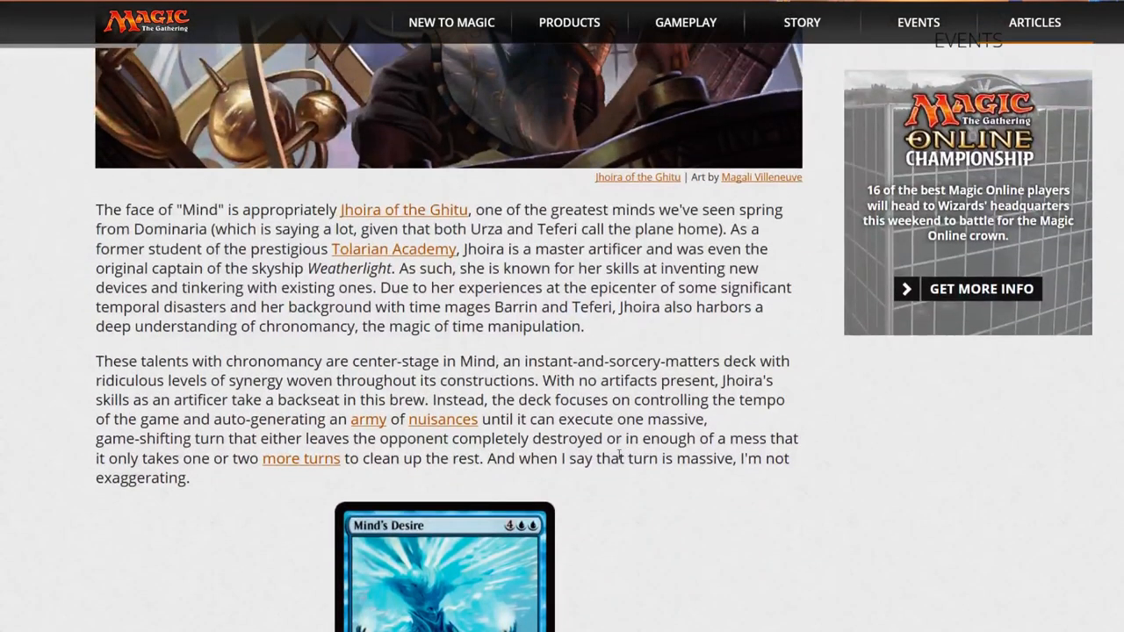
pyautogui.scroll(-3)
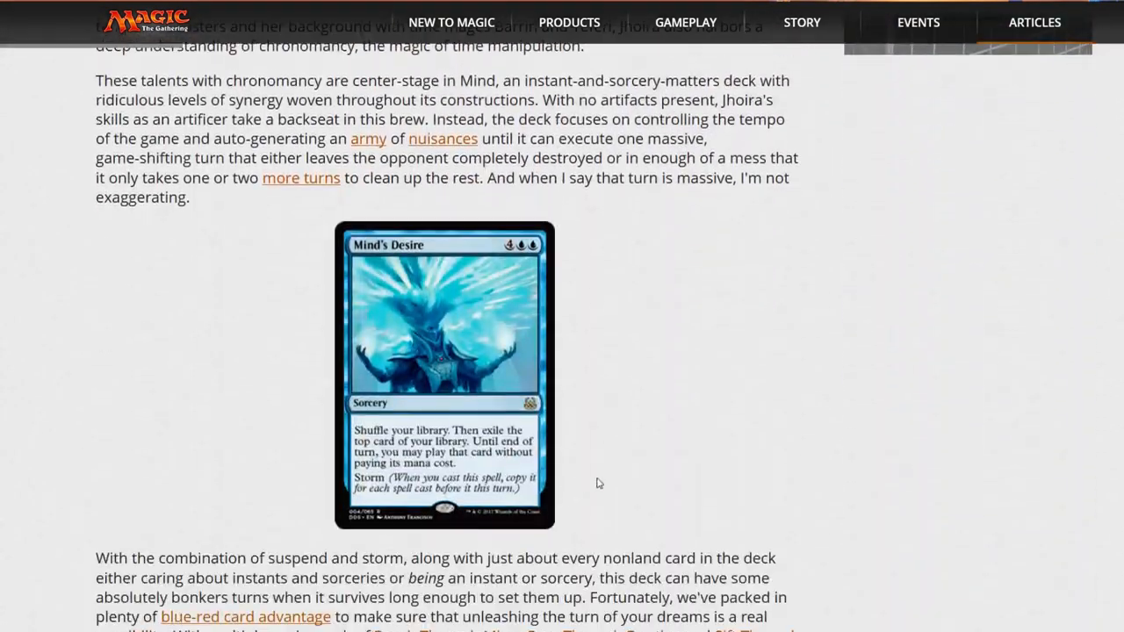
pyautogui.scroll(-3)
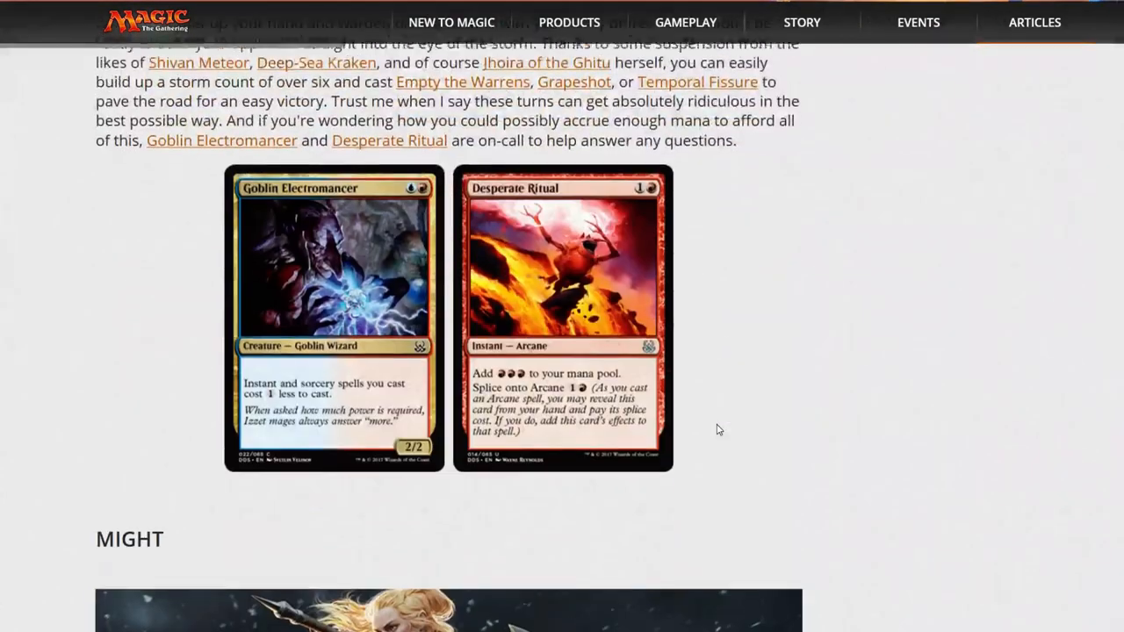
pyautogui.scroll(3)
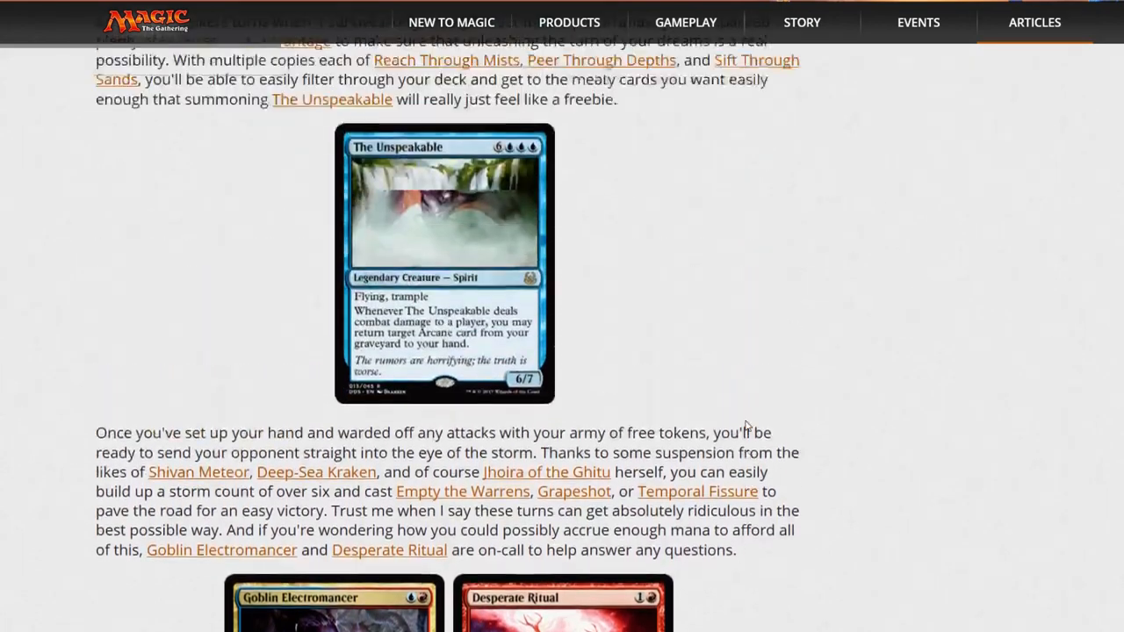
pyautogui.scroll(-3)
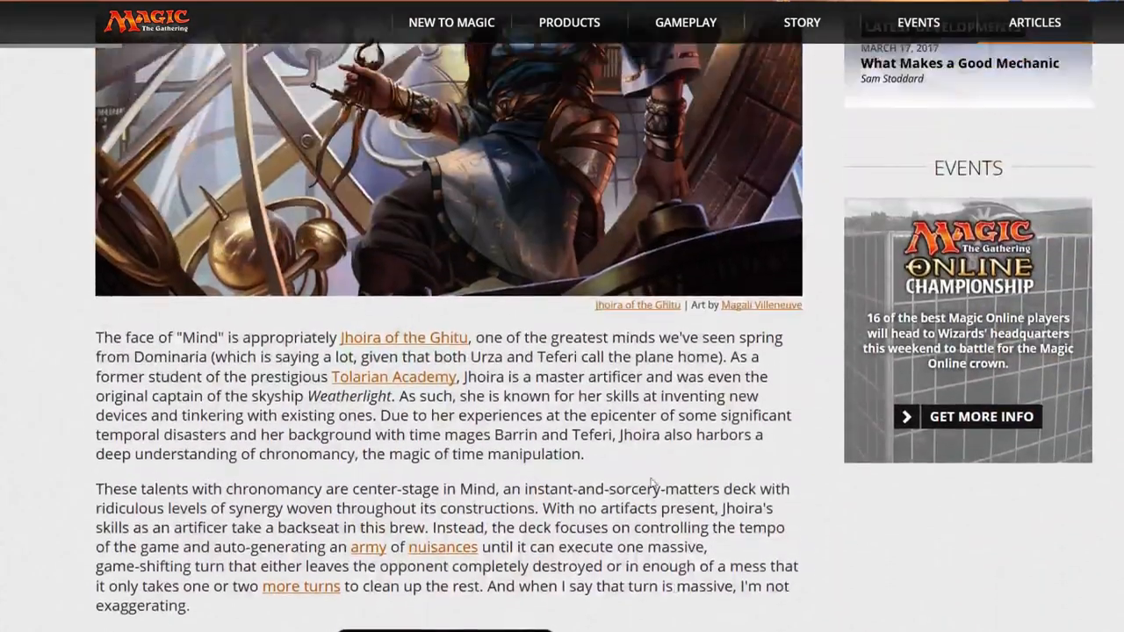
pyautogui.scroll(3)
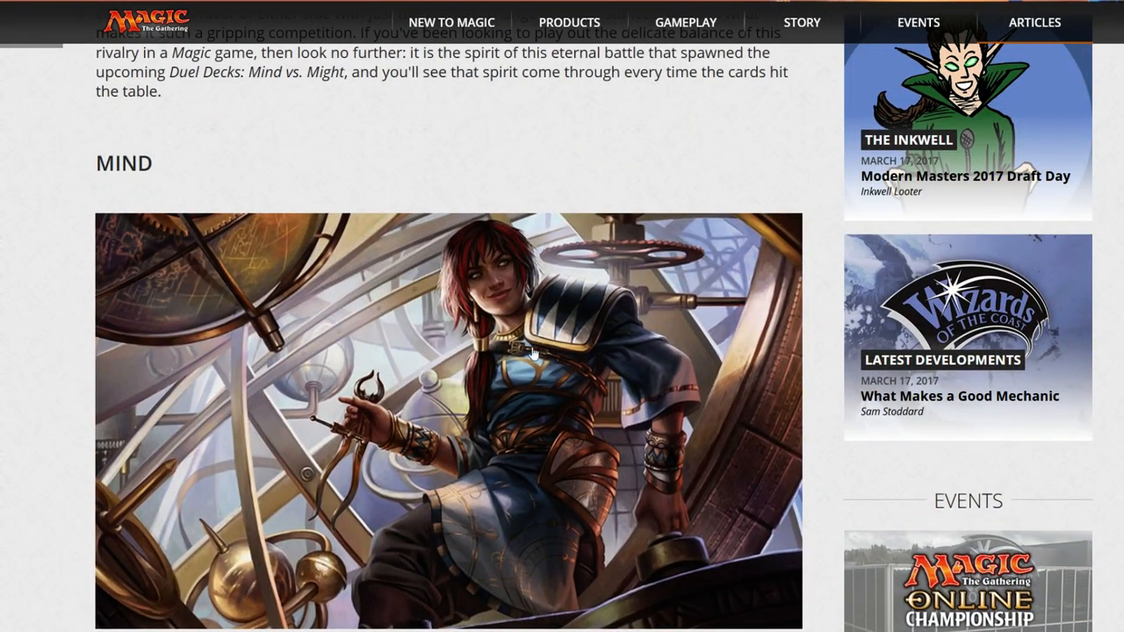
pyautogui.scroll(-3)
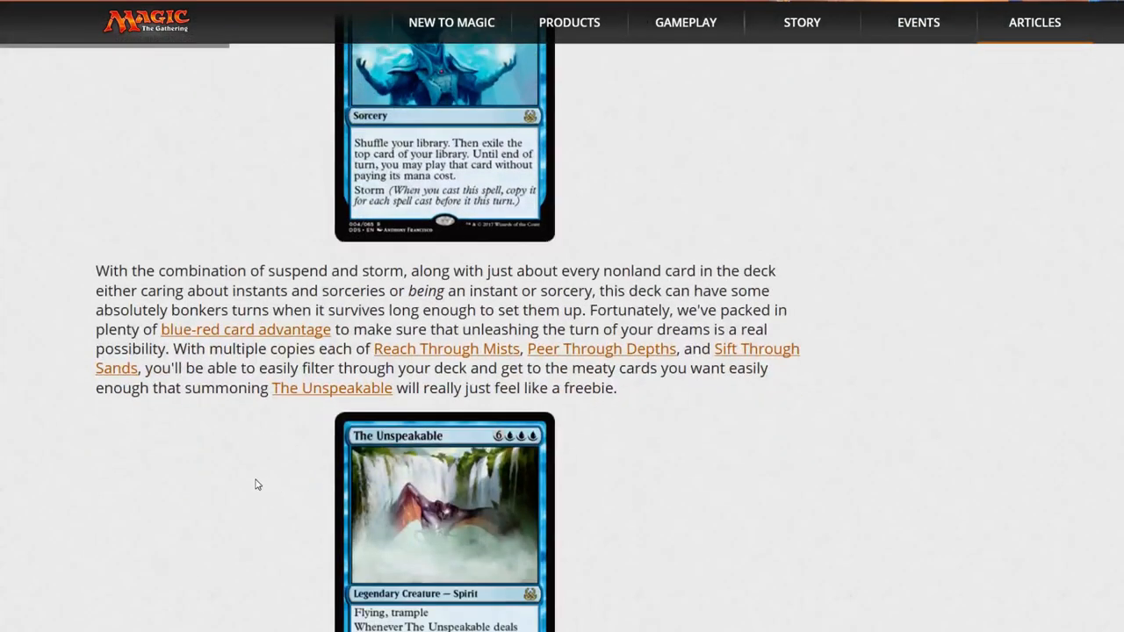
pyautogui.scroll(-3)
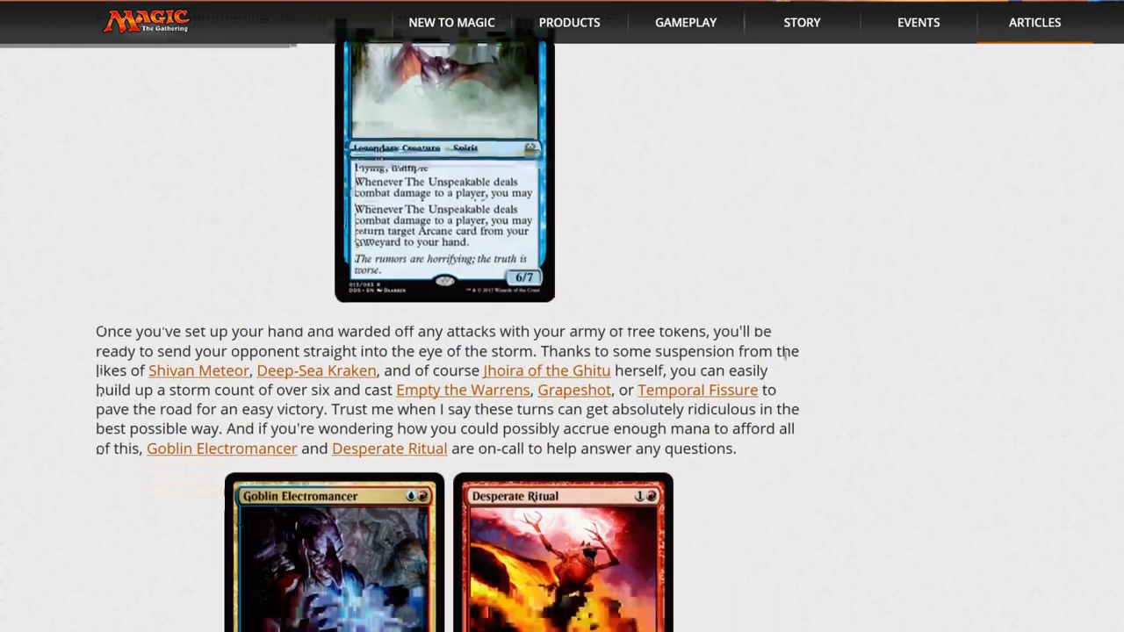
# Scroll down through the Might write-up past Lovisa Coldeyes, Kamahl and Radha
pyautogui.scroll(-3)
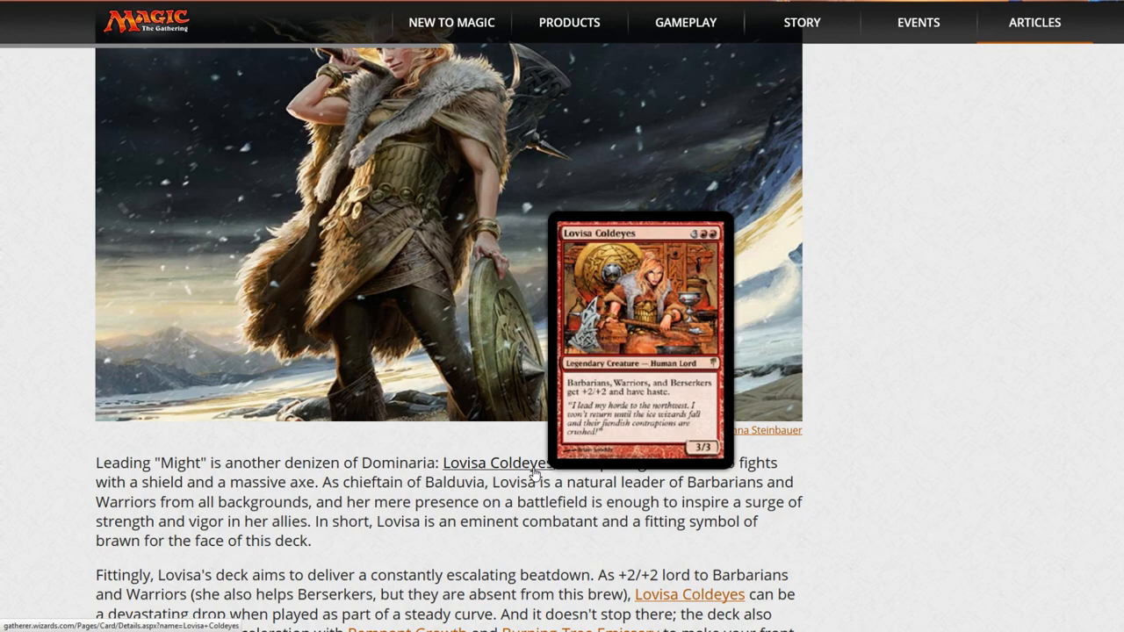
pyautogui.scroll(-3)
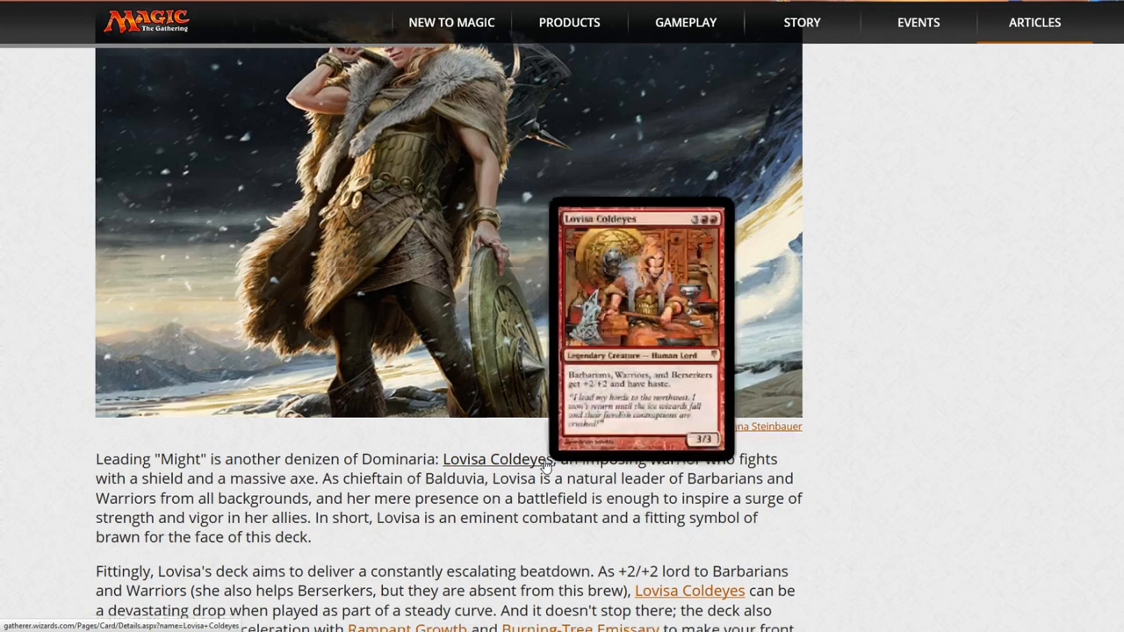
pyautogui.scroll(-3)
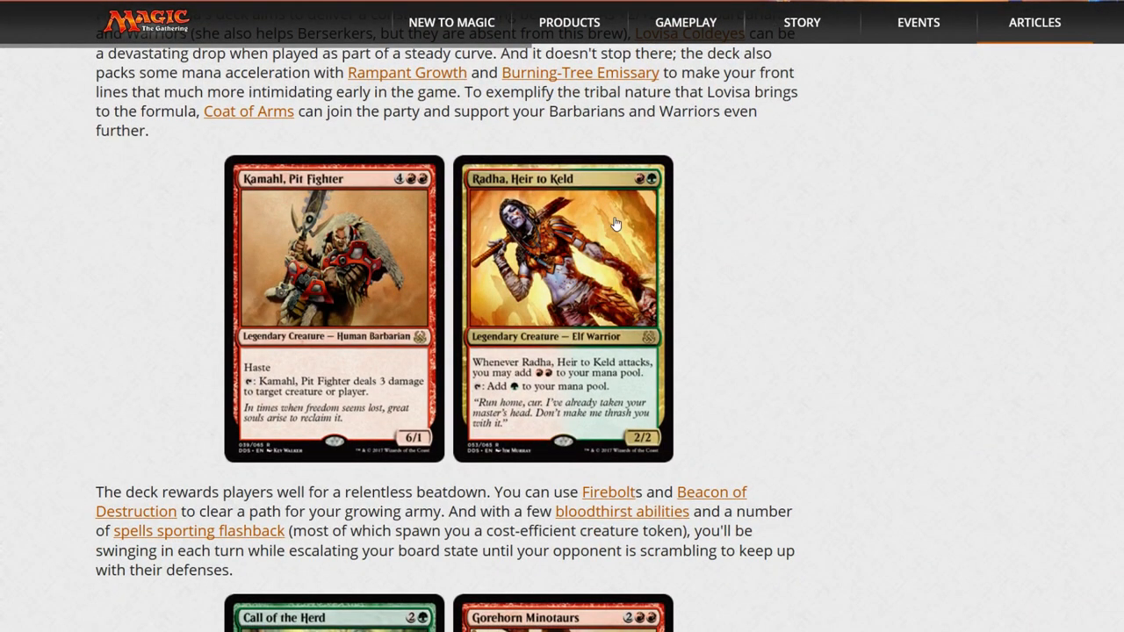
pyautogui.moveTo(541, 376)
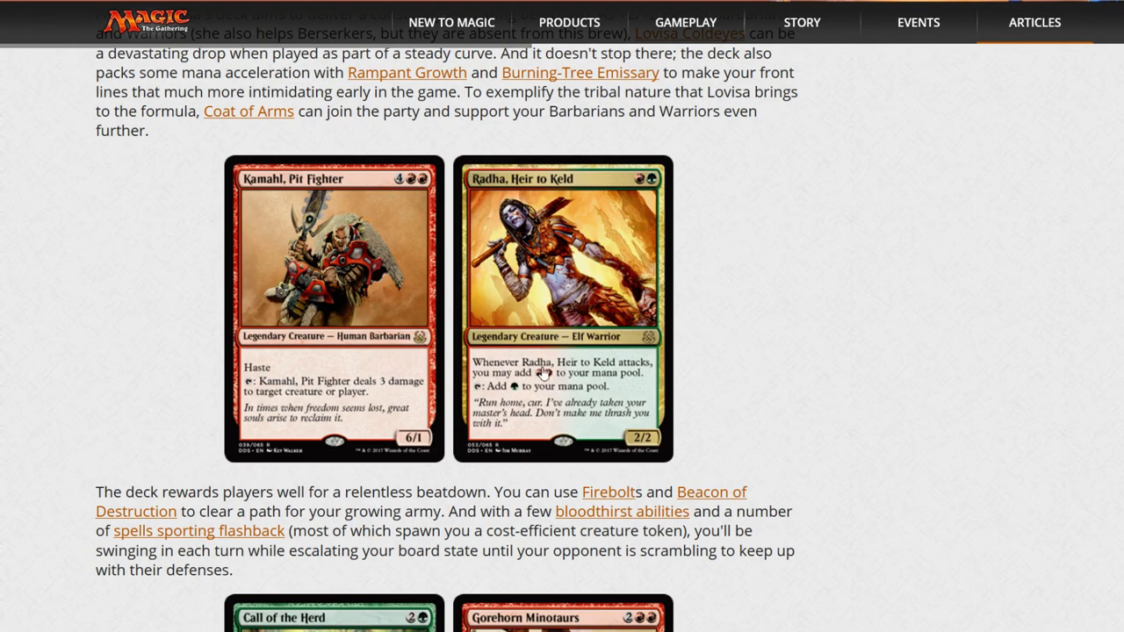
pyautogui.moveTo(355, 410)
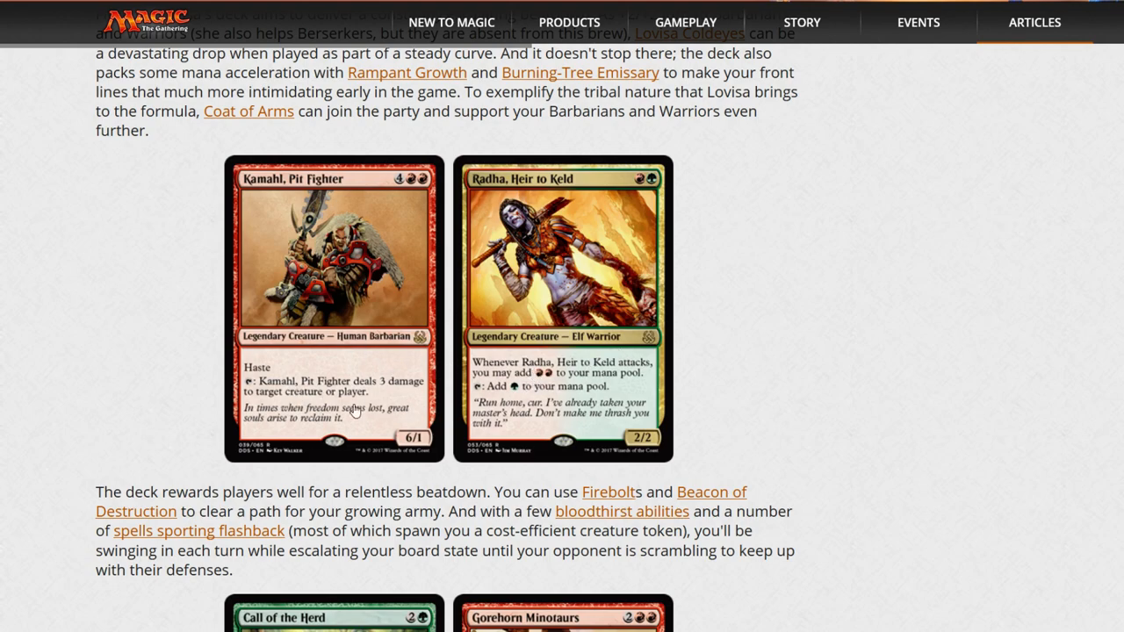
pyautogui.scroll(-3)
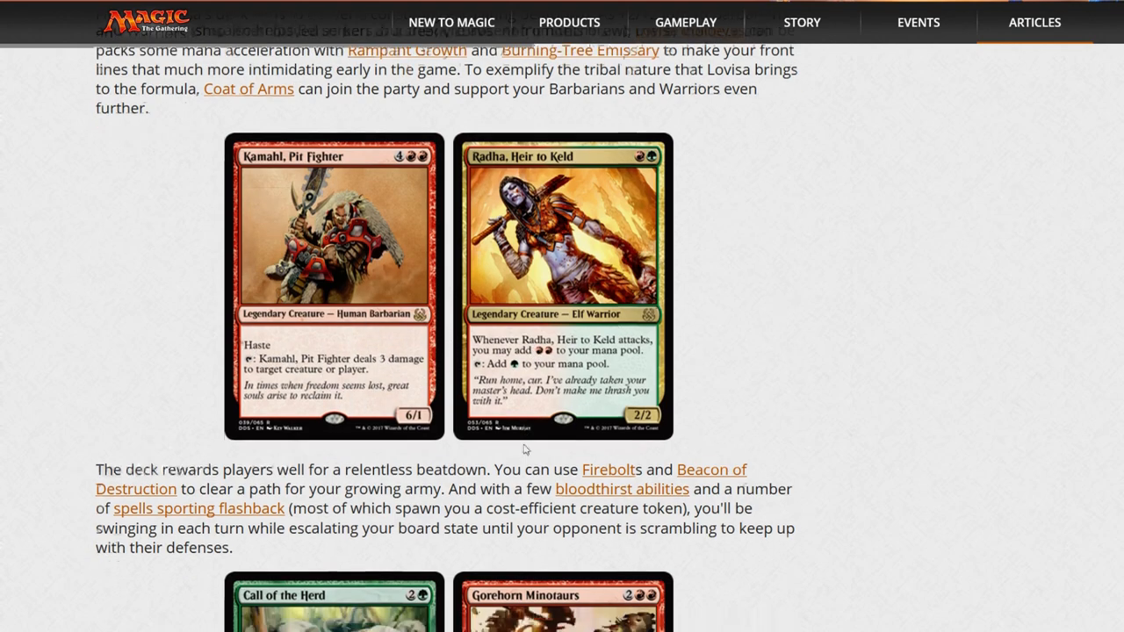
# Continue down past Call of the Herd and Gorehorn Minotaurs to the MIND VS. MIGHT heading with Guttural Response
pyautogui.scroll(-3)
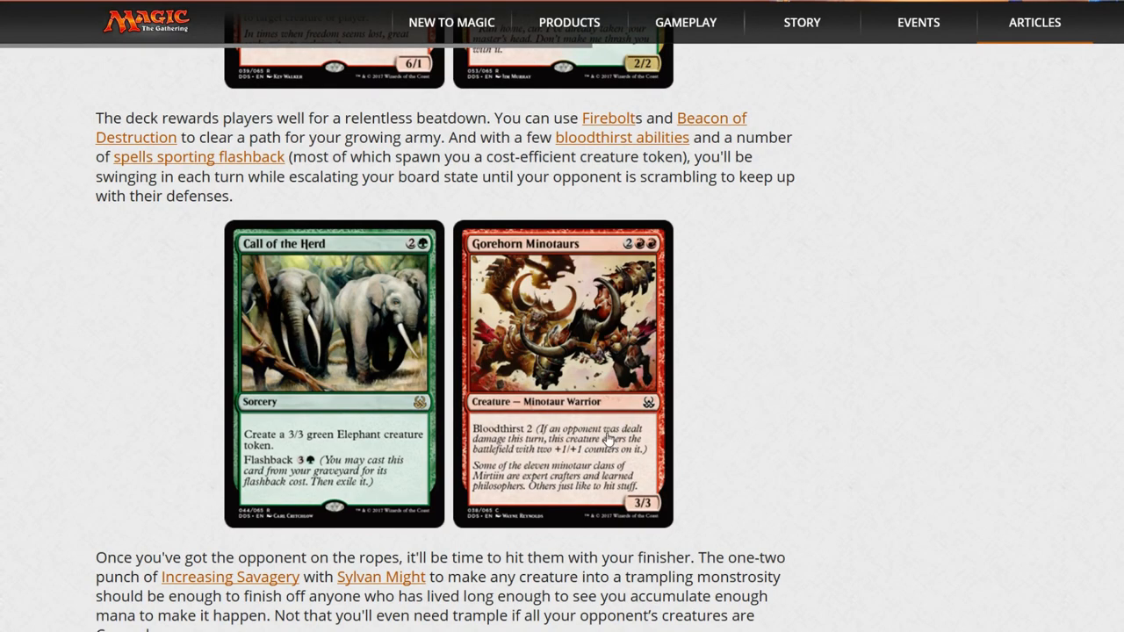
pyautogui.moveTo(320, 355)
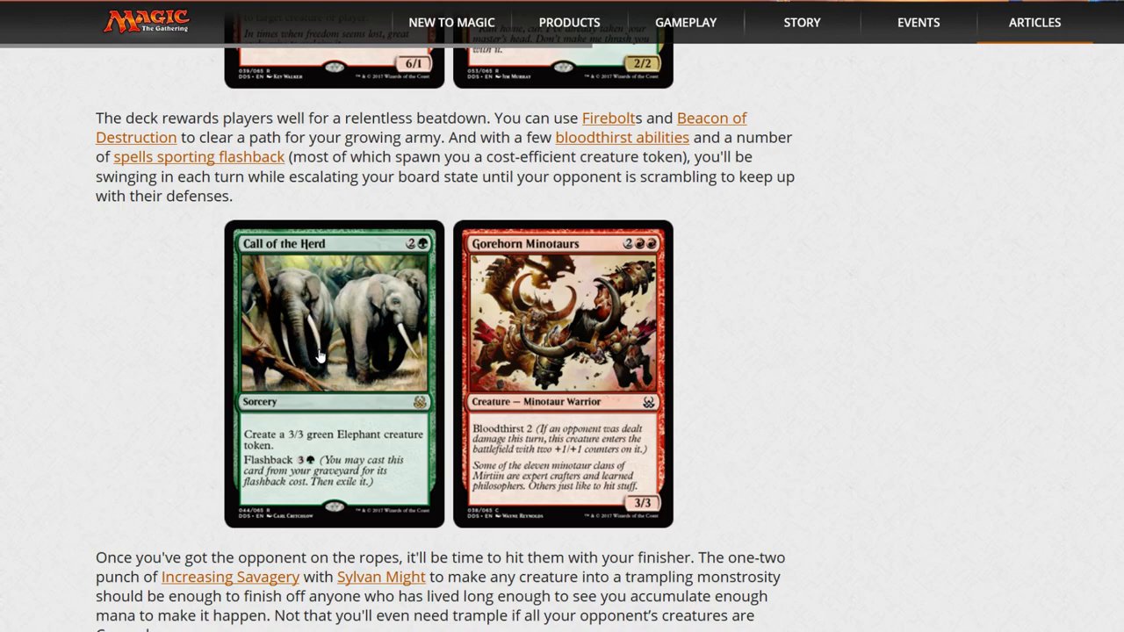
pyautogui.scroll(-3)
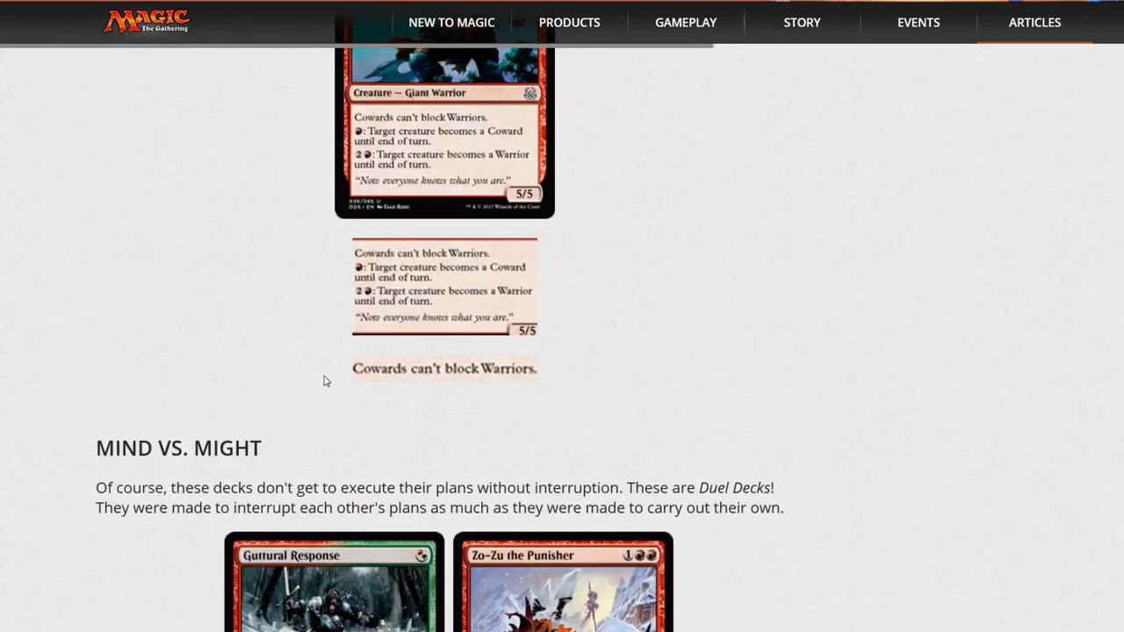
pyautogui.scroll(-3)
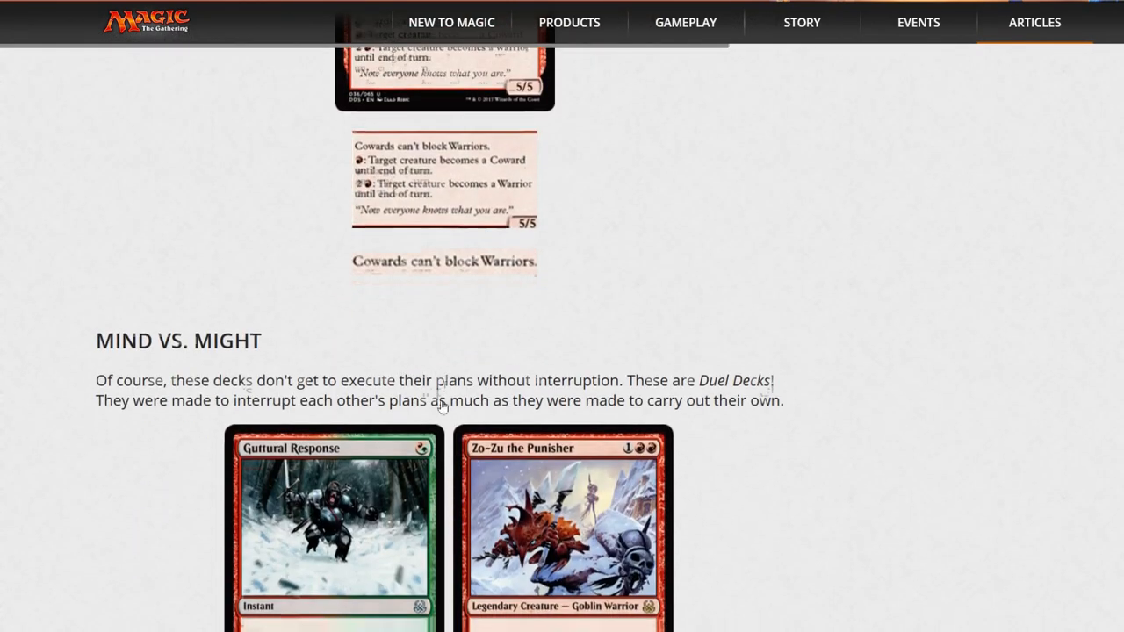
pyautogui.scroll(-3)
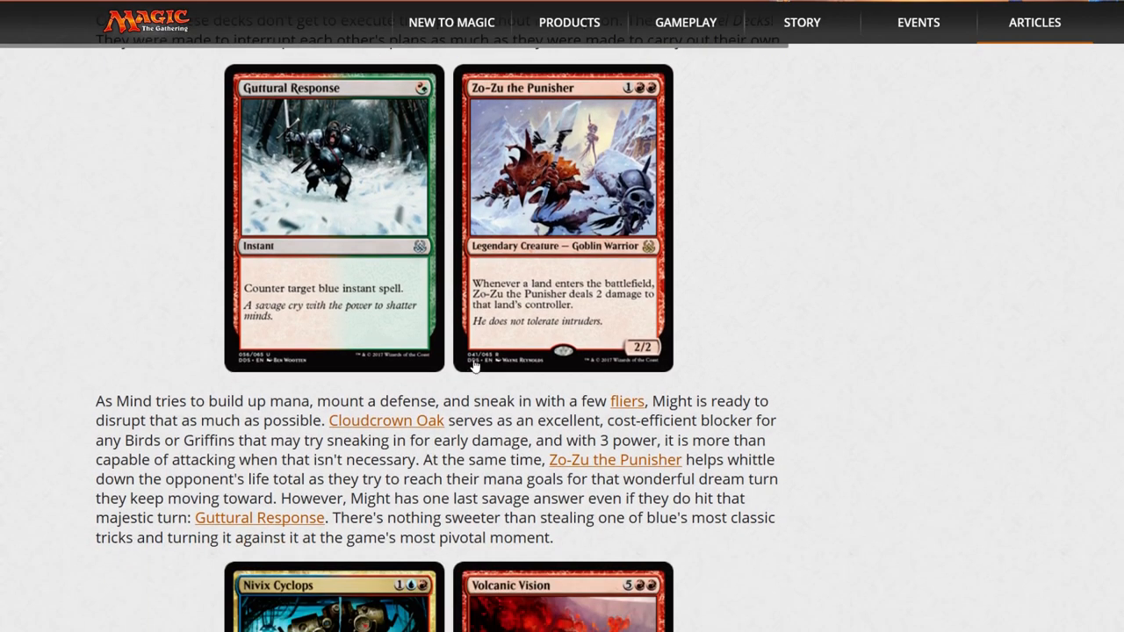
pyautogui.scroll(-3)
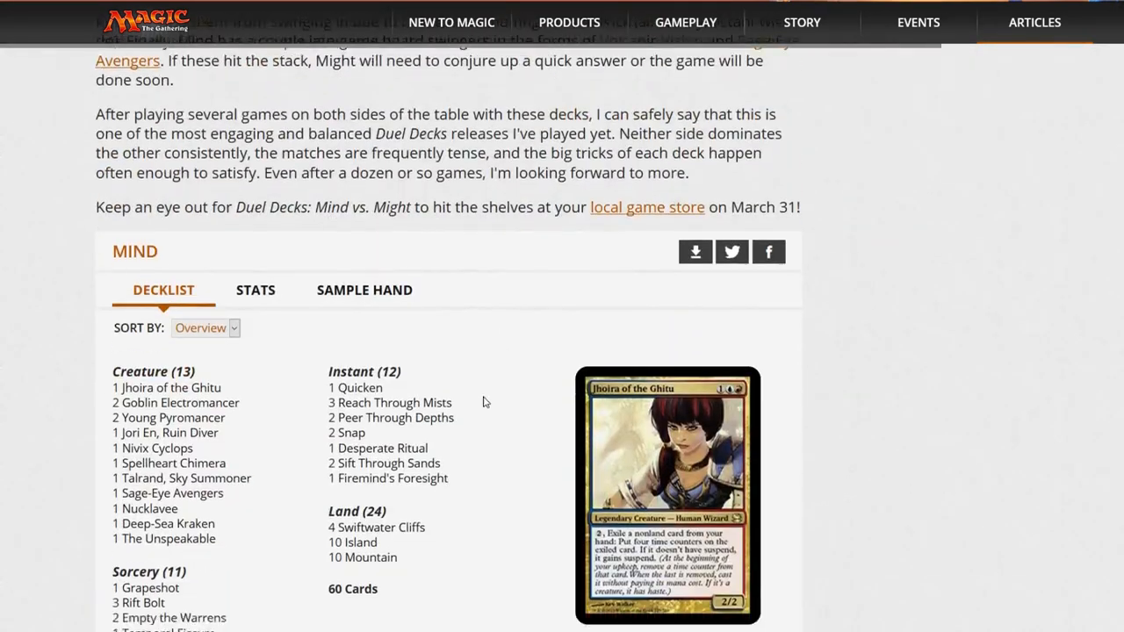
pyautogui.scroll(-3)
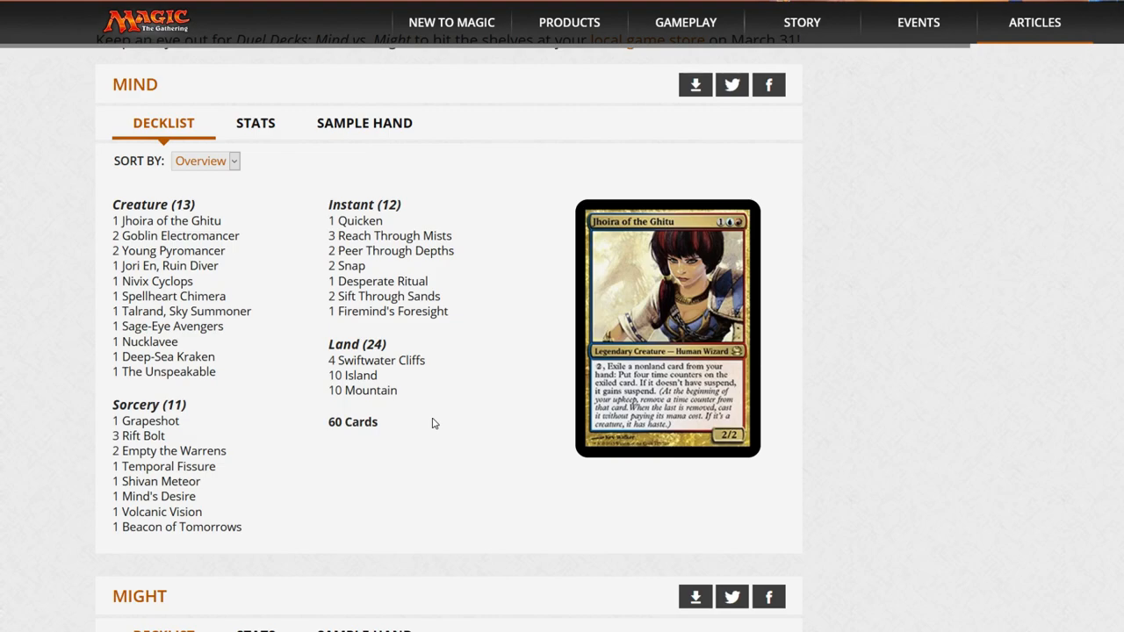
pyautogui.moveTo(196, 235)
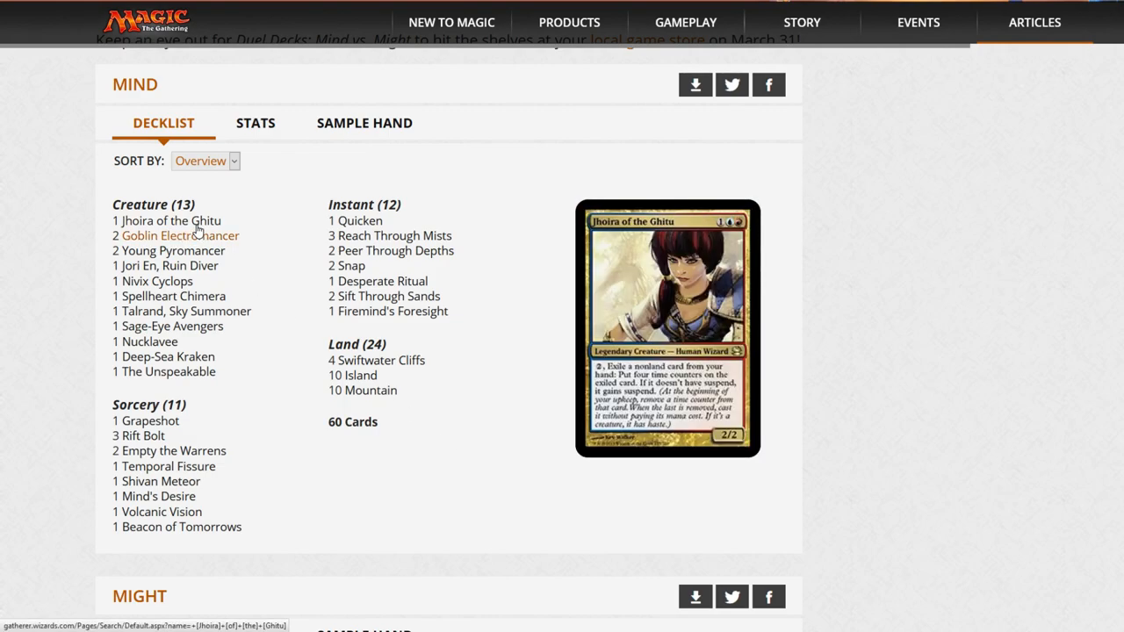
pyautogui.moveTo(166, 325)
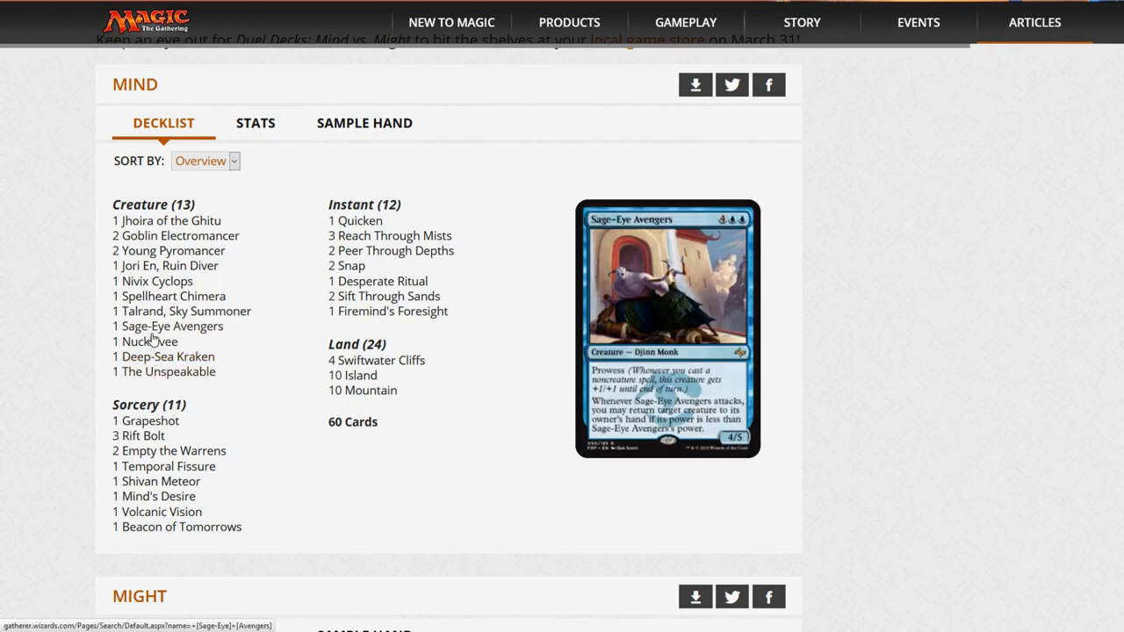
pyautogui.moveTo(320, 203)
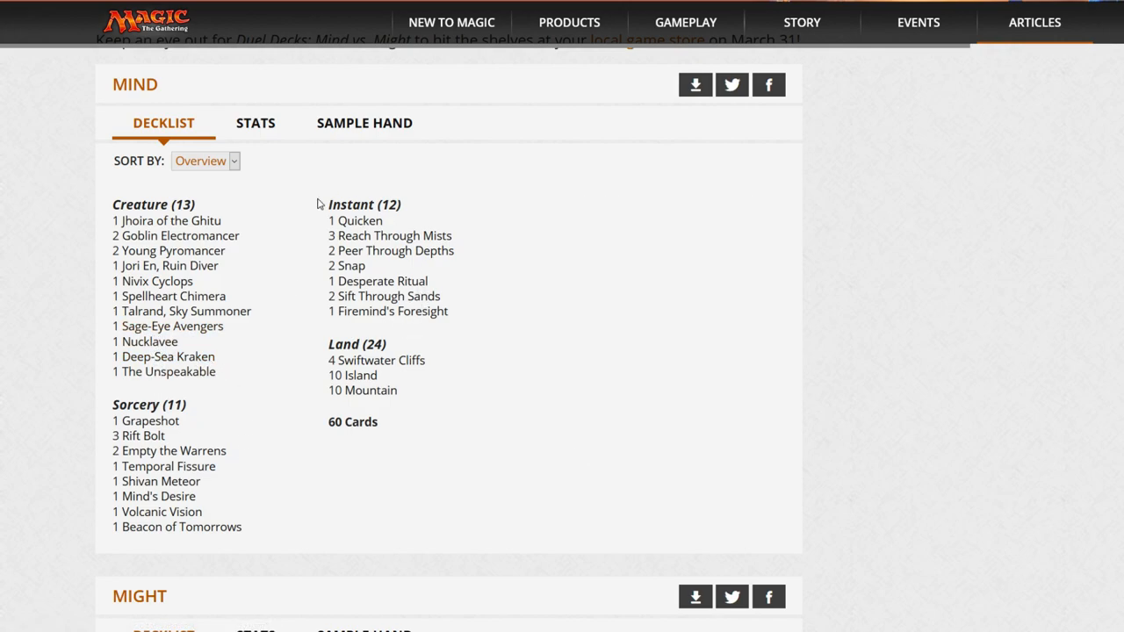
pyautogui.moveTo(351, 376)
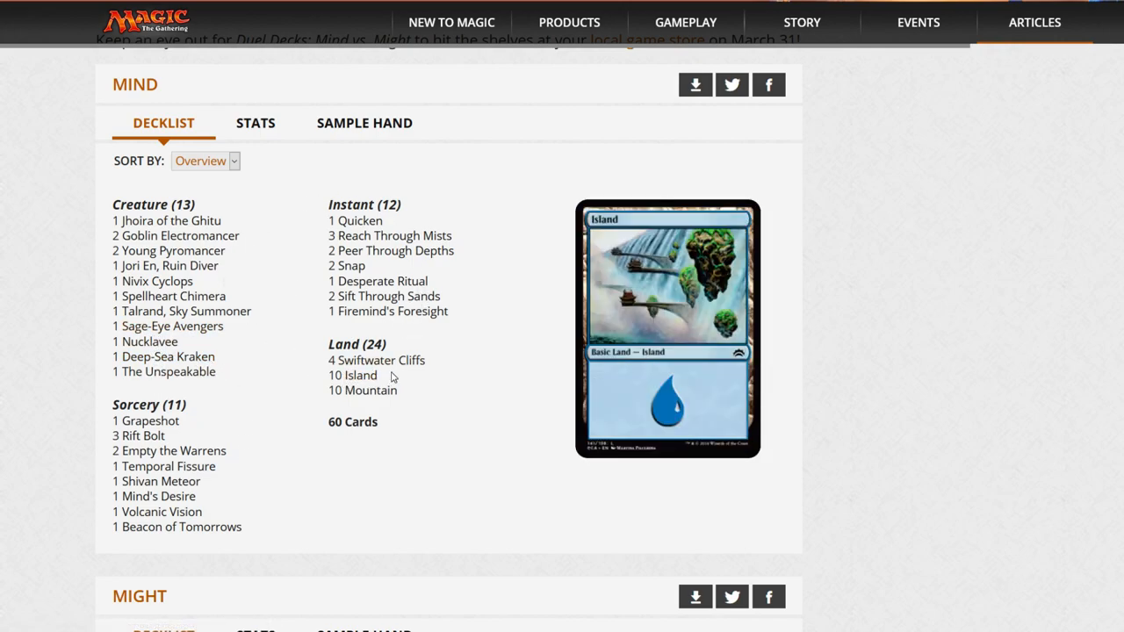
pyautogui.moveTo(383, 295)
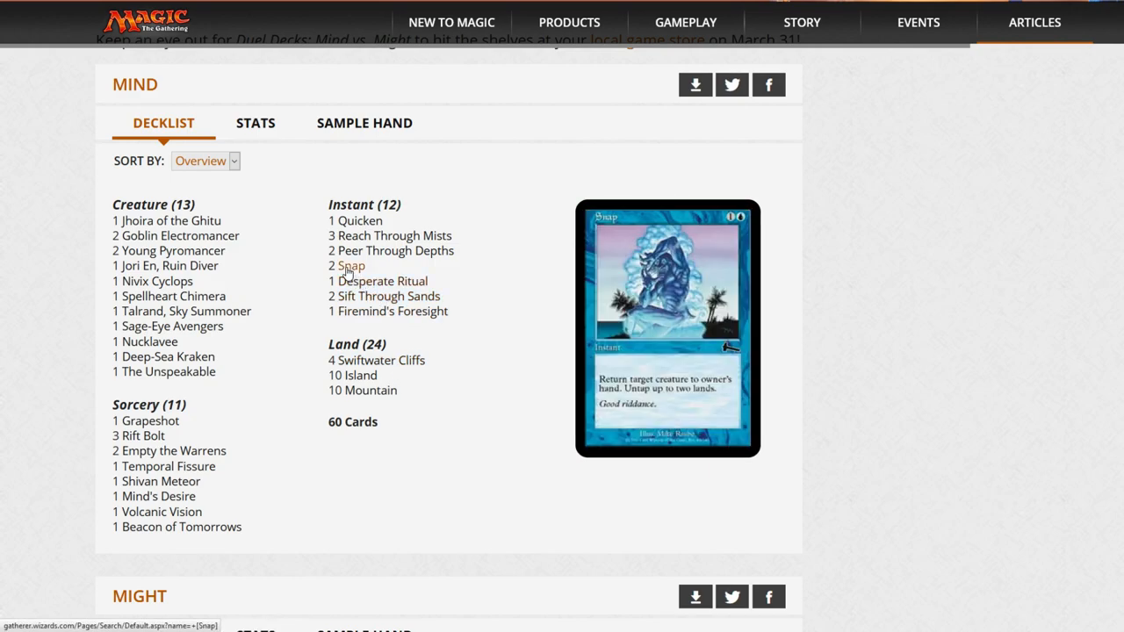
pyautogui.moveTo(382, 281)
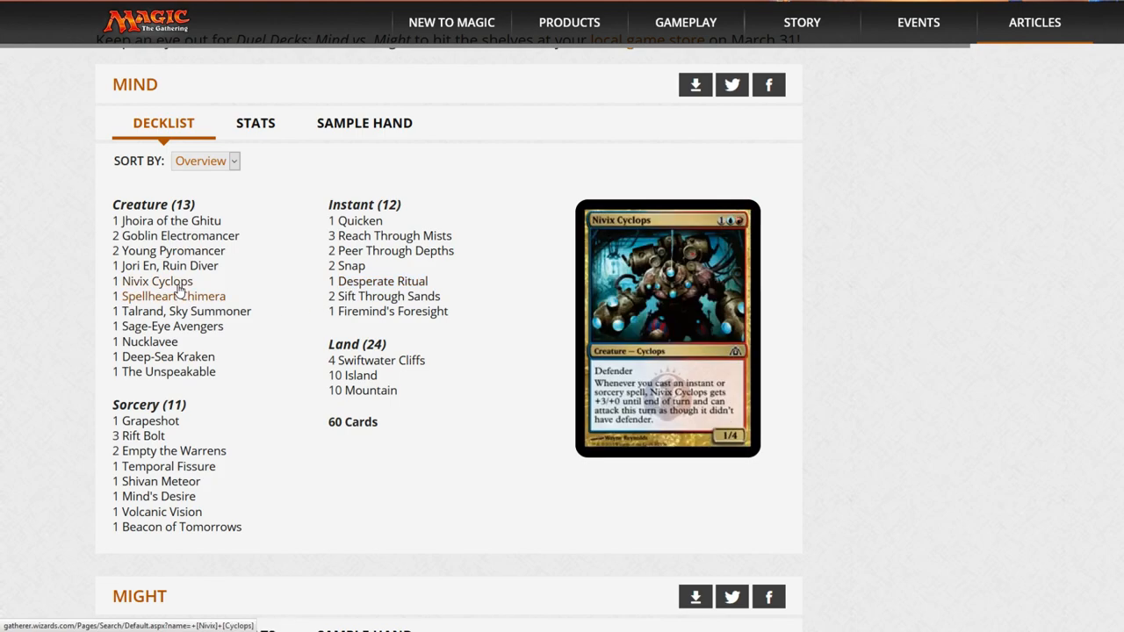
pyautogui.moveTo(165, 222)
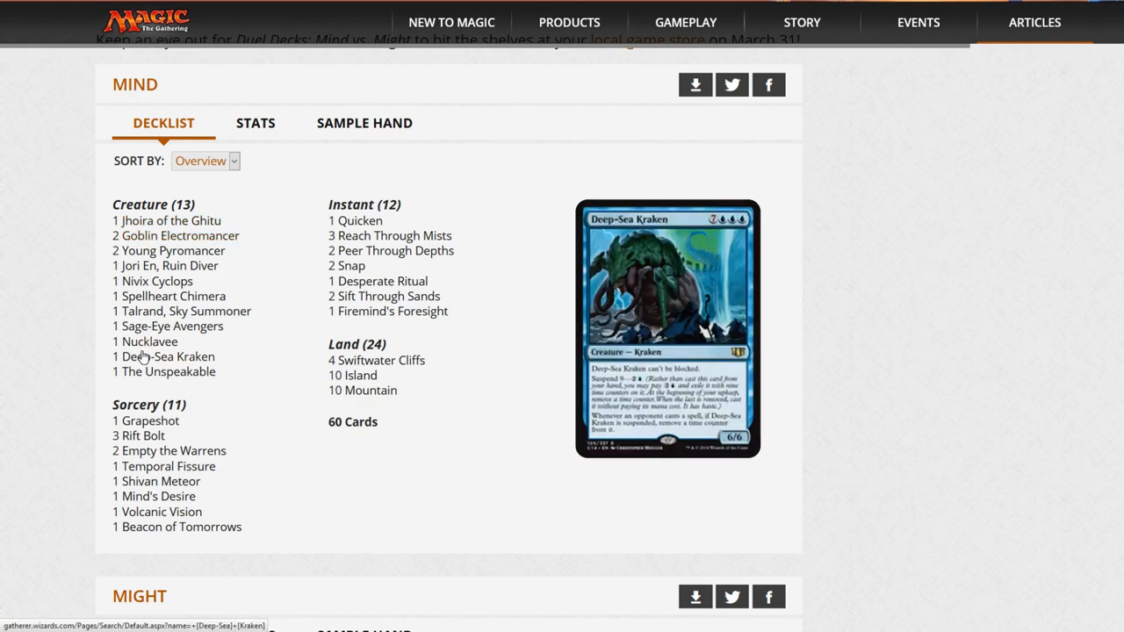
pyautogui.moveTo(389, 236)
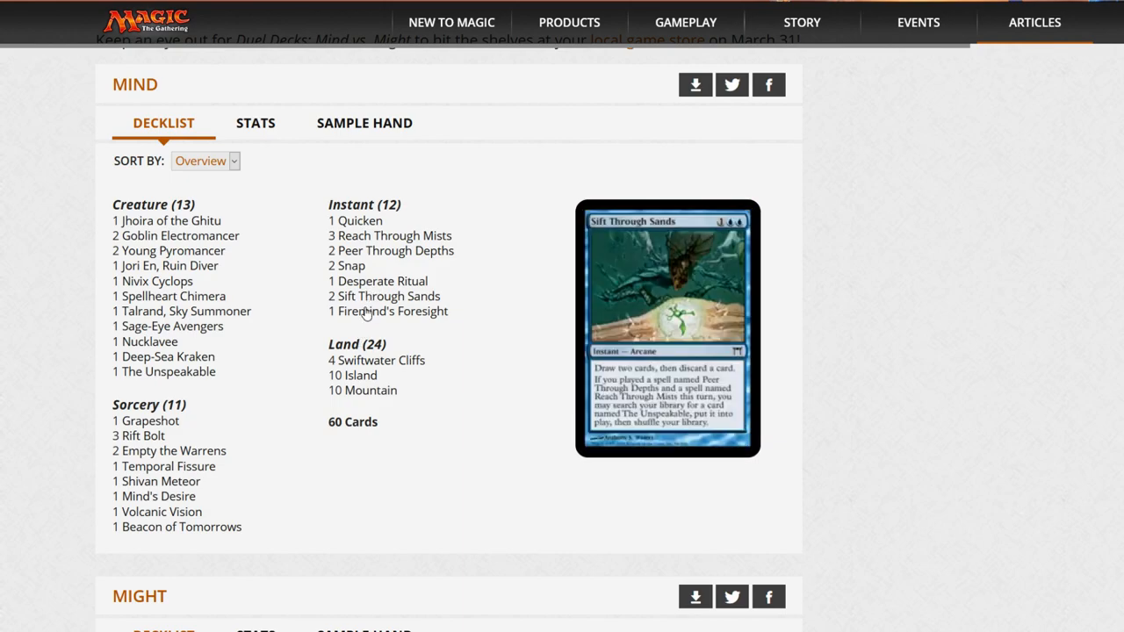
pyautogui.moveTo(359, 221)
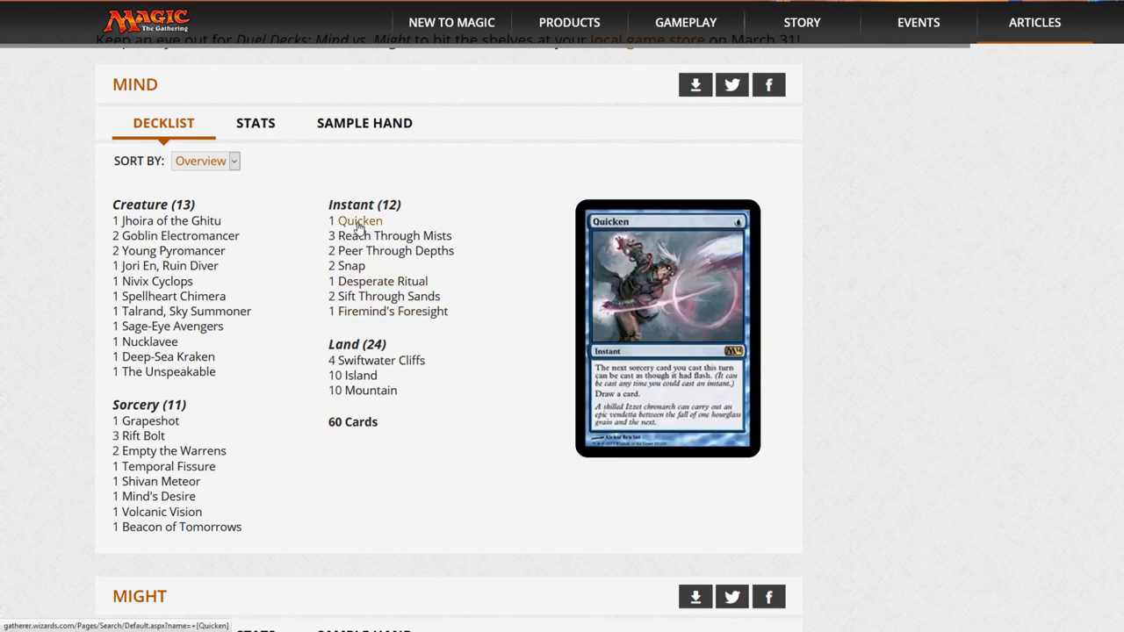
pyautogui.moveTo(381, 281)
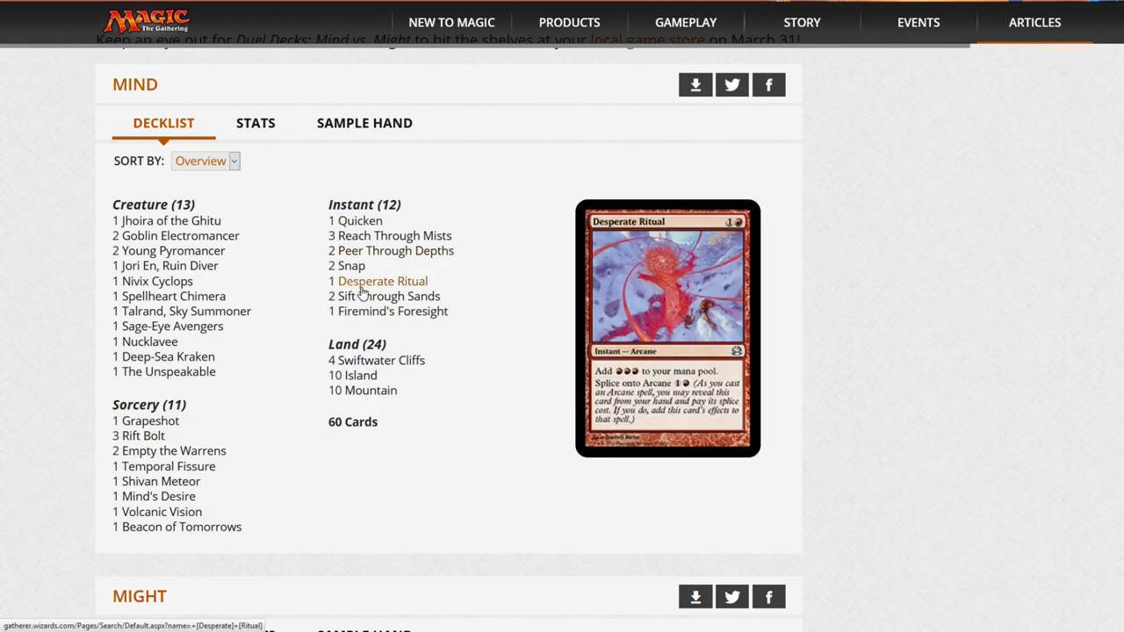
pyautogui.moveTo(390, 295)
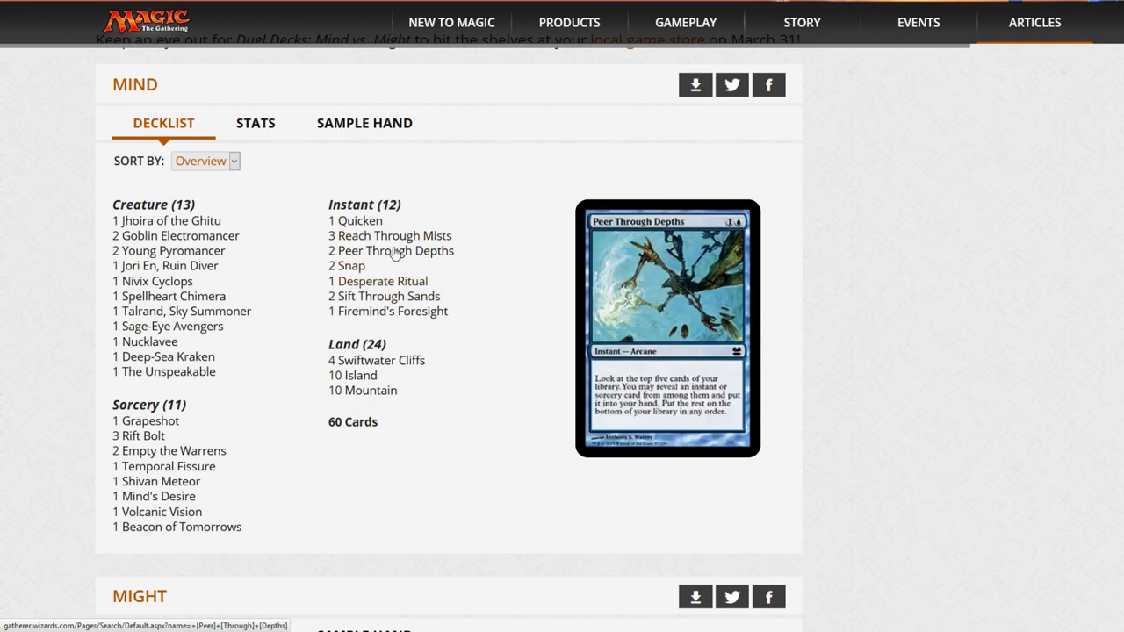
pyautogui.moveTo(390, 250)
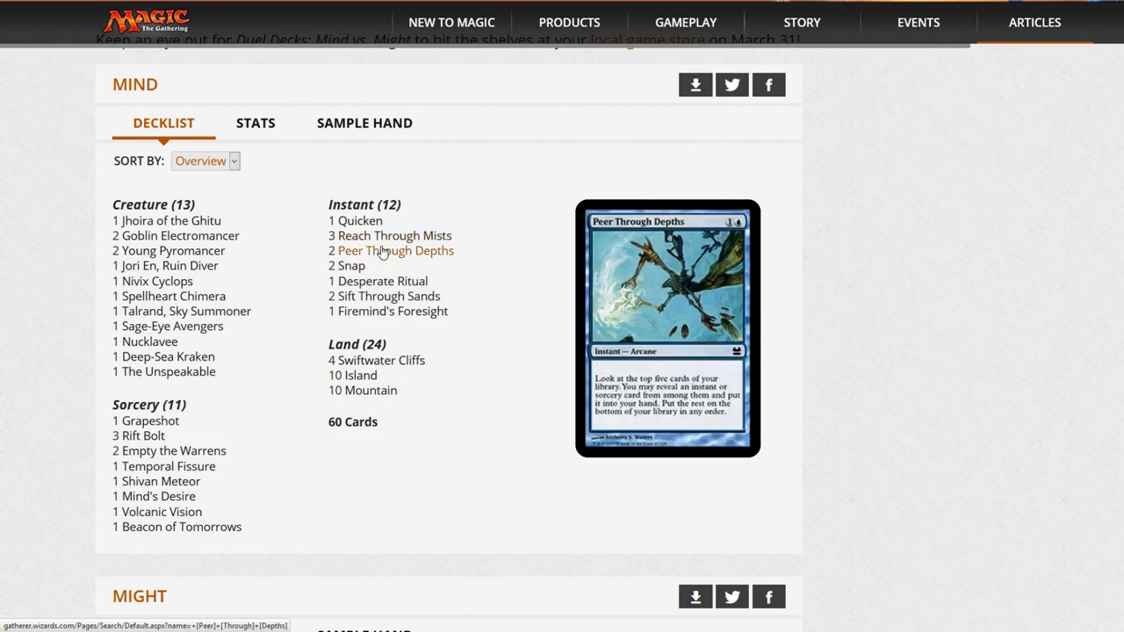
pyautogui.moveTo(352, 266)
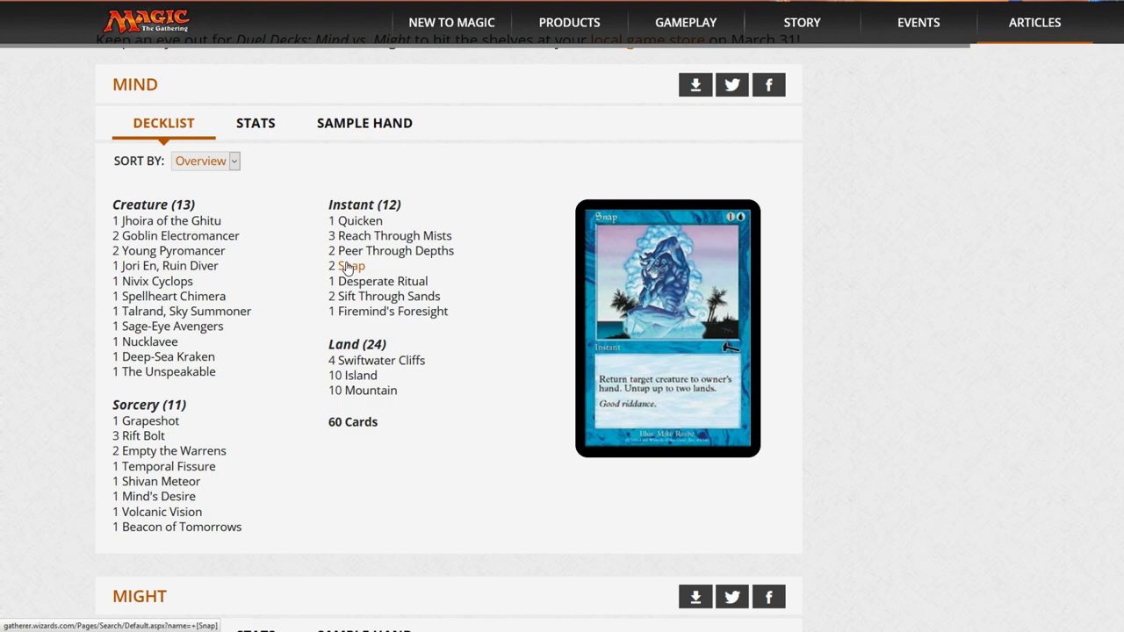
pyautogui.moveTo(182, 311)
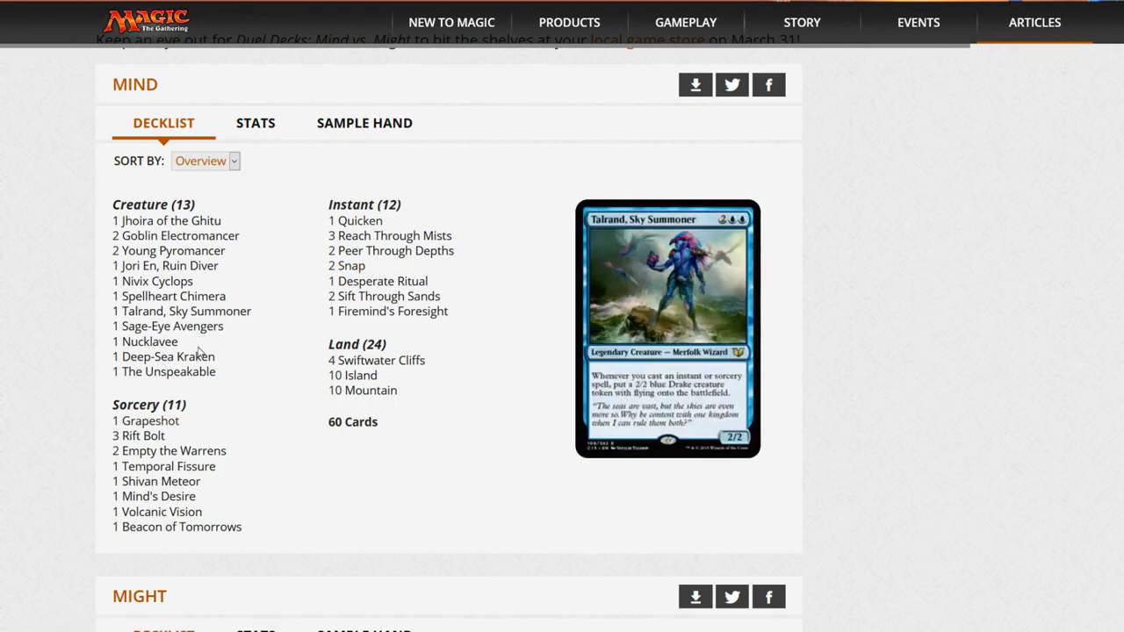
pyautogui.moveTo(172, 449)
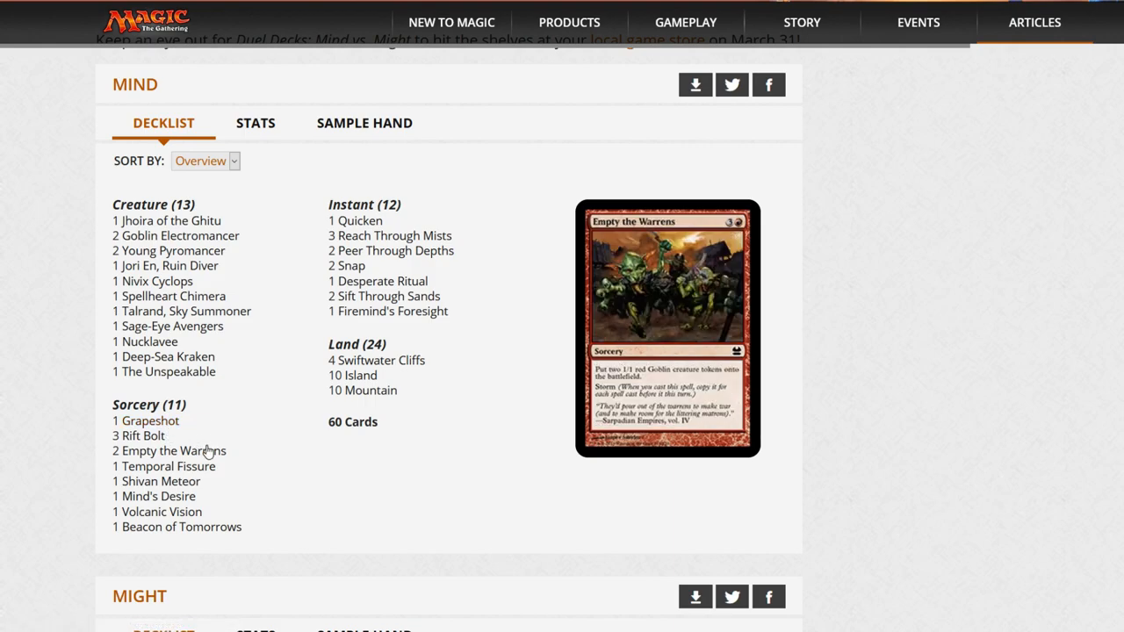
pyautogui.moveTo(168, 467)
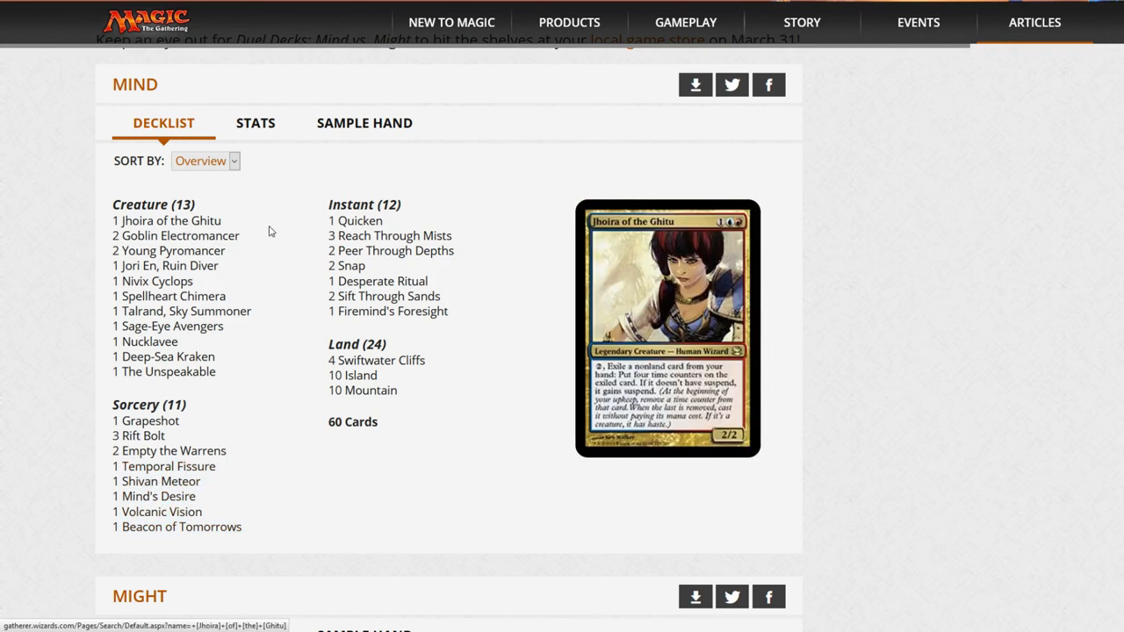
# Scroll down the Mind decklist so Talrand, Sky Summoner and nearby cards can be previewed
pyautogui.scroll(-3)
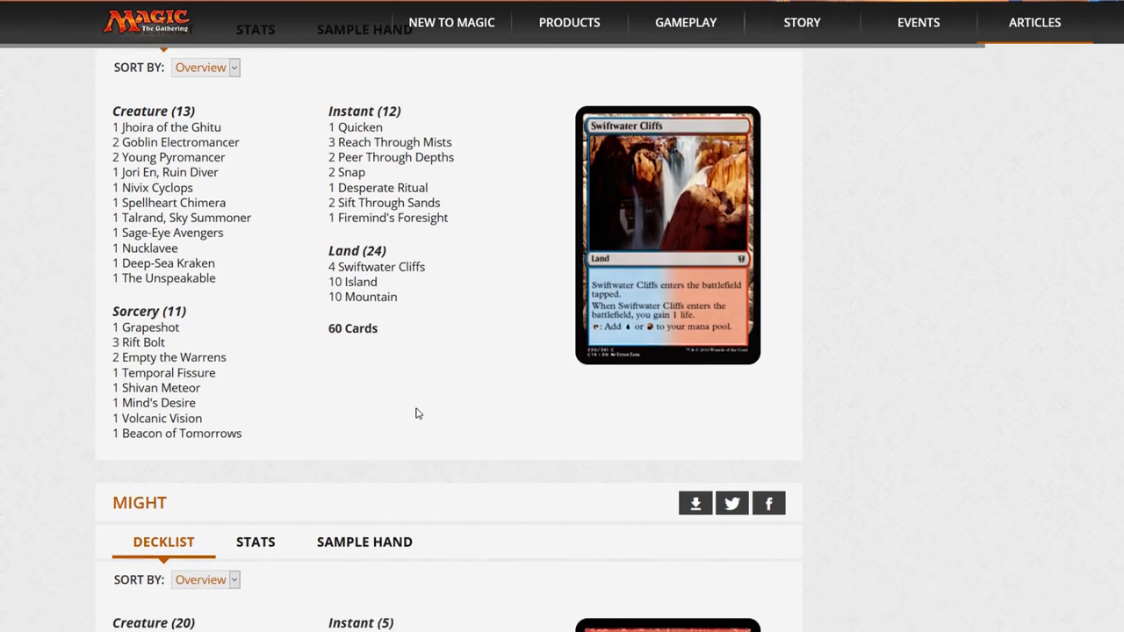
pyautogui.scroll(-3)
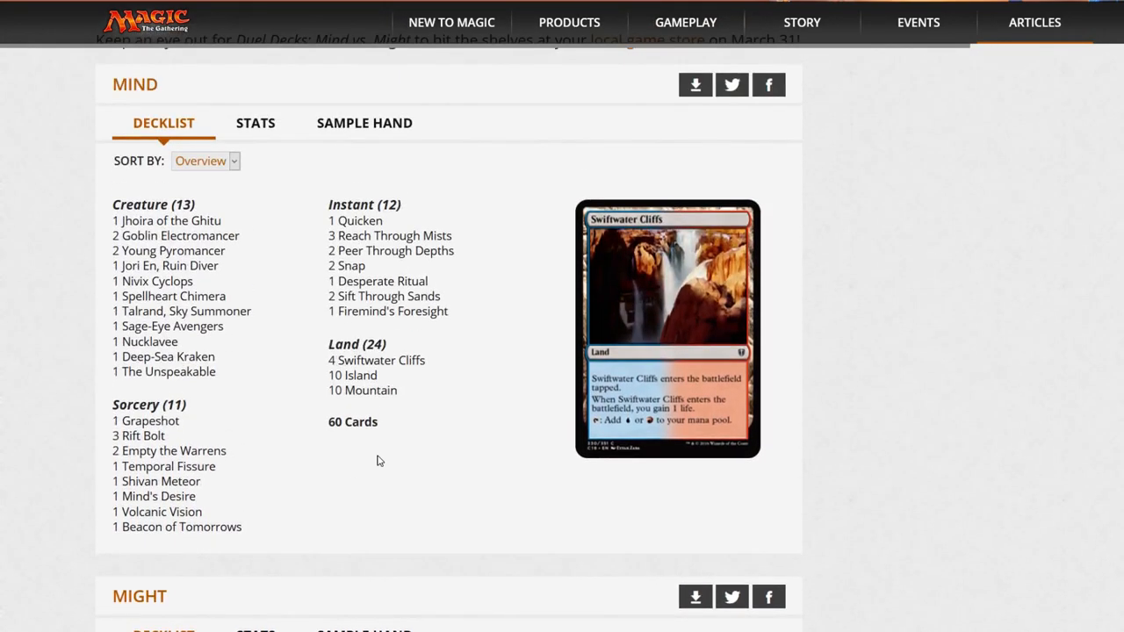
pyautogui.moveTo(422, 452)
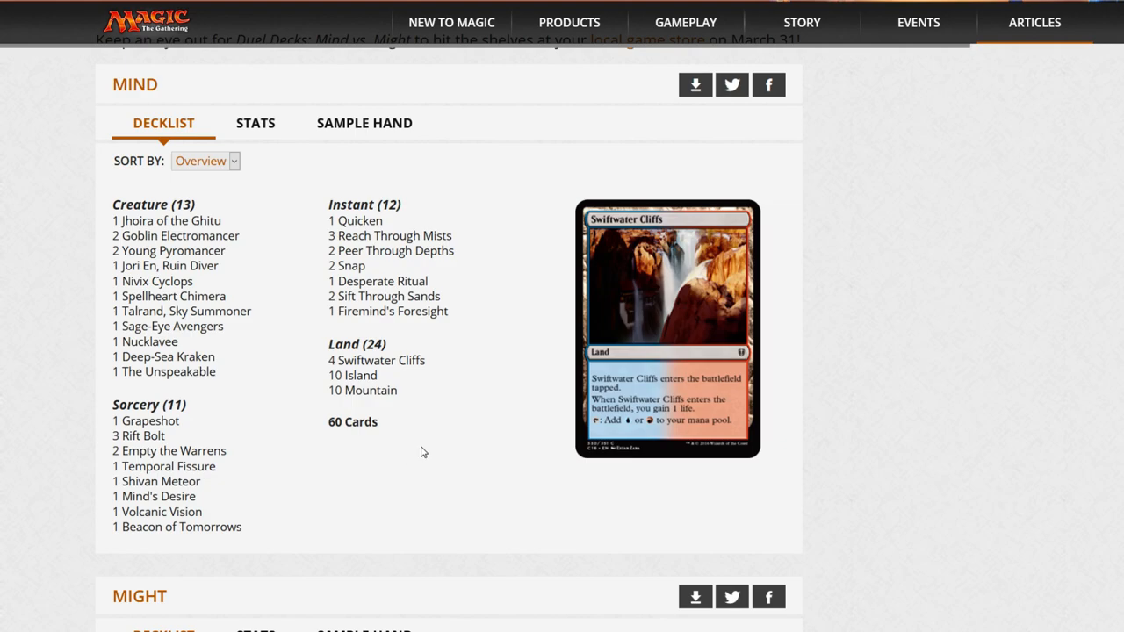
pyautogui.scroll(-3)
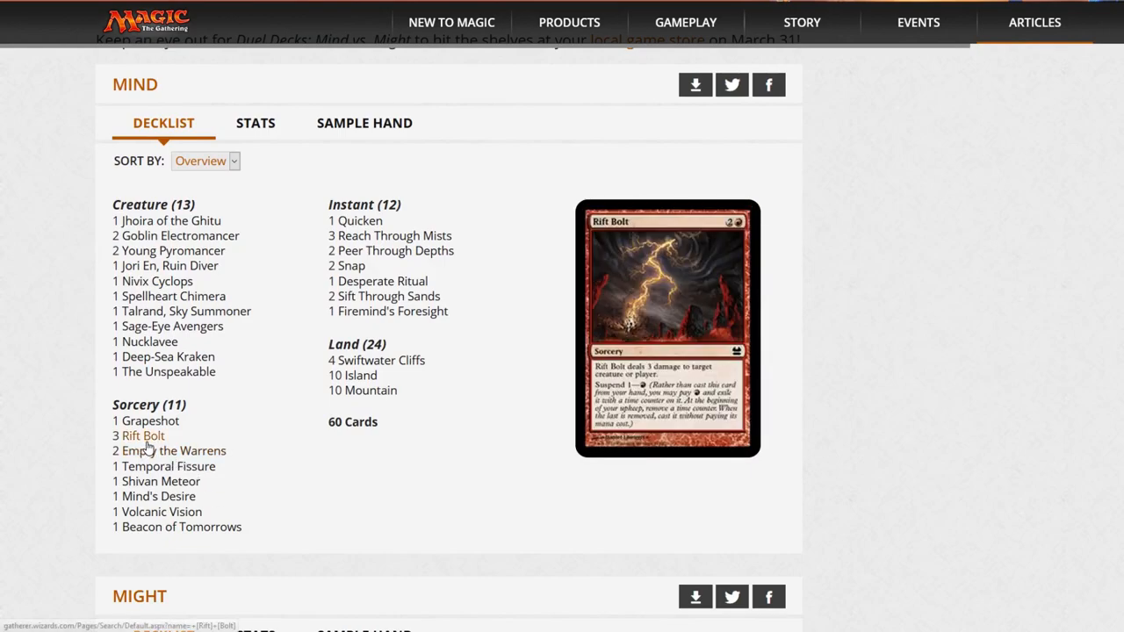
pyautogui.moveTo(144, 442)
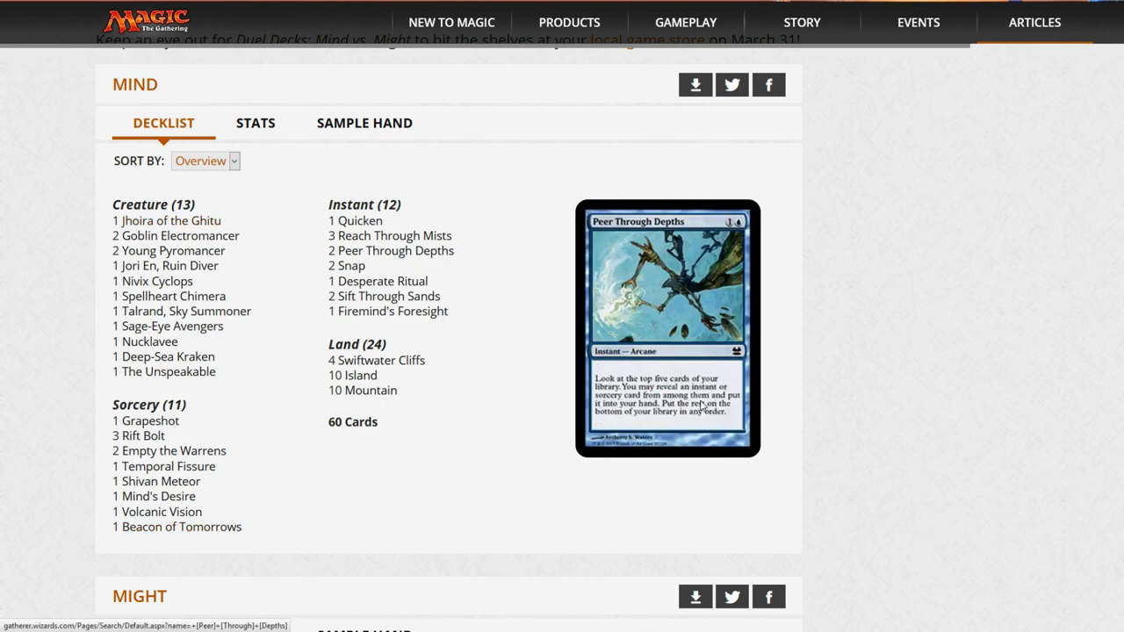
pyautogui.moveTo(393, 310)
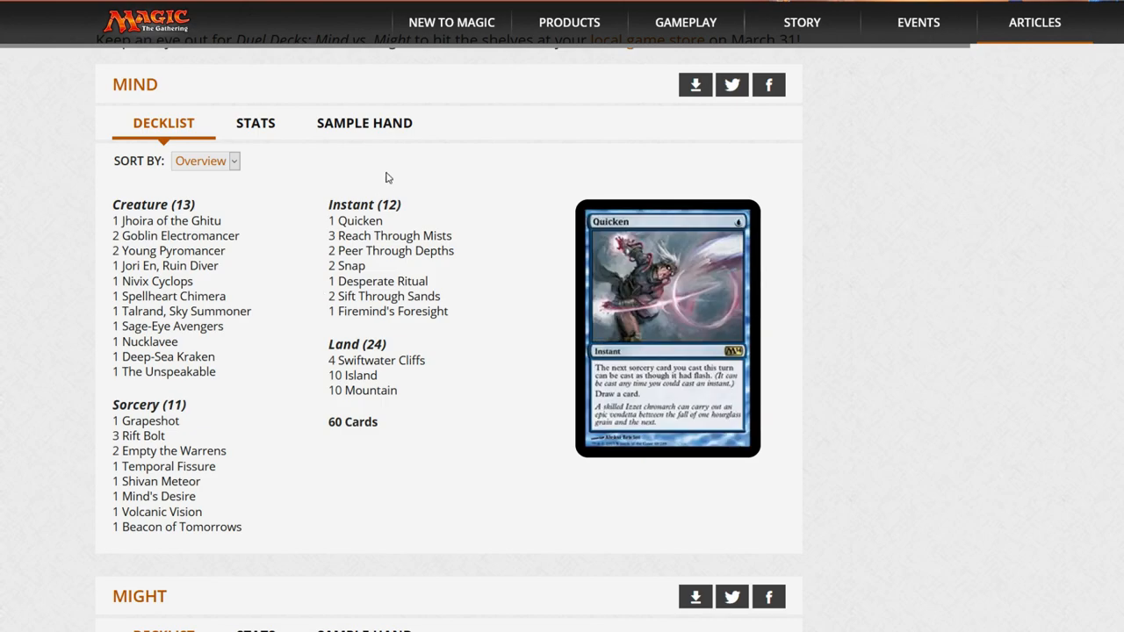
pyautogui.moveTo(172, 250)
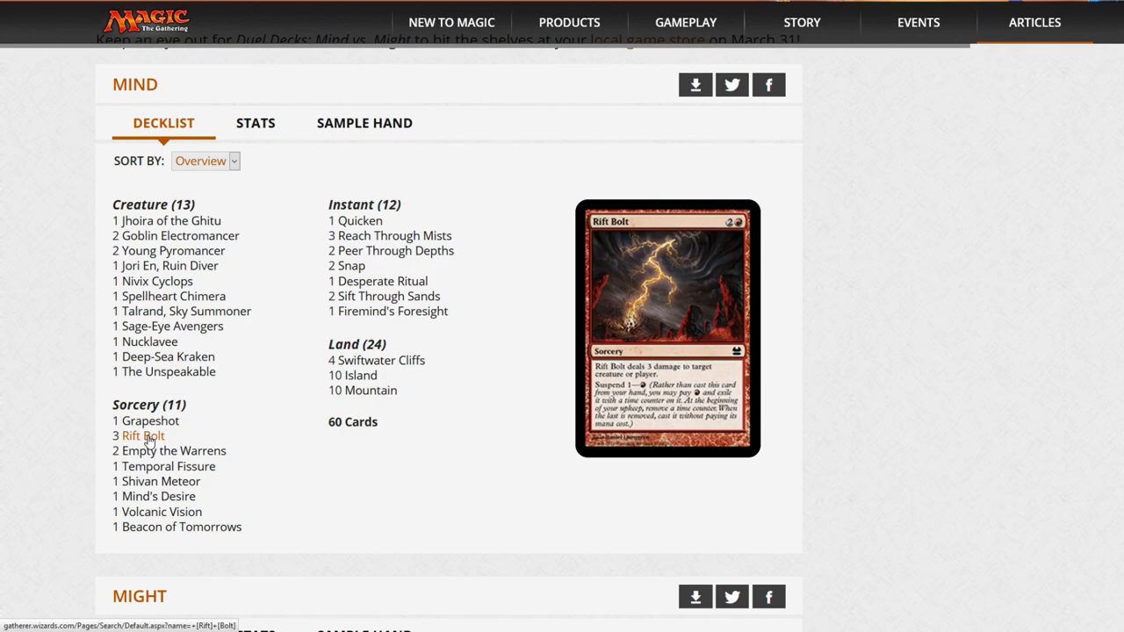
pyautogui.moveTo(169, 250)
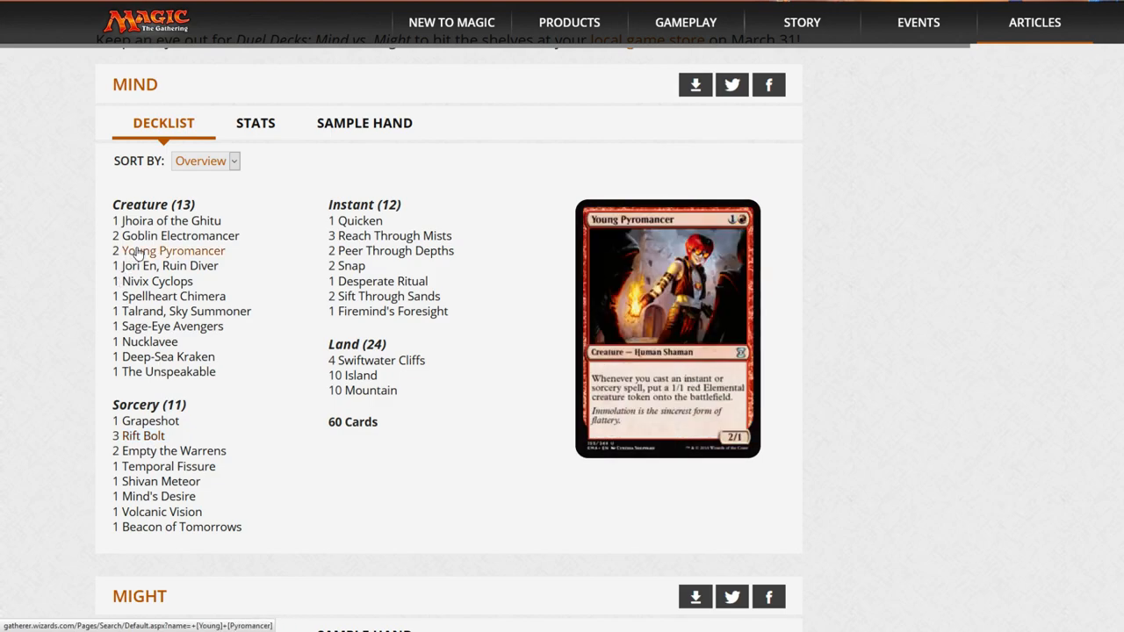
pyautogui.moveTo(381, 281)
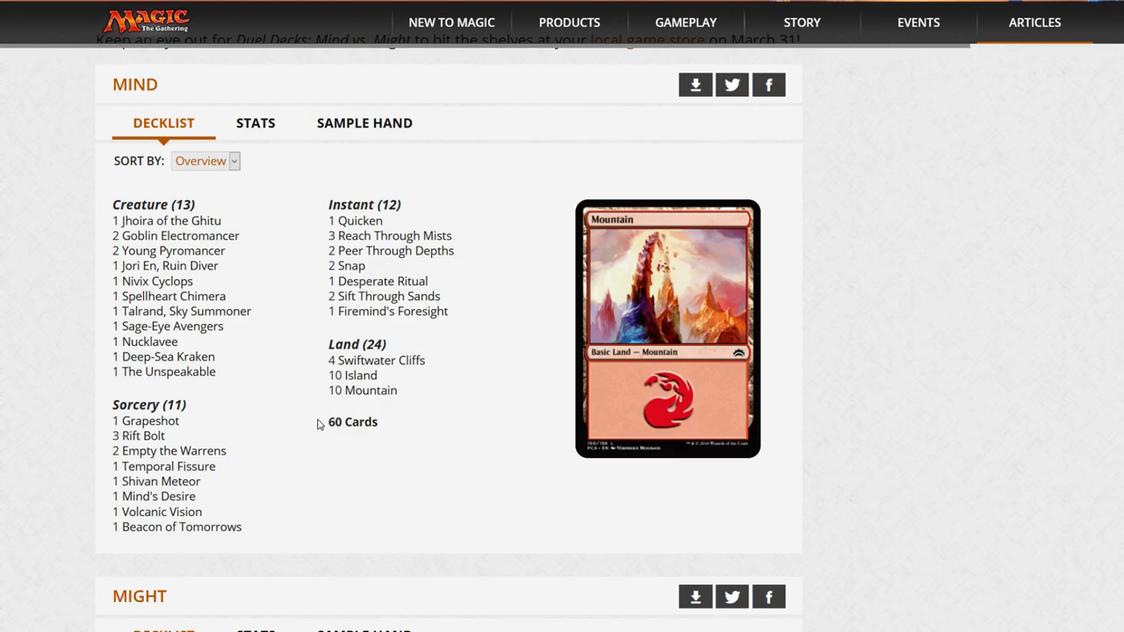
pyautogui.moveTo(226, 453)
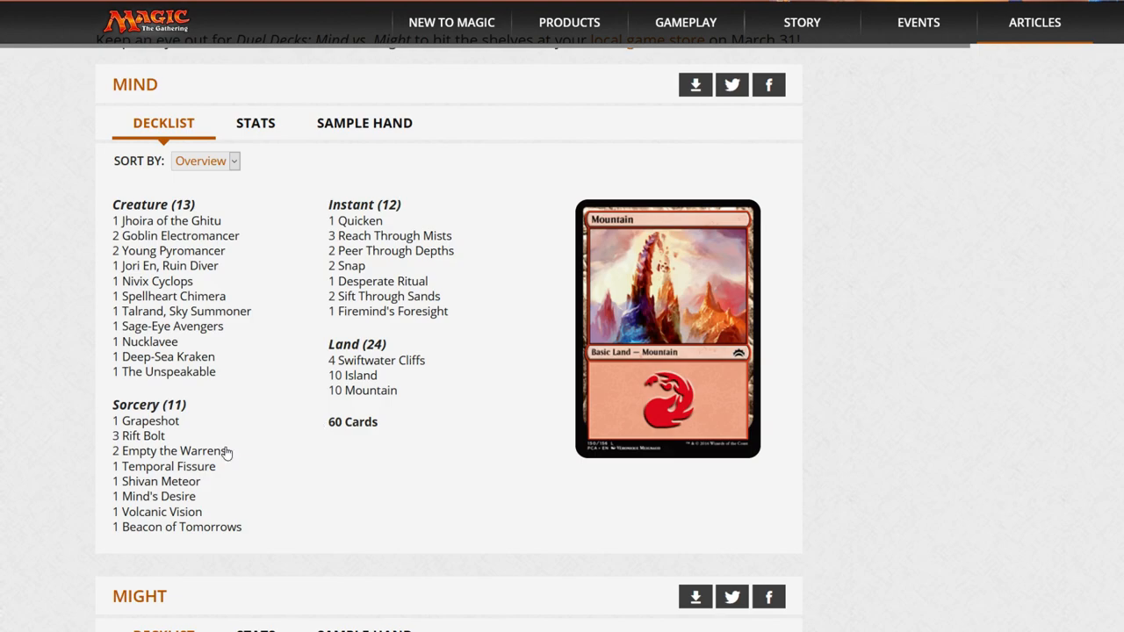
pyautogui.moveTo(167, 221)
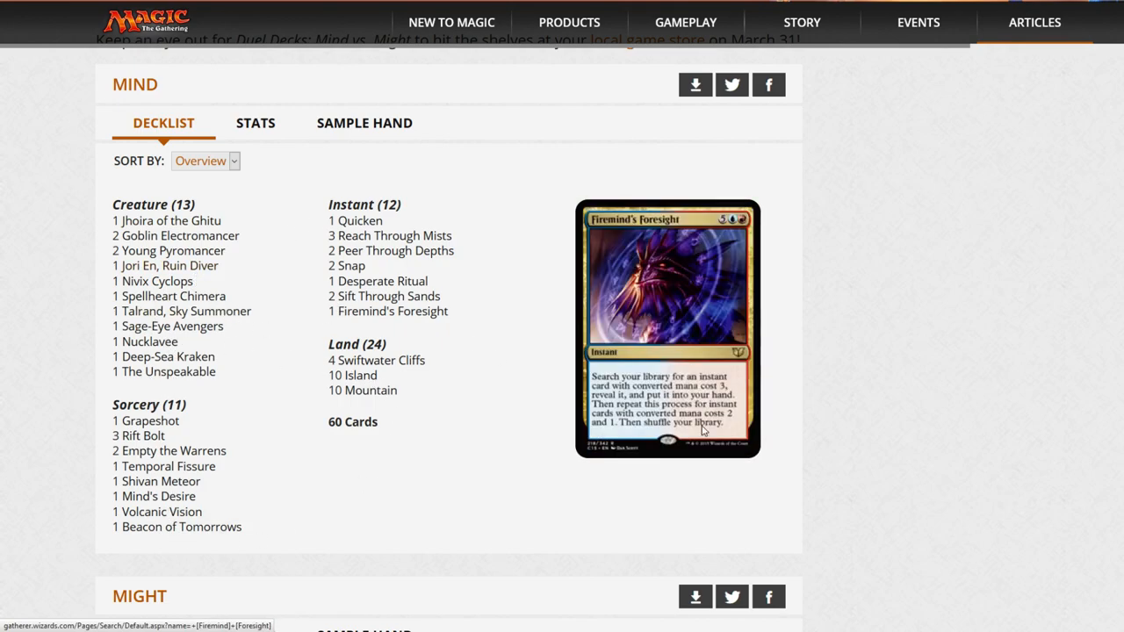
pyautogui.moveTo(182, 311)
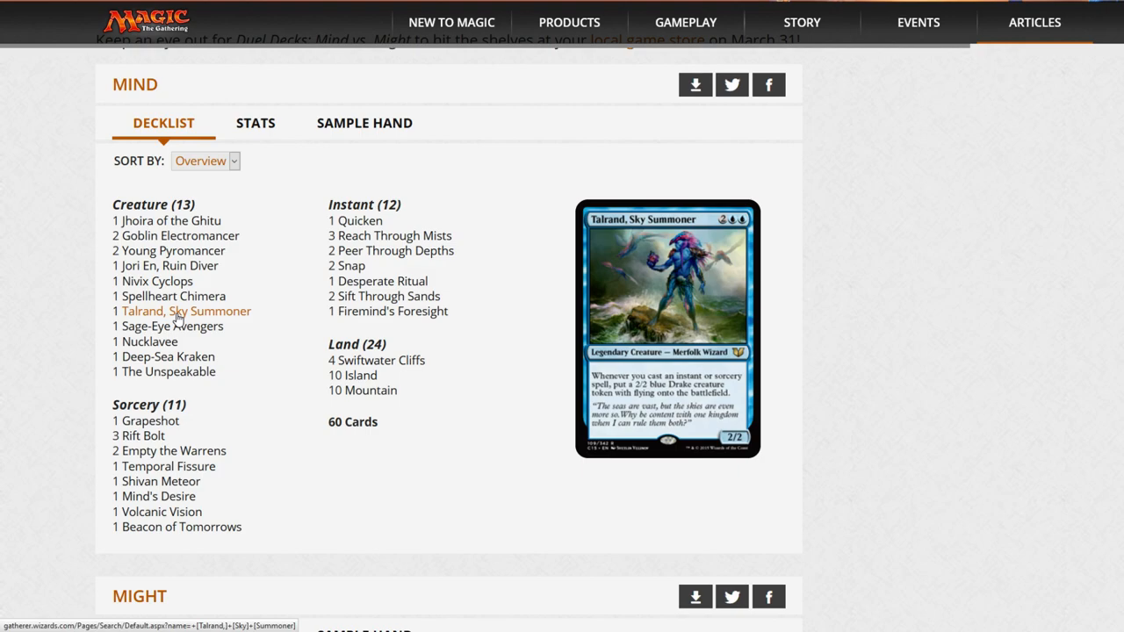
# Scroll down to bring the 60-card Might decklist into view beside the Skarrgan Pit-Skulk preview
pyautogui.scroll(-3)
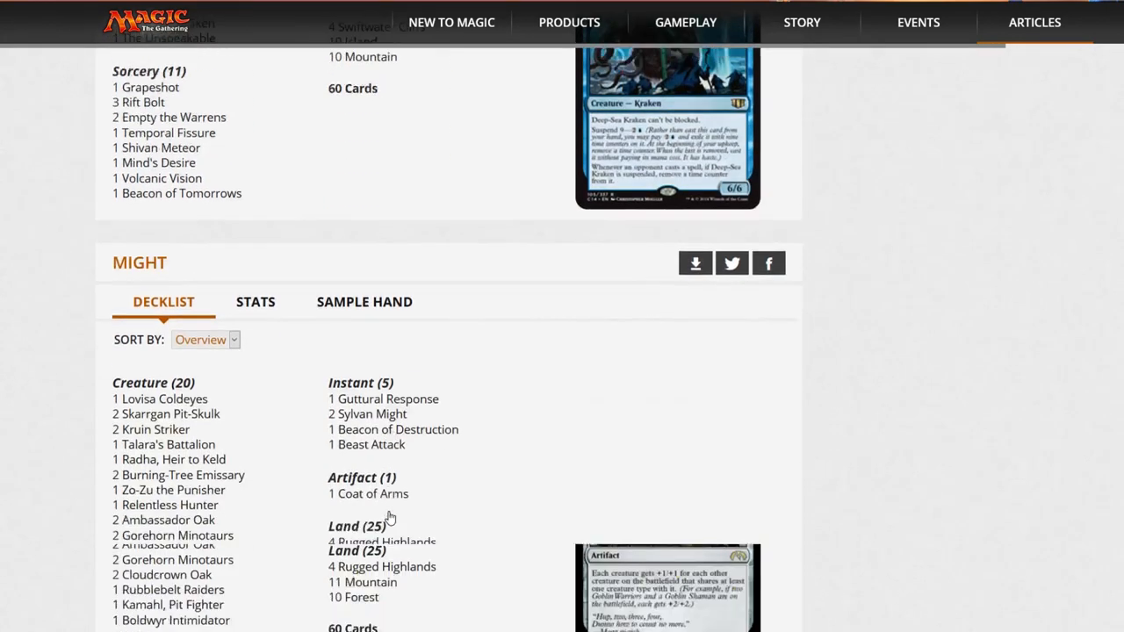
pyautogui.scroll(-3)
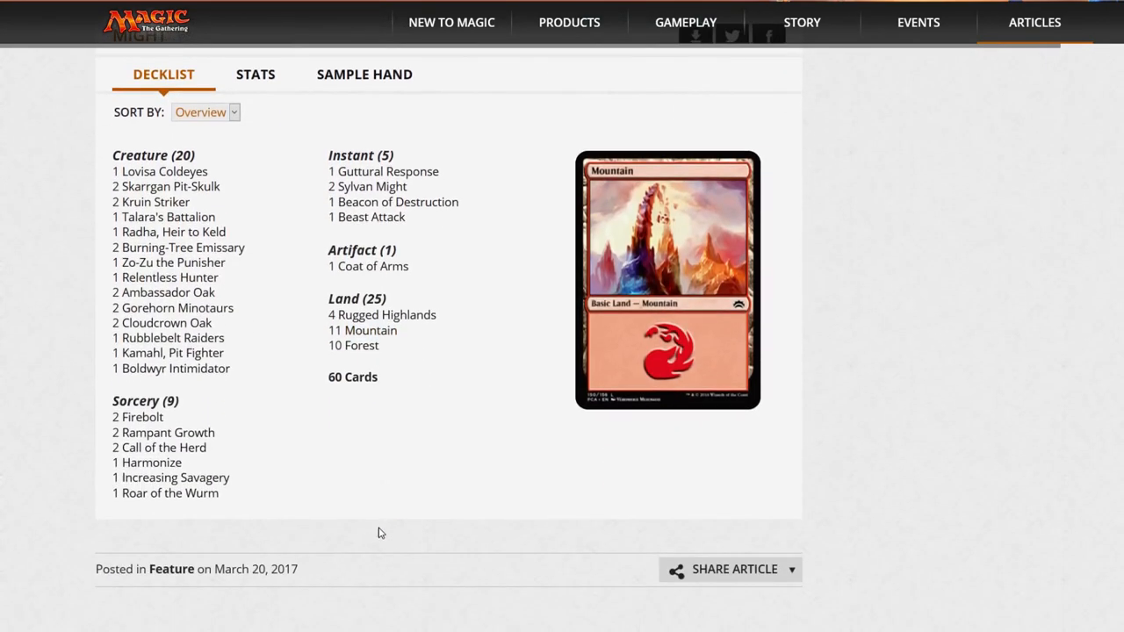
pyautogui.moveTo(182, 246)
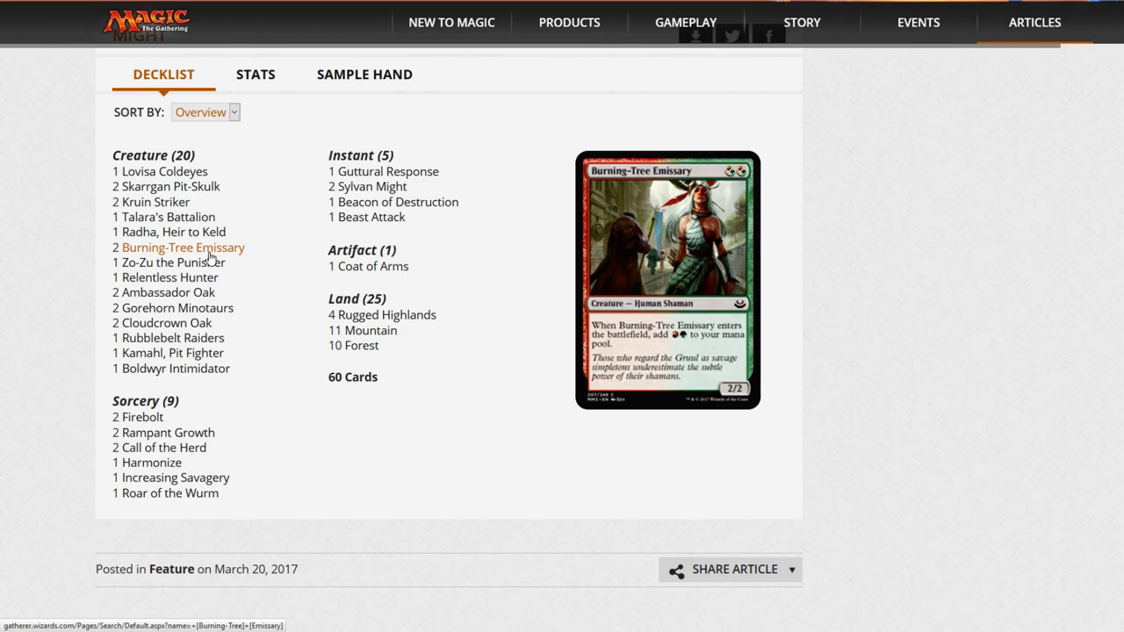
pyautogui.moveTo(210, 200)
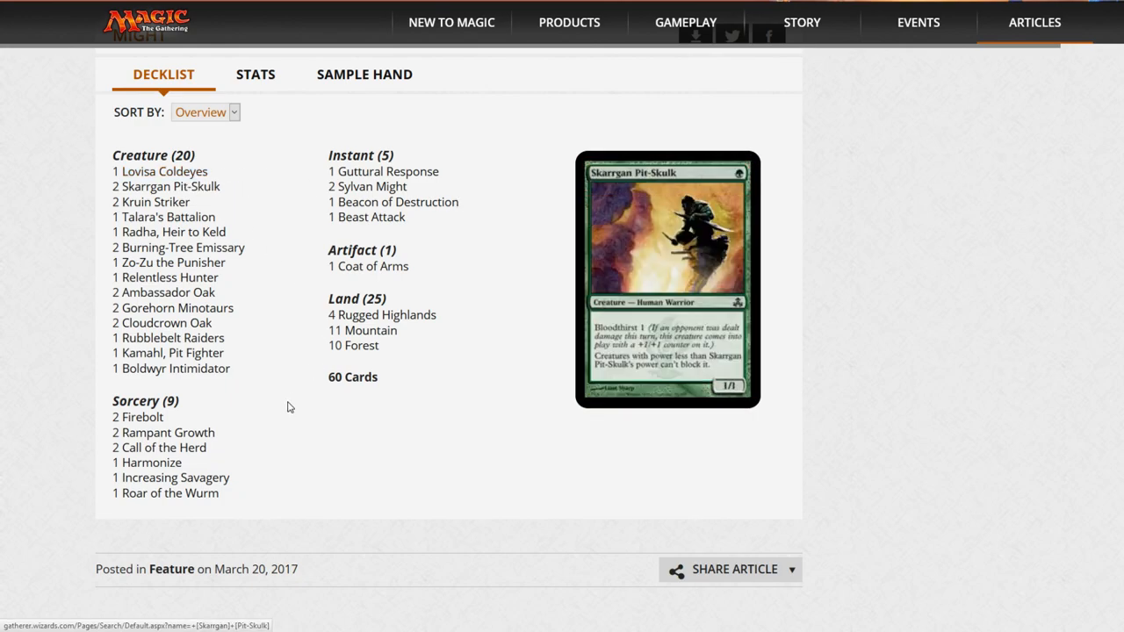
pyautogui.scroll(-3)
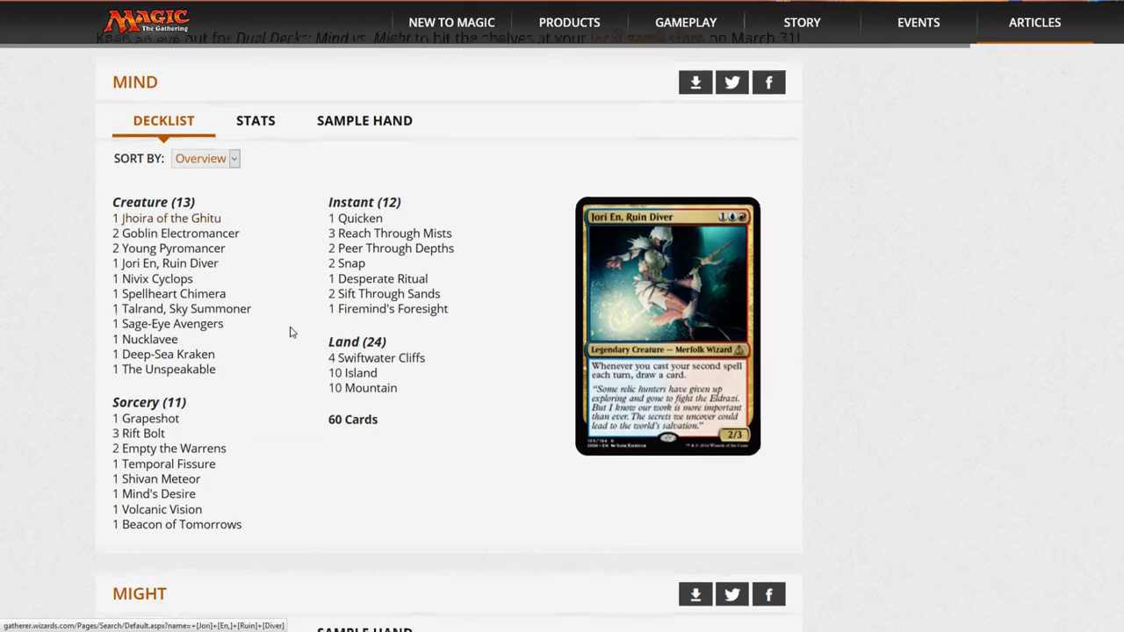
pyautogui.scroll(-3)
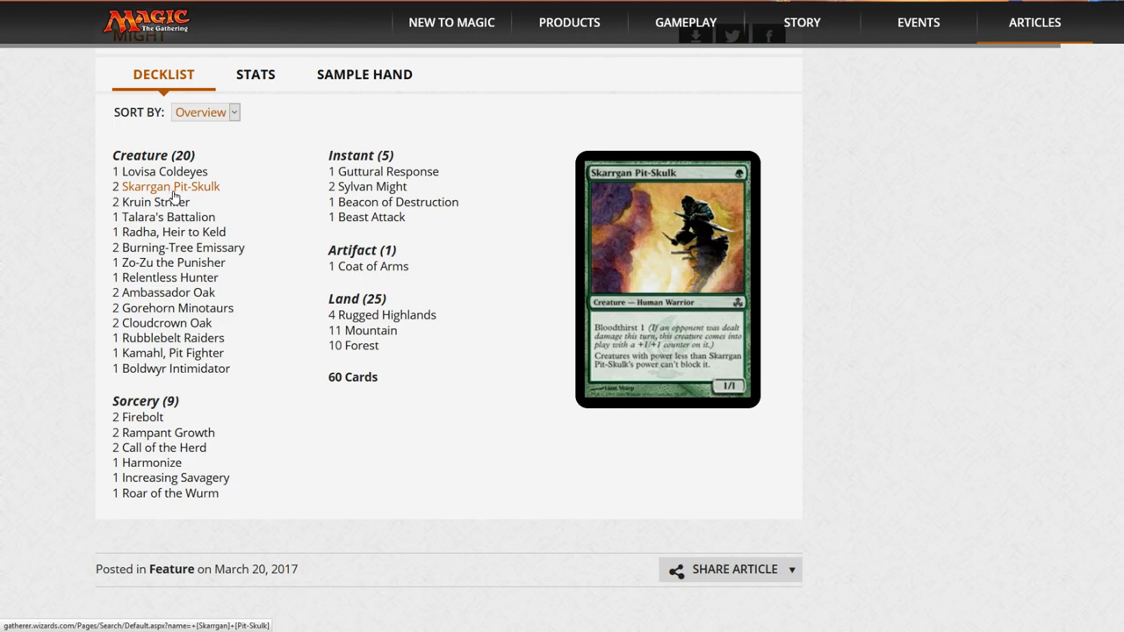
pyautogui.moveTo(151, 202)
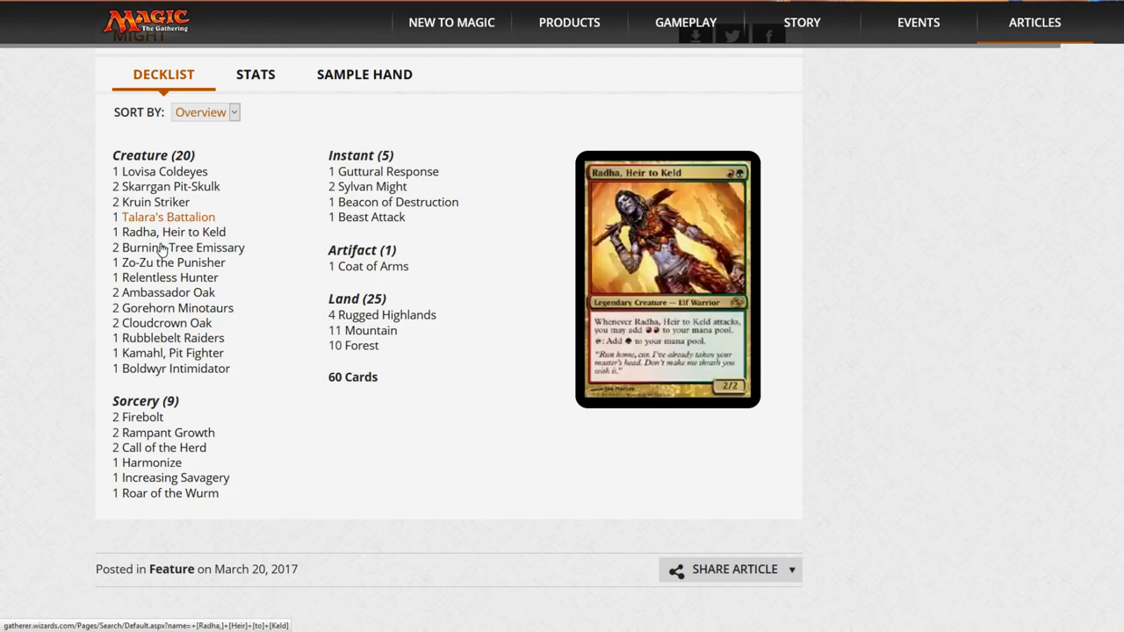
pyautogui.moveTo(182, 246)
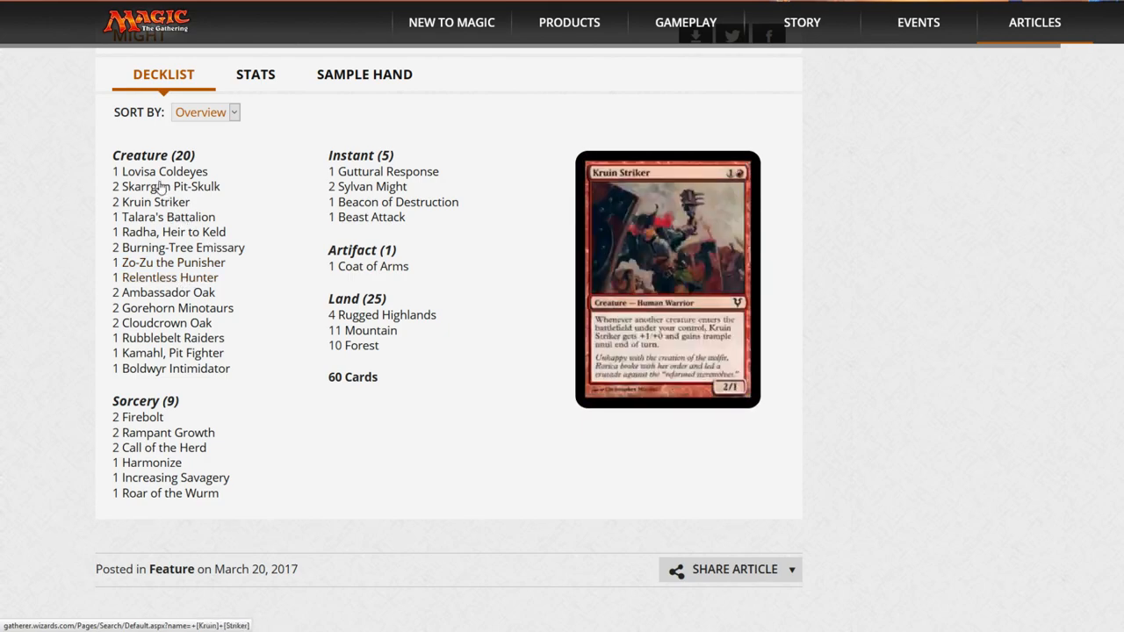
pyautogui.moveTo(172, 262)
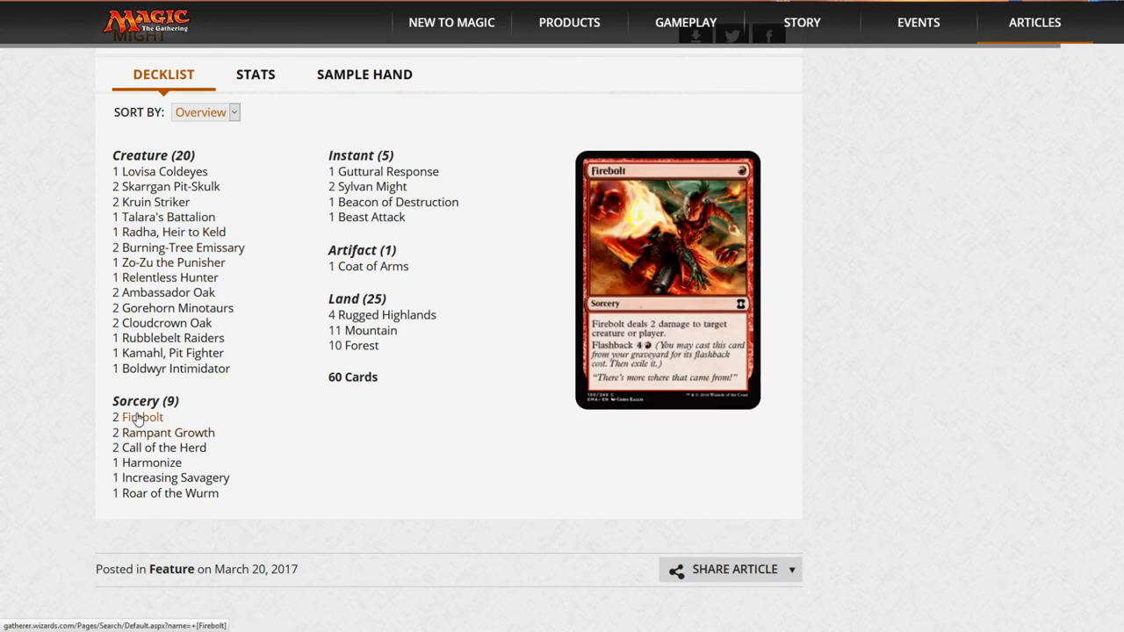
pyautogui.moveTo(155, 202)
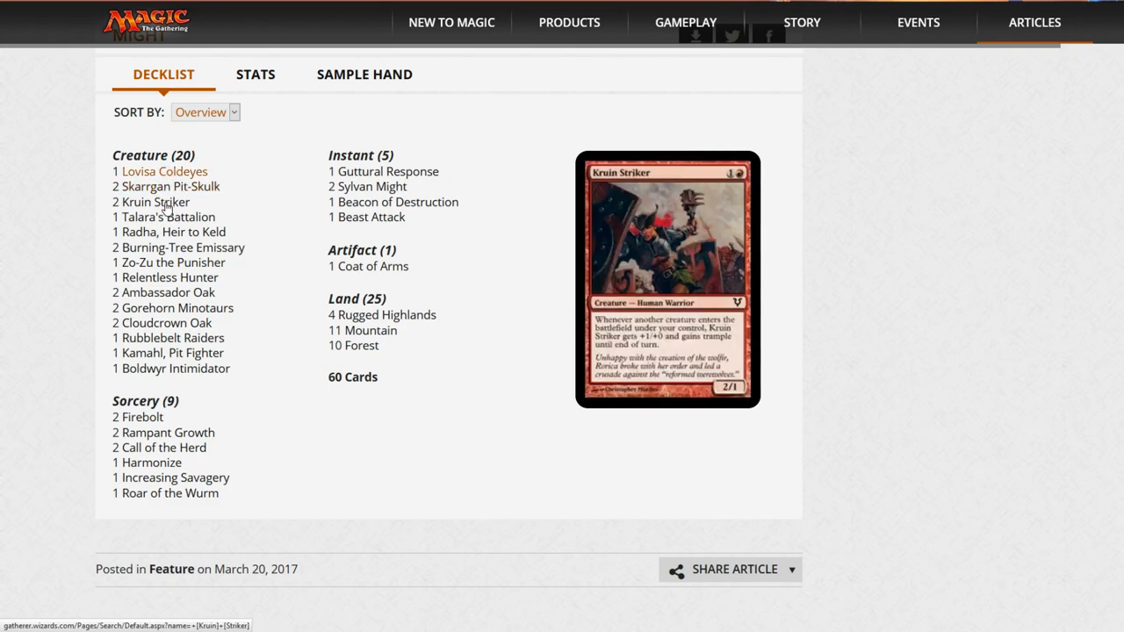
pyautogui.moveTo(173, 186)
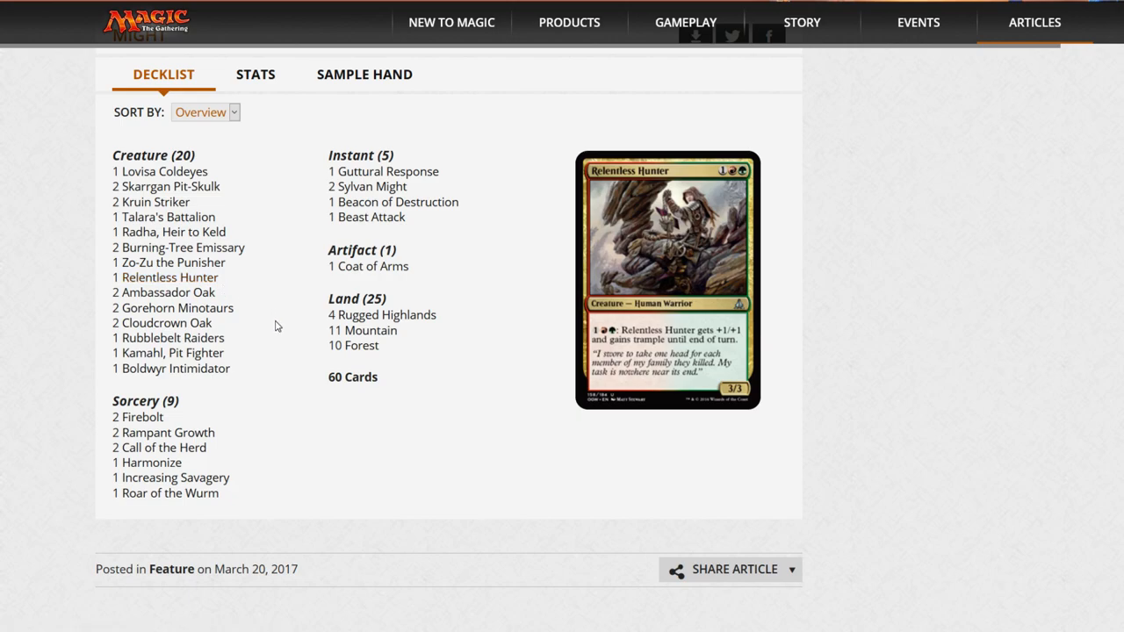
pyautogui.moveTo(167, 277)
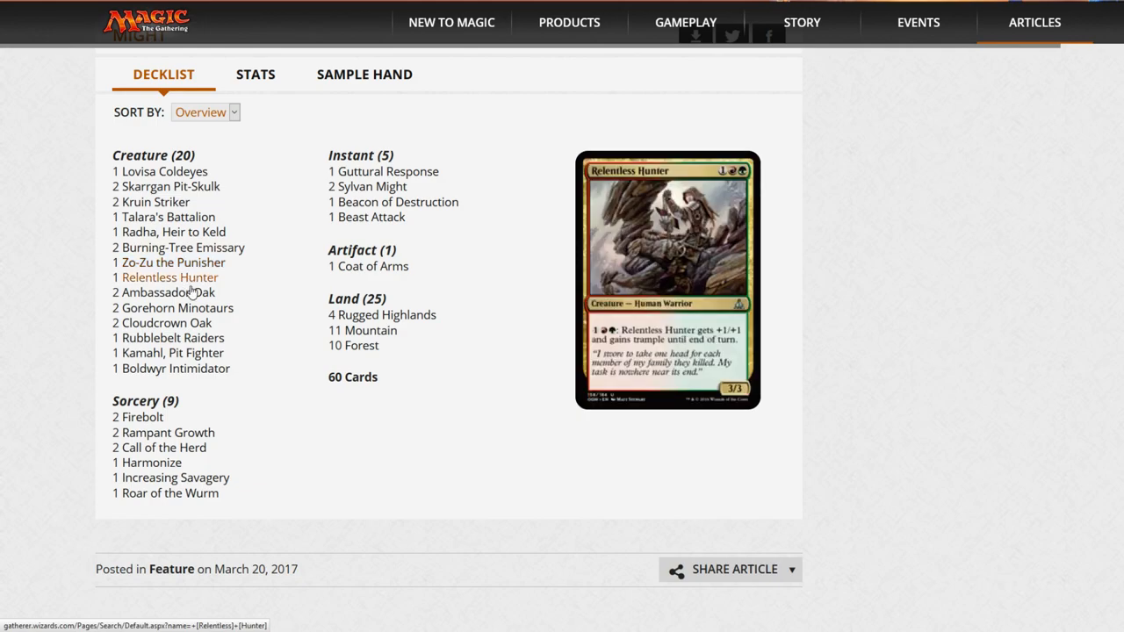
pyautogui.moveTo(165, 292)
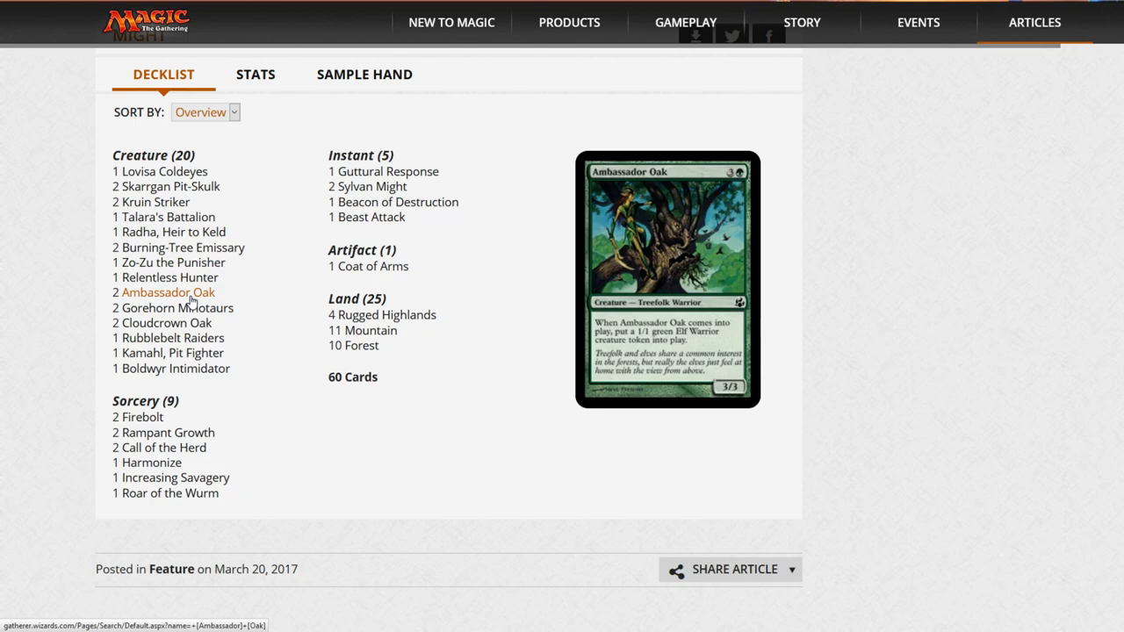
pyautogui.moveTo(160, 172)
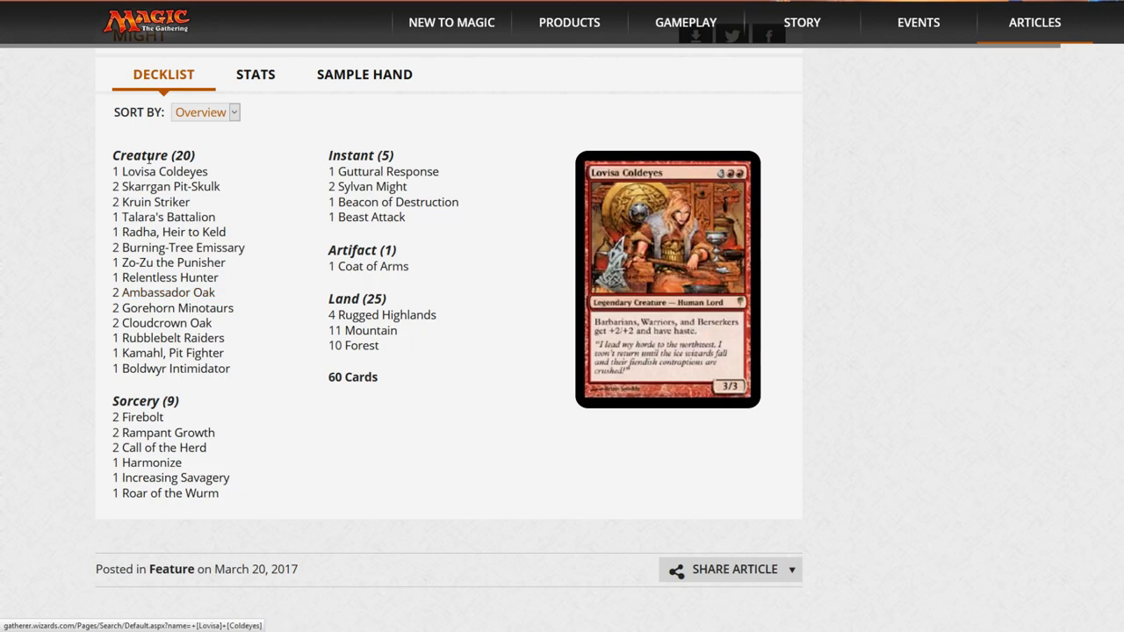
pyautogui.moveTo(172, 308)
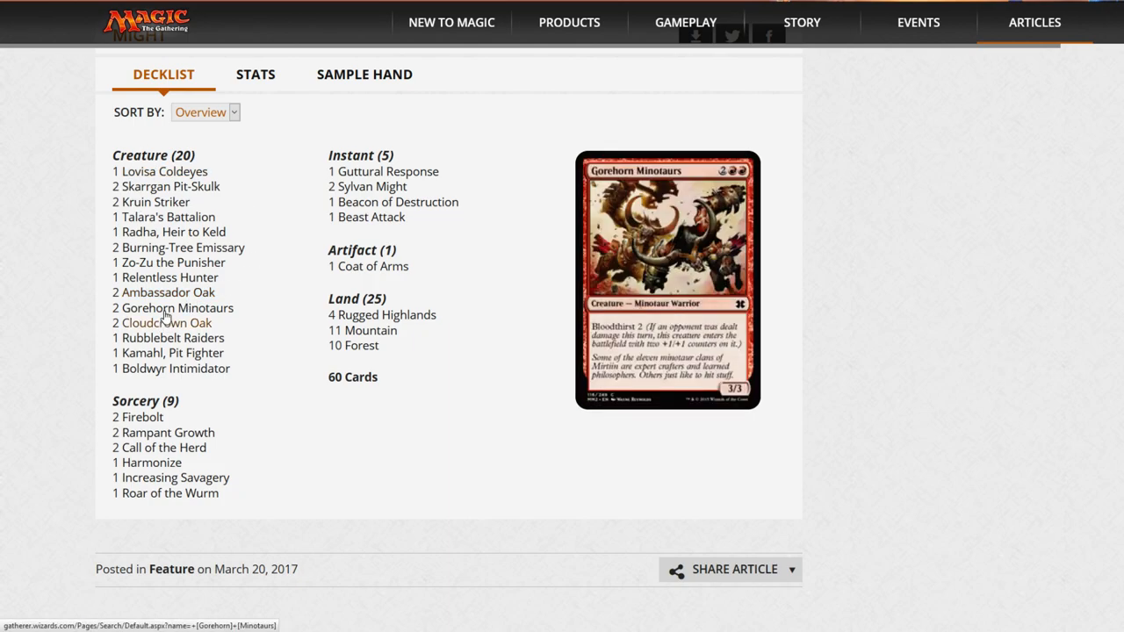
pyautogui.moveTo(167, 323)
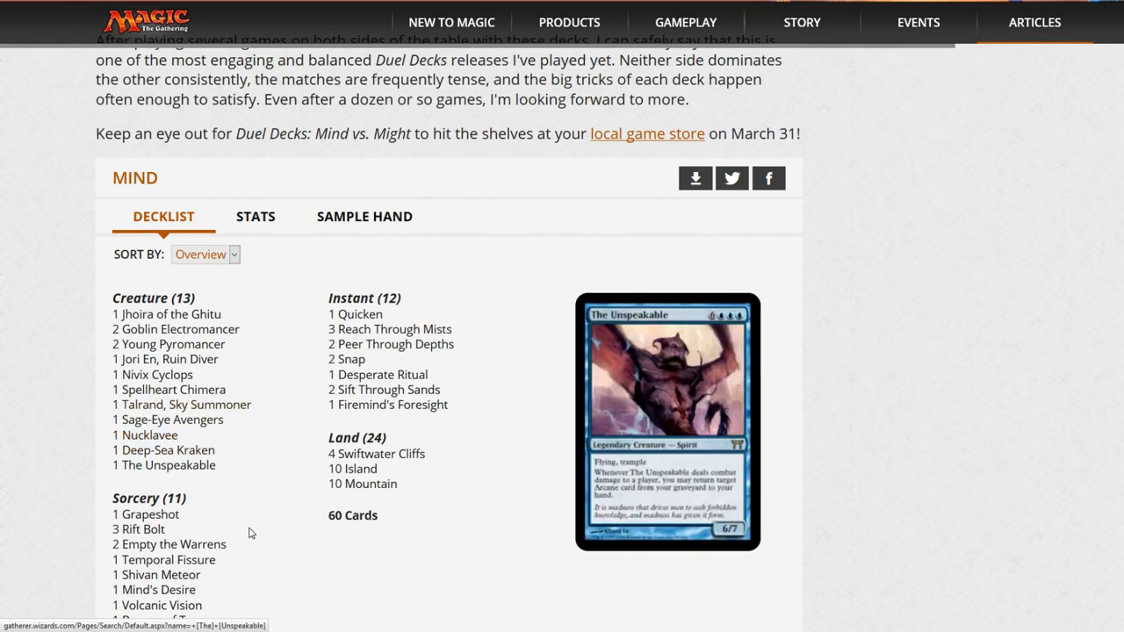
# Scroll down the Might decklist through its creatures, instants and artifact toward Increasing Savagery
pyautogui.scroll(-3)
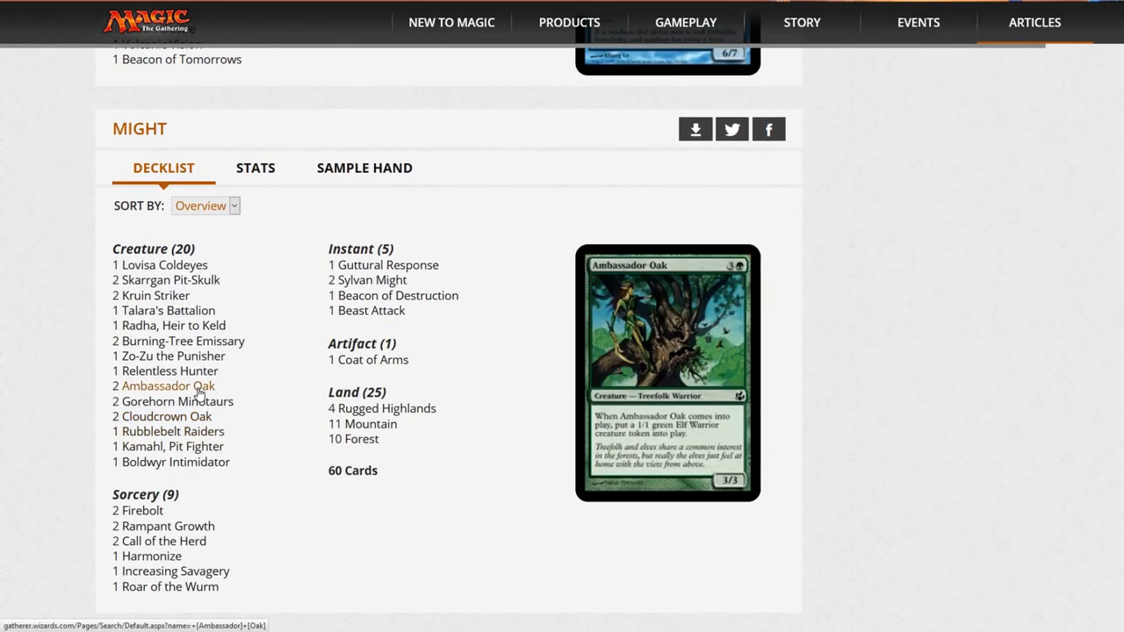
pyautogui.moveTo(165, 415)
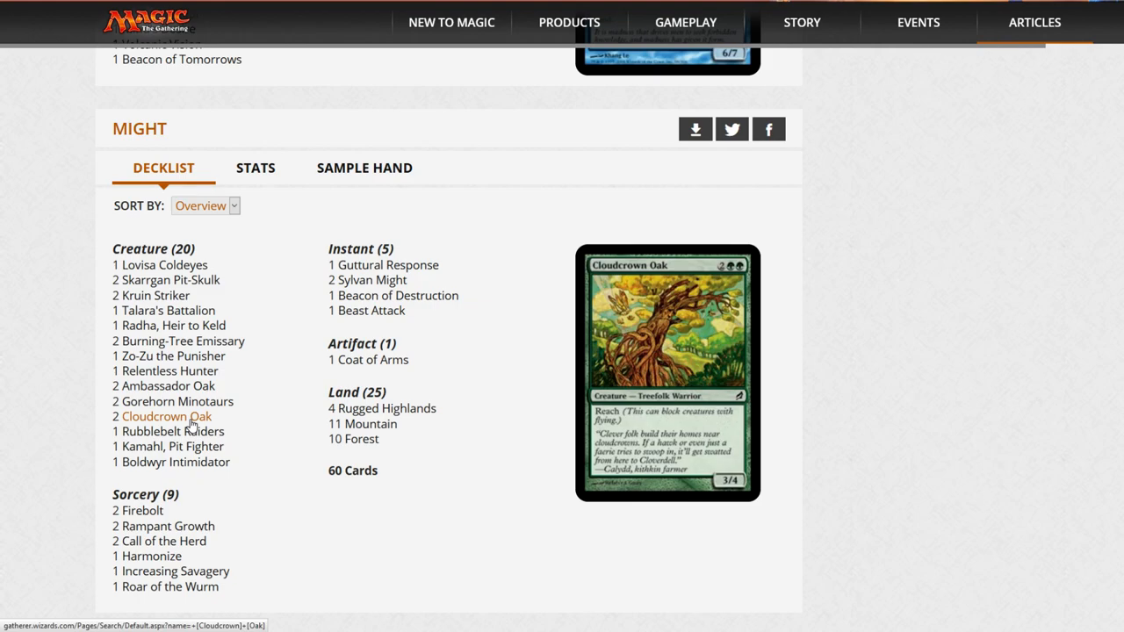
pyautogui.moveTo(172, 431)
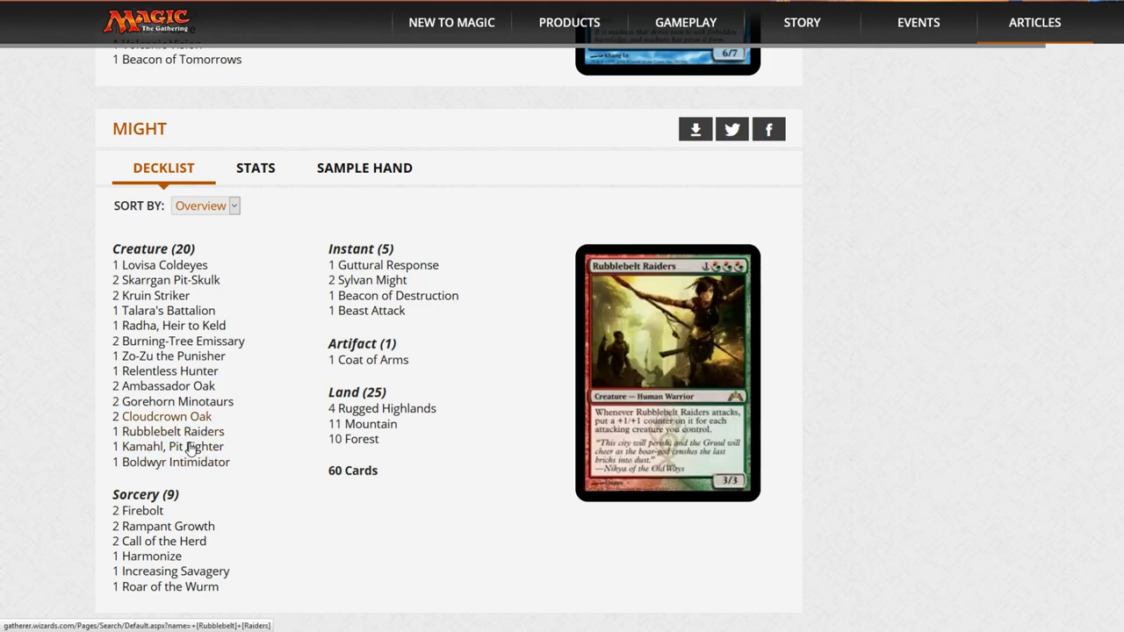
pyautogui.moveTo(176, 461)
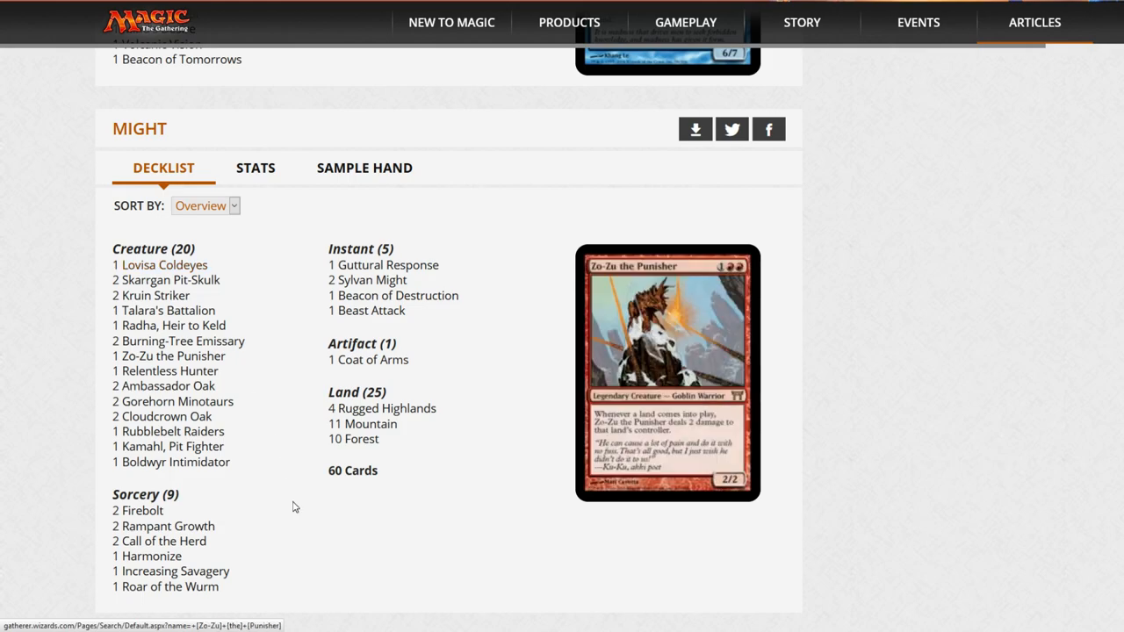
pyautogui.scroll(-3)
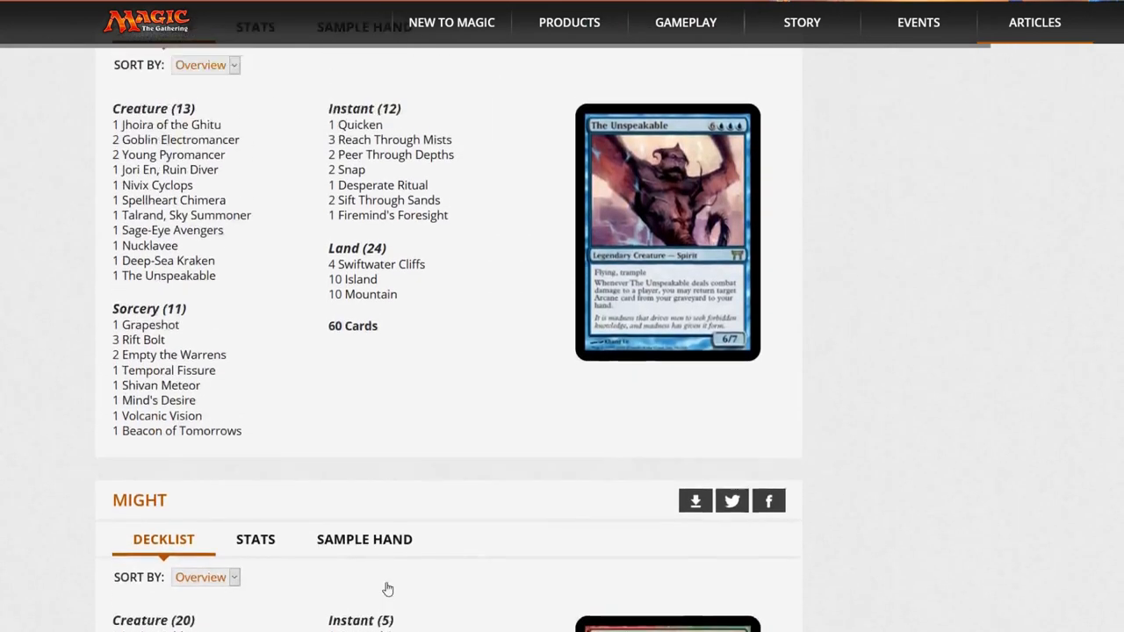
pyautogui.scroll(-3)
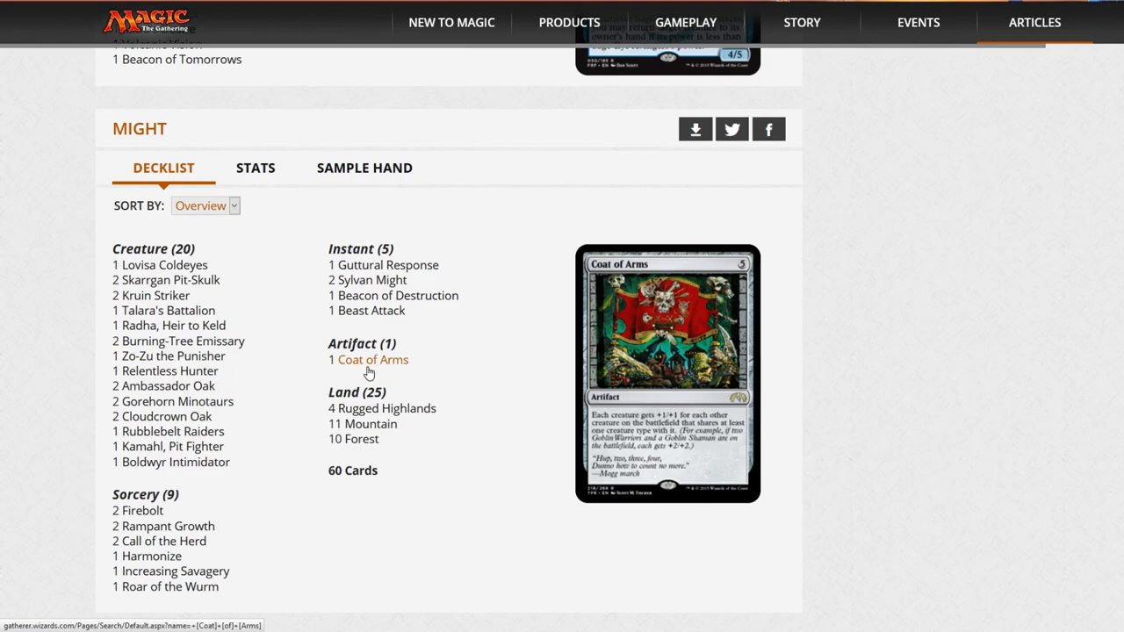
pyautogui.moveTo(399, 295)
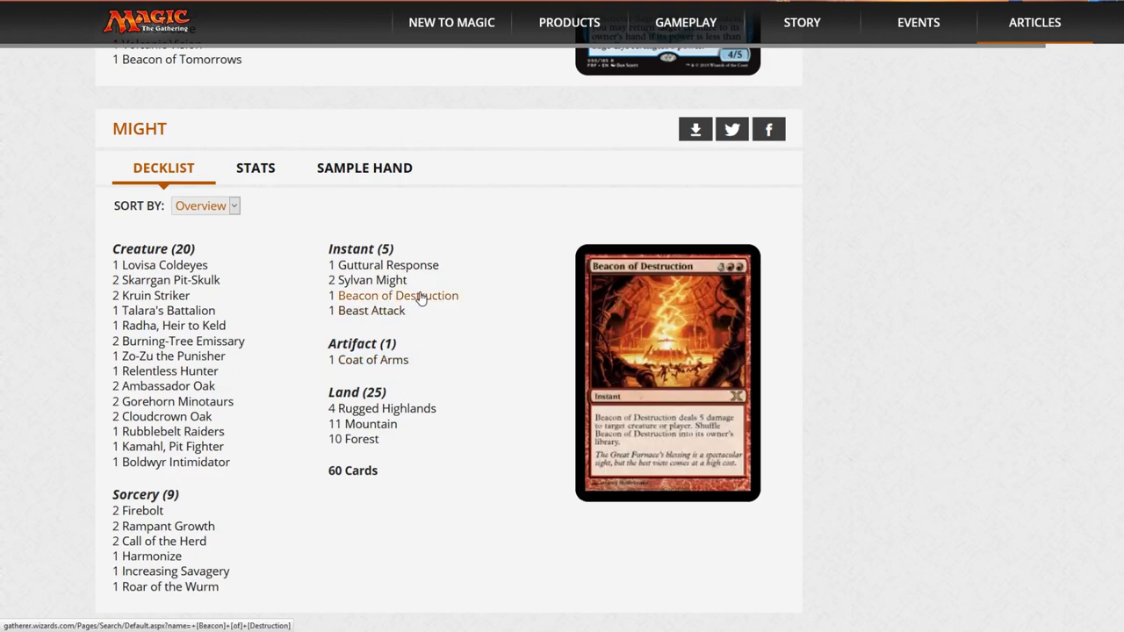
pyautogui.moveTo(390, 263)
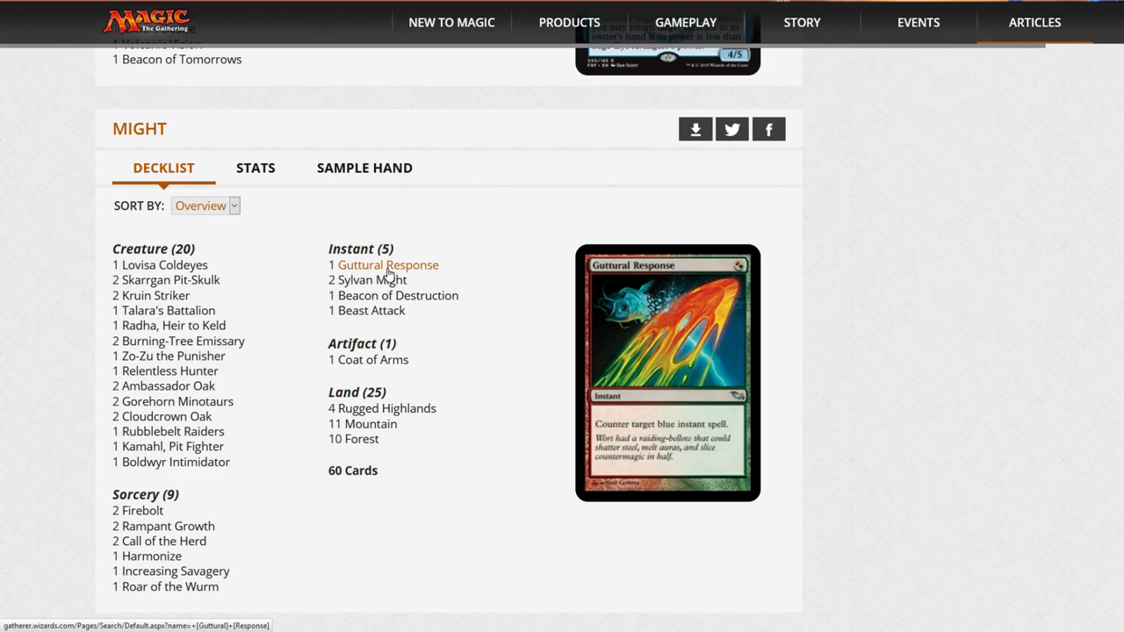
pyautogui.moveTo(369, 267)
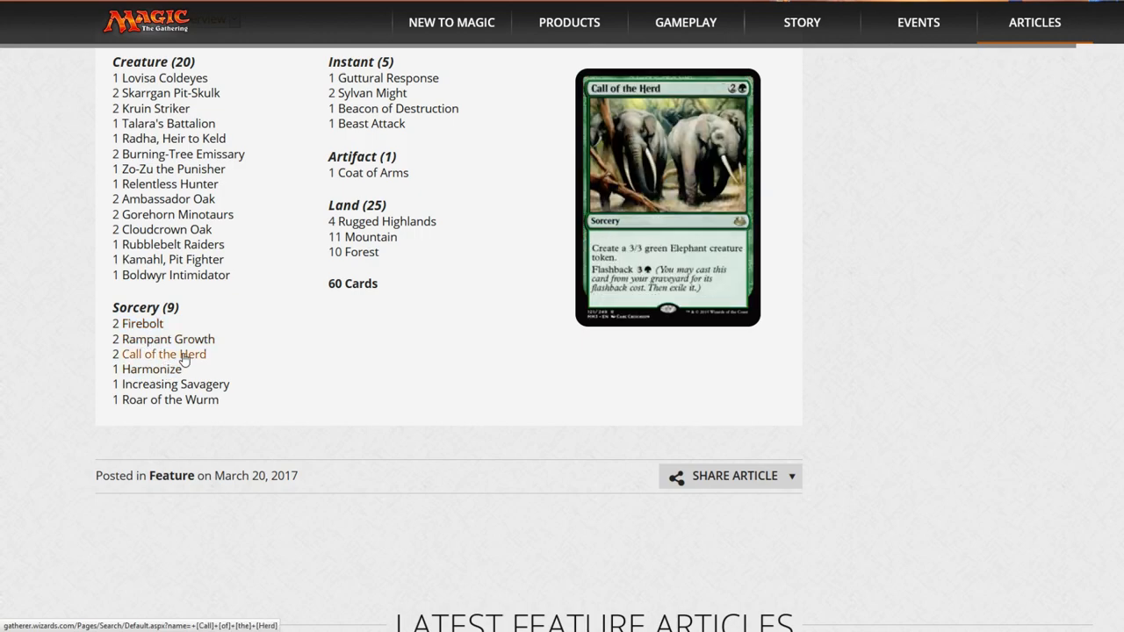
pyautogui.moveTo(140, 323)
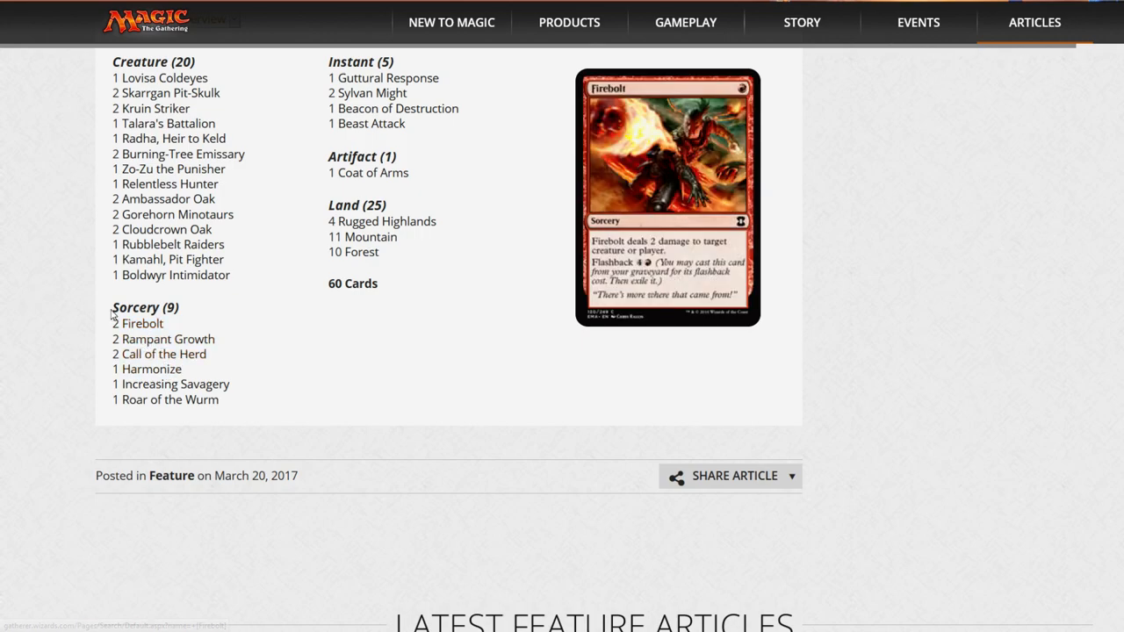
pyautogui.moveTo(142, 323)
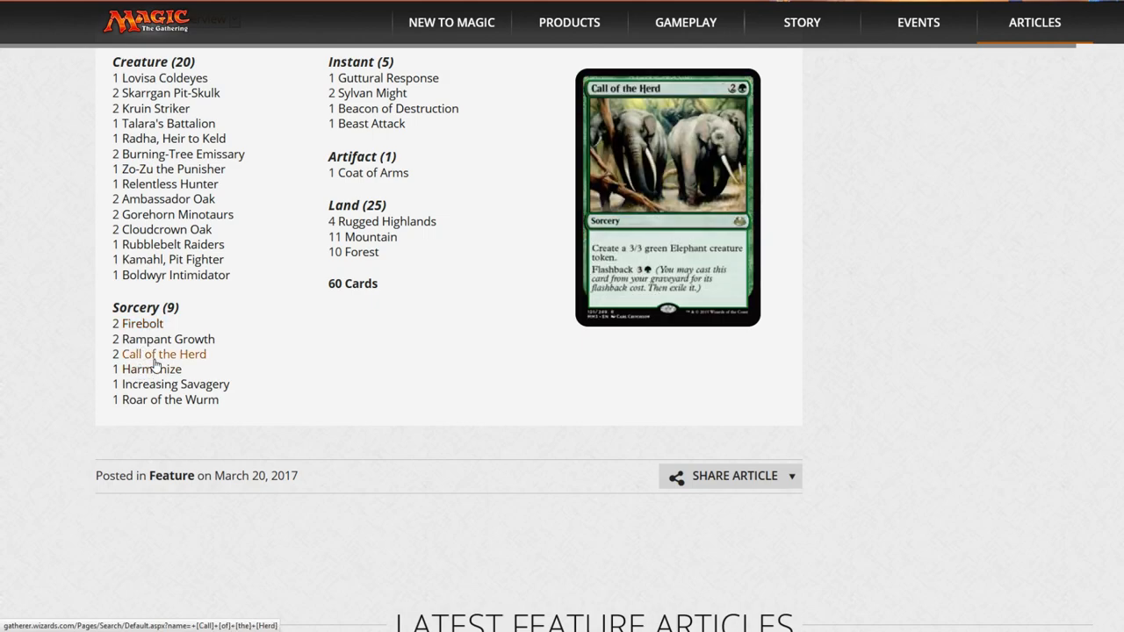
pyautogui.moveTo(151, 368)
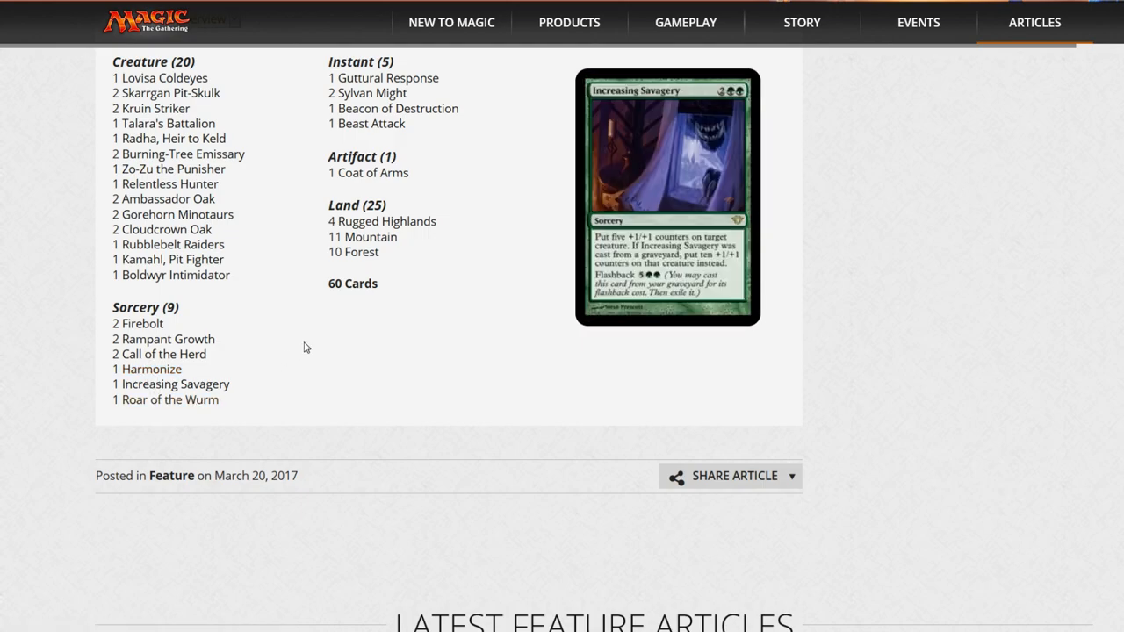
# Scroll down through the rest of the Might decklist past Increasing Savagery
pyautogui.scroll(-3)
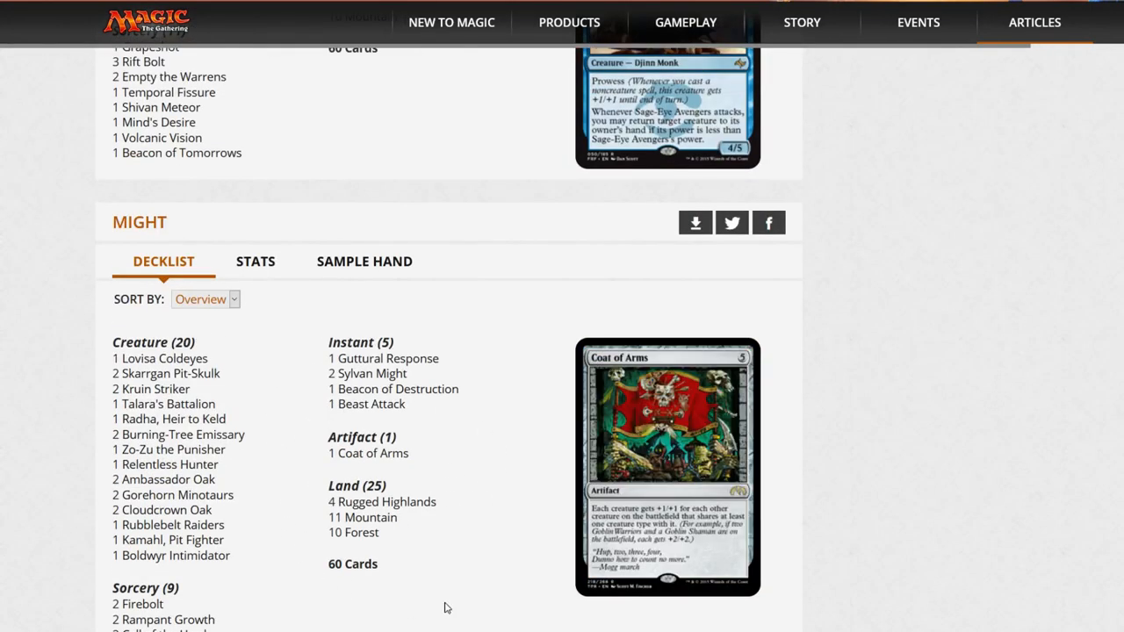
pyautogui.moveTo(525, 439)
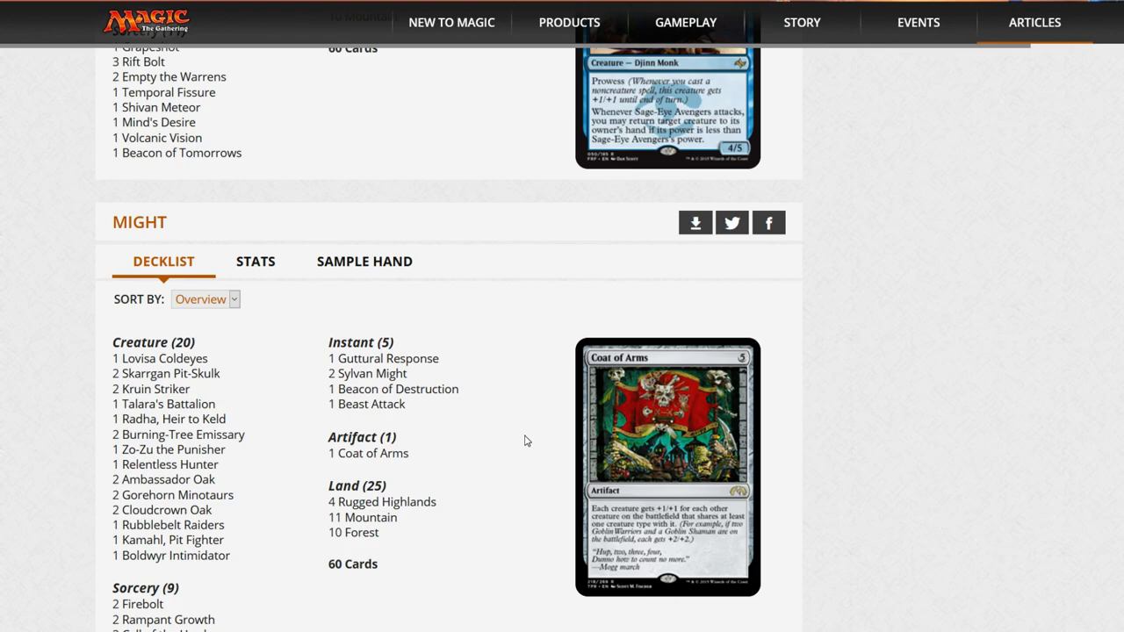
pyautogui.scroll(-3)
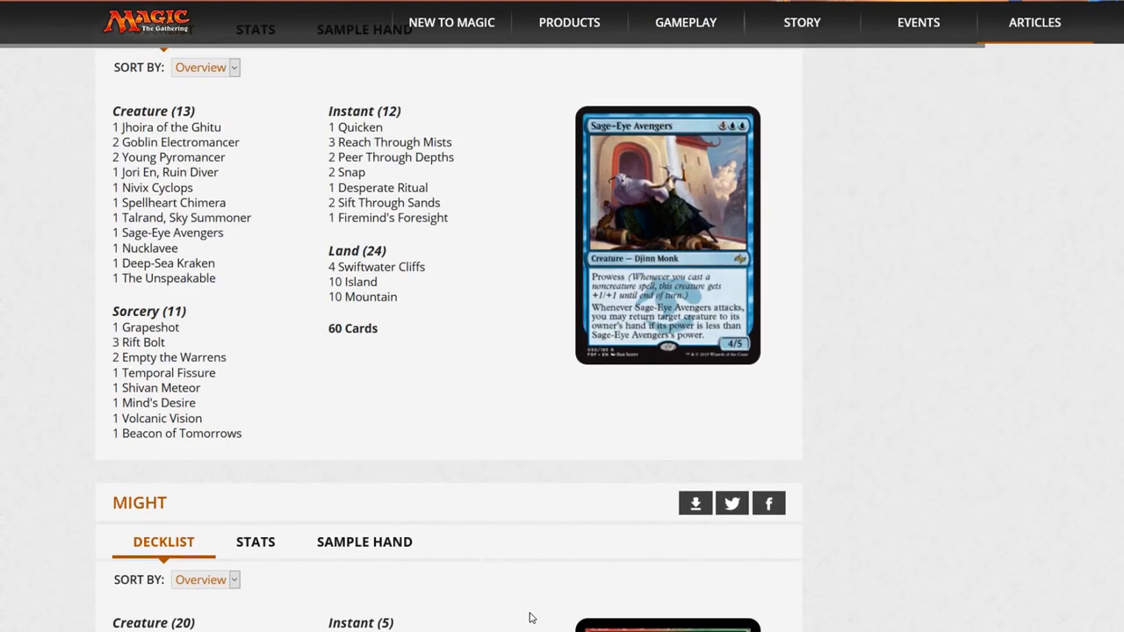
pyautogui.moveTo(505, 607)
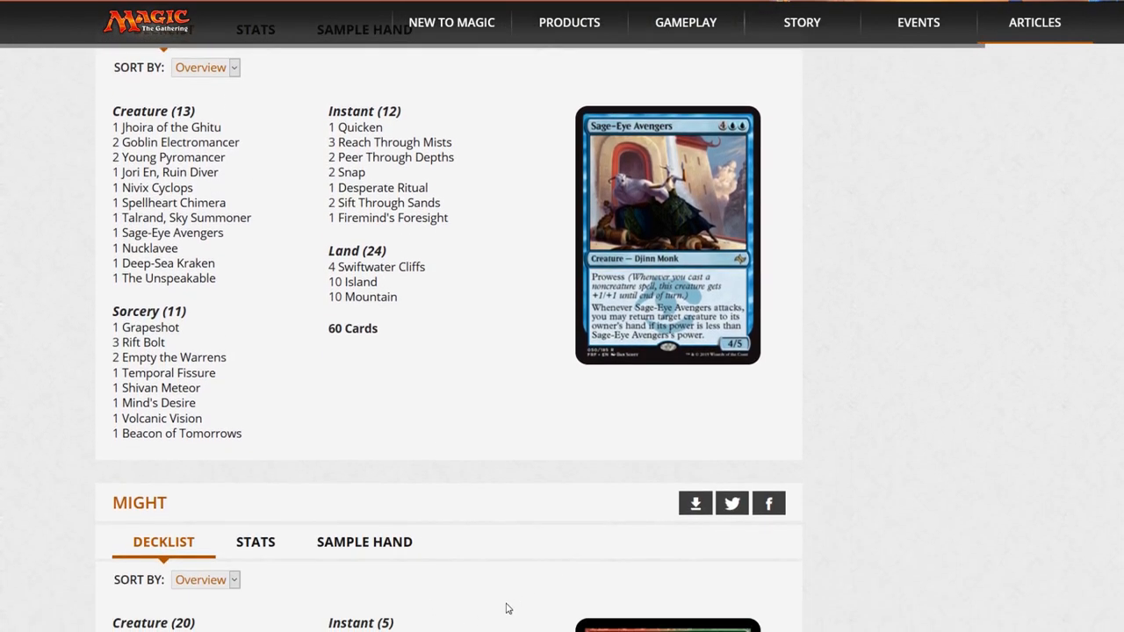
pyautogui.scroll(-3)
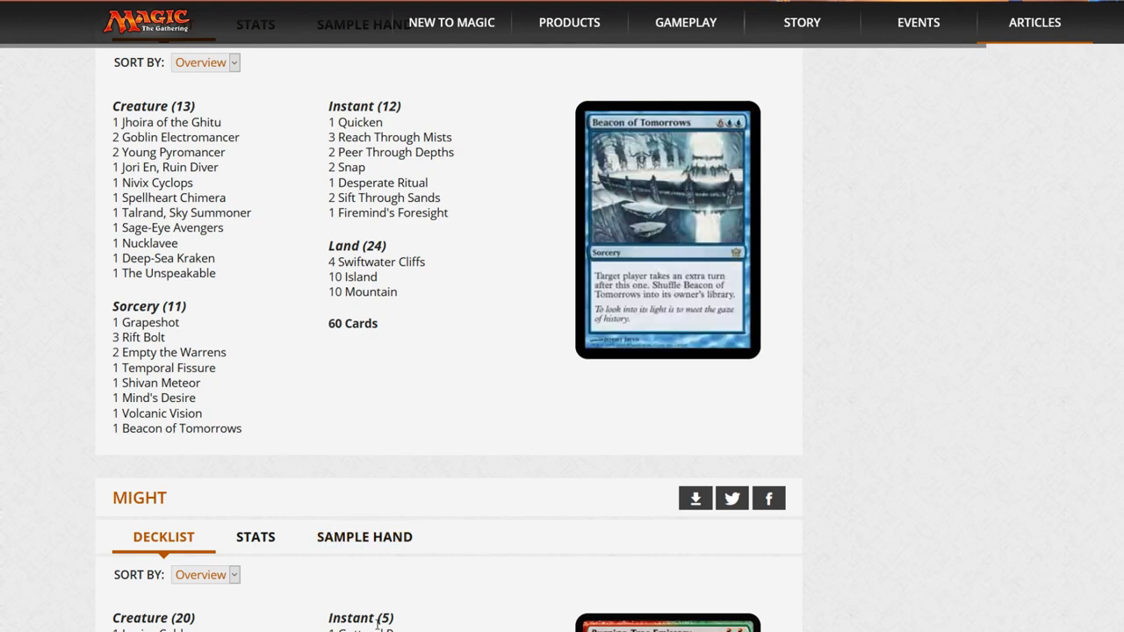
pyautogui.scroll(-3)
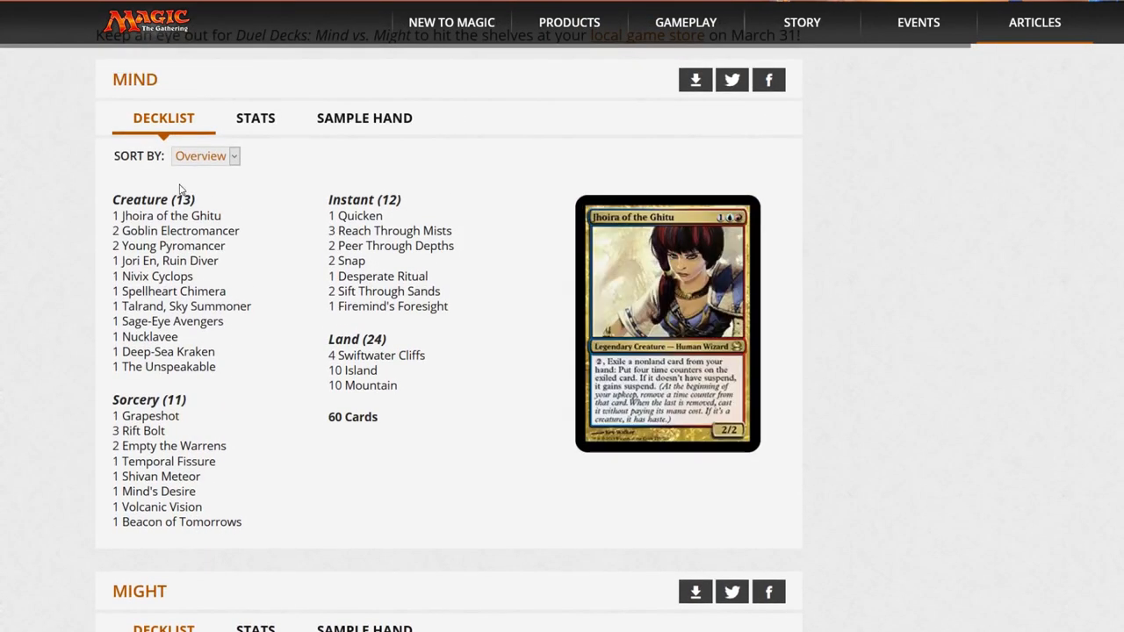
# Scroll back and forth over both decklists, ending with the Mind list's Beacon of Tomorrows in view
pyautogui.scroll(-3)
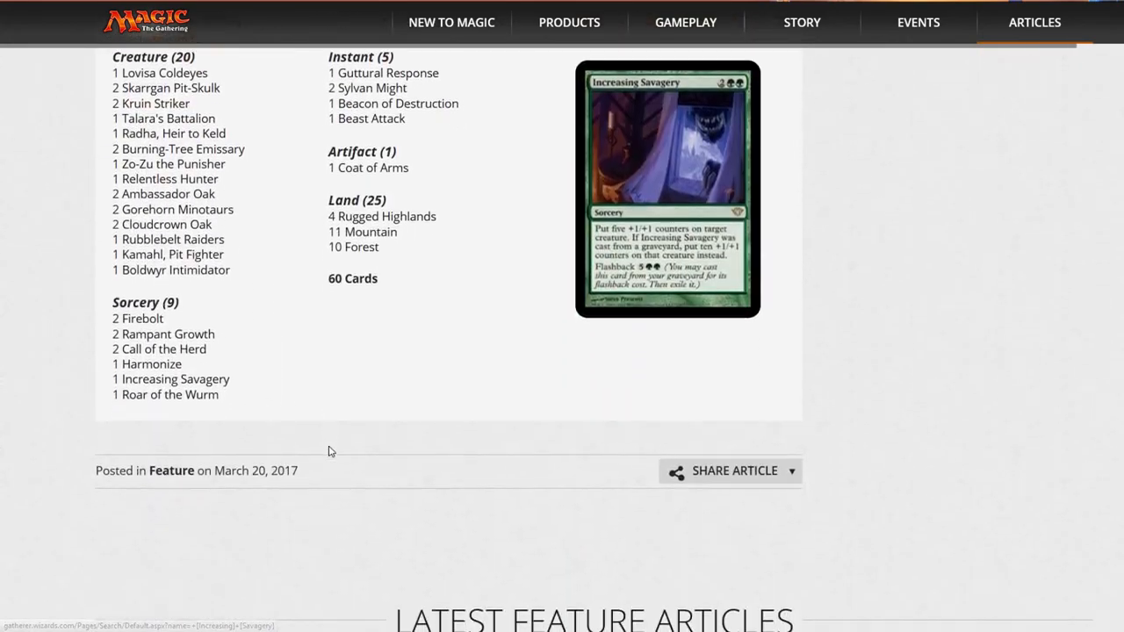
pyautogui.scroll(3)
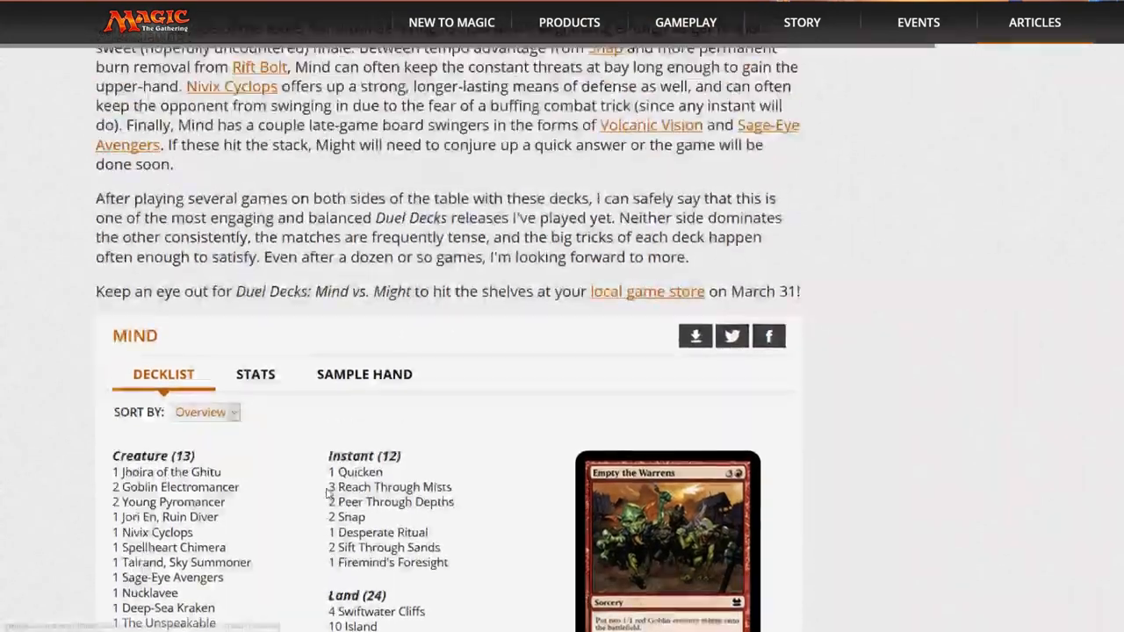
pyautogui.scroll(-3)
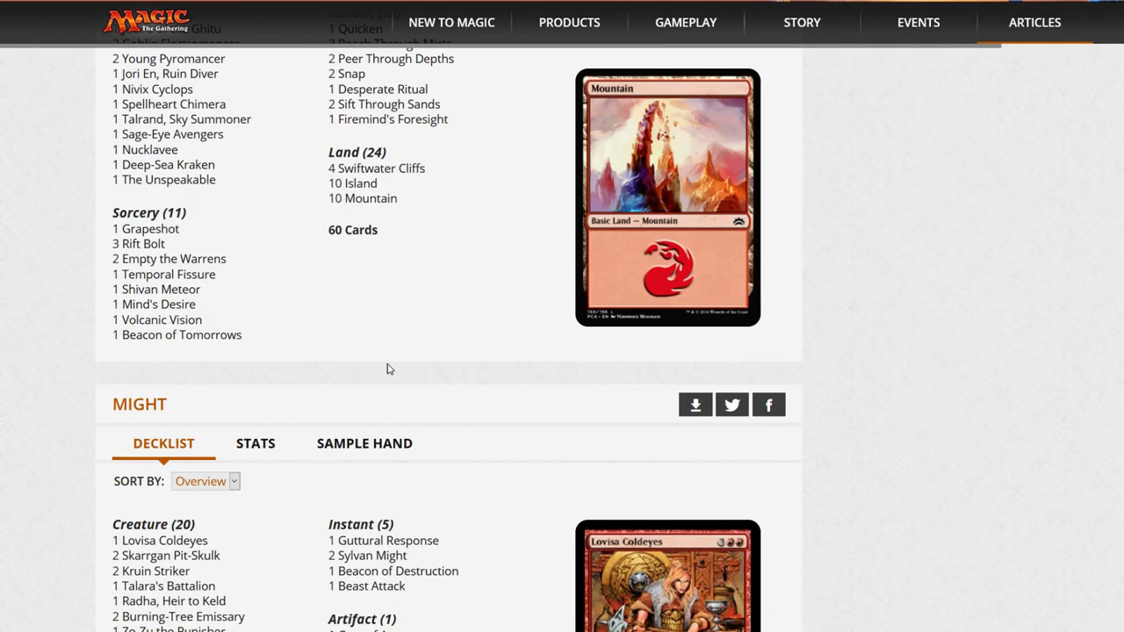
pyautogui.scroll(3)
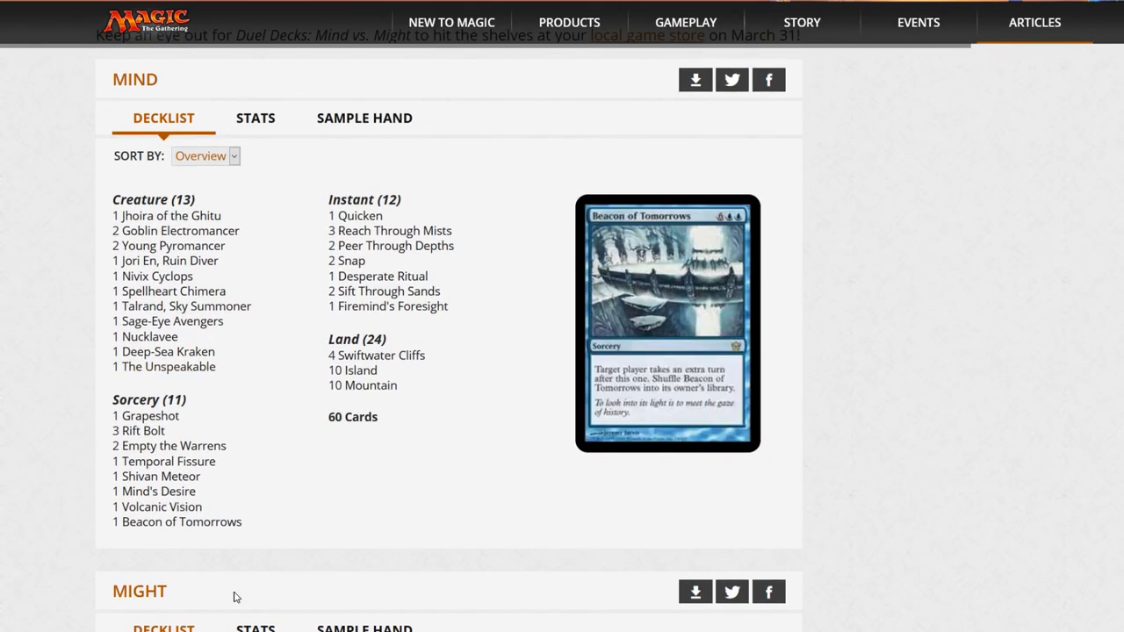
pyautogui.moveTo(180, 230)
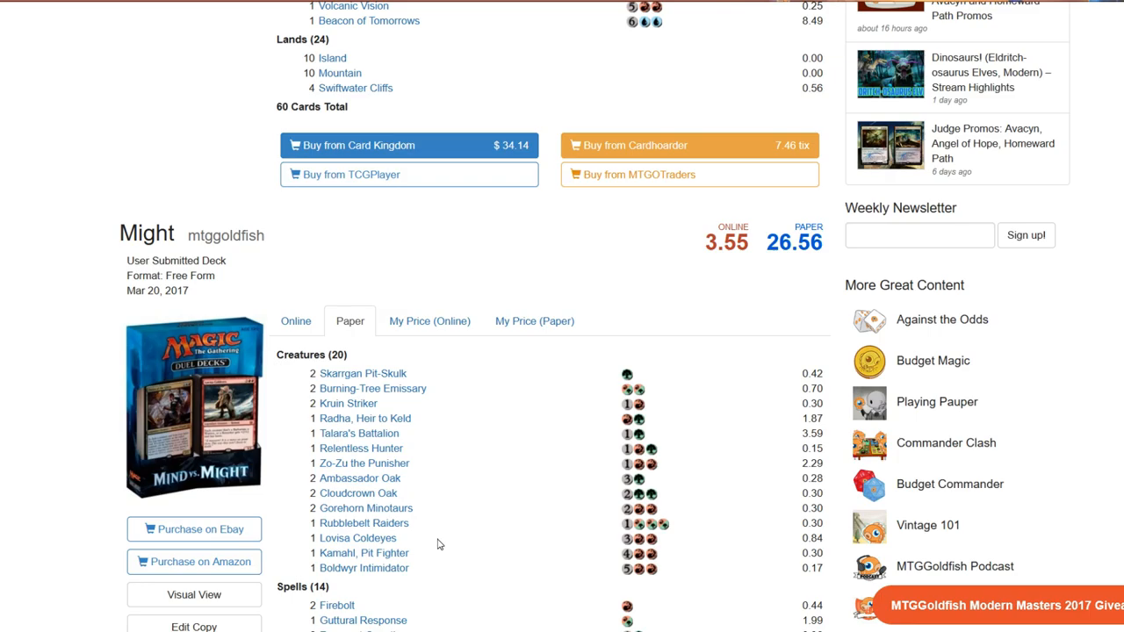
pyautogui.scroll(-3)
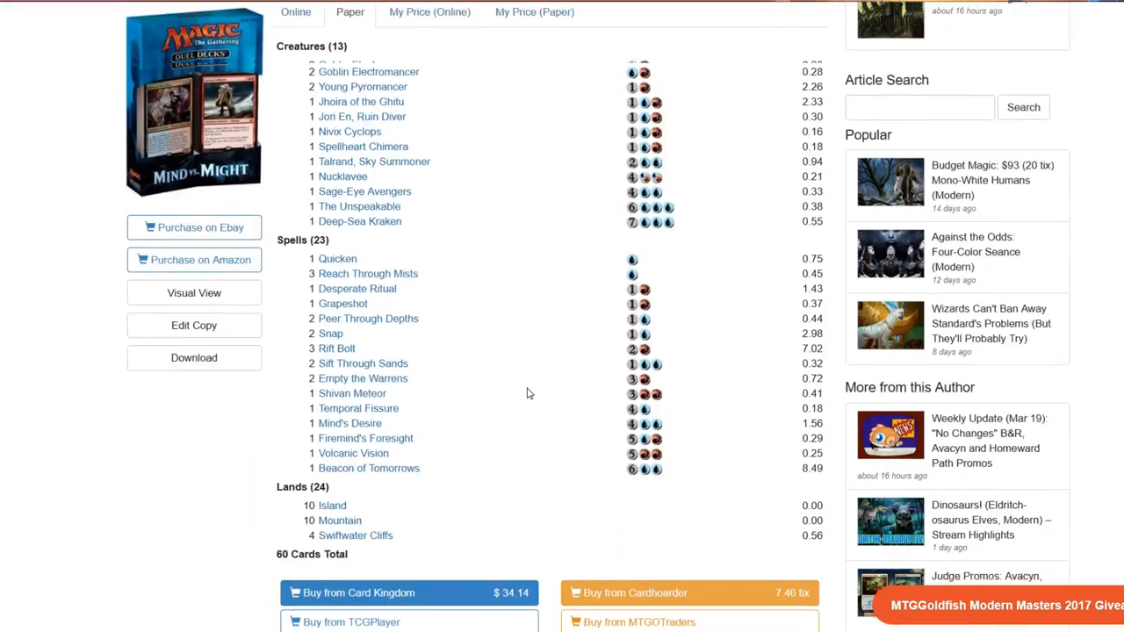
pyautogui.scroll(3)
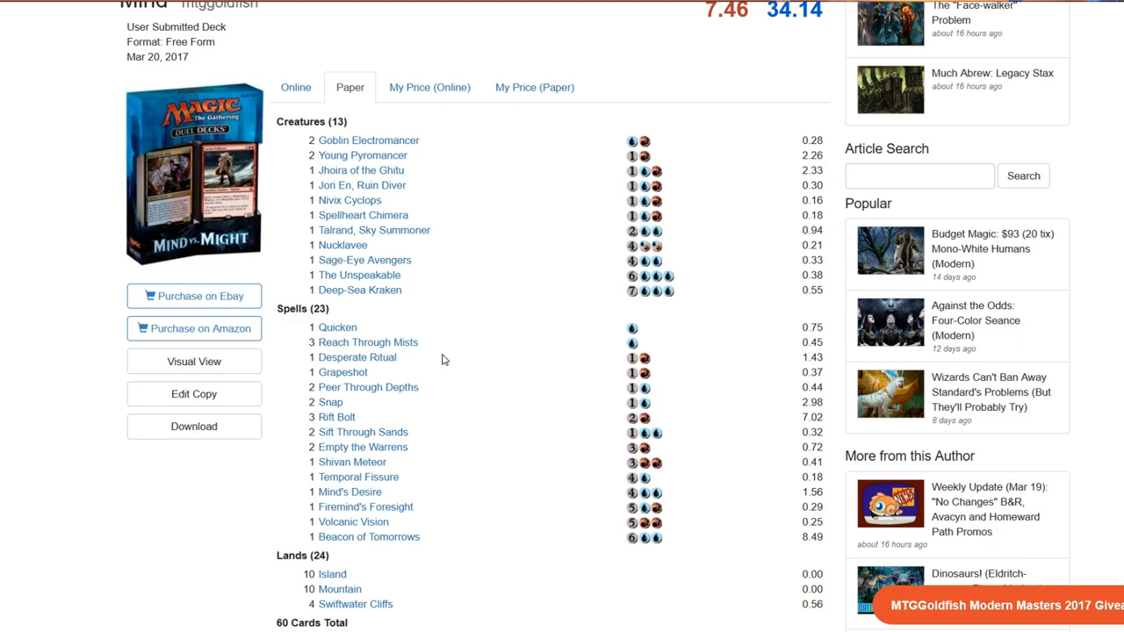
pyautogui.moveTo(418, 500)
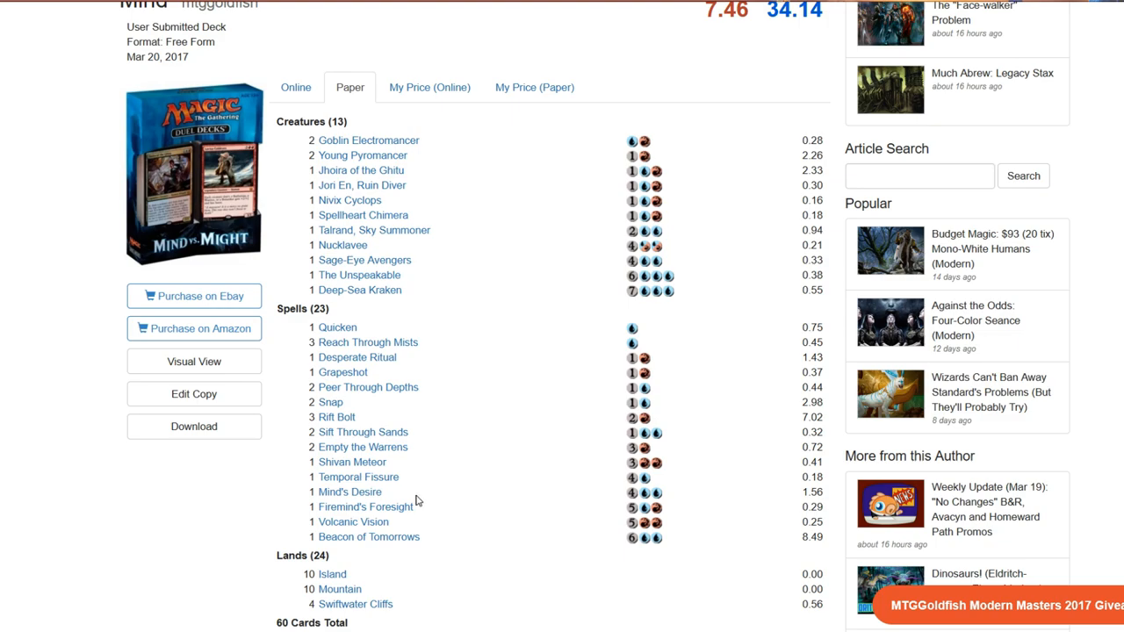
pyautogui.scroll(-3)
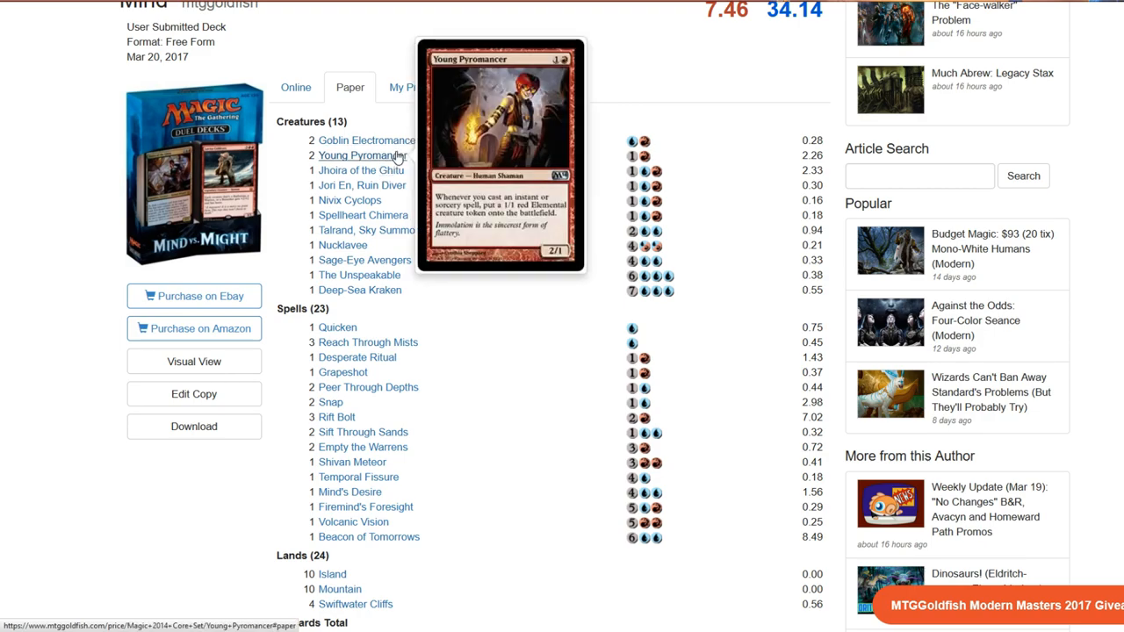
pyautogui.moveTo(367, 141)
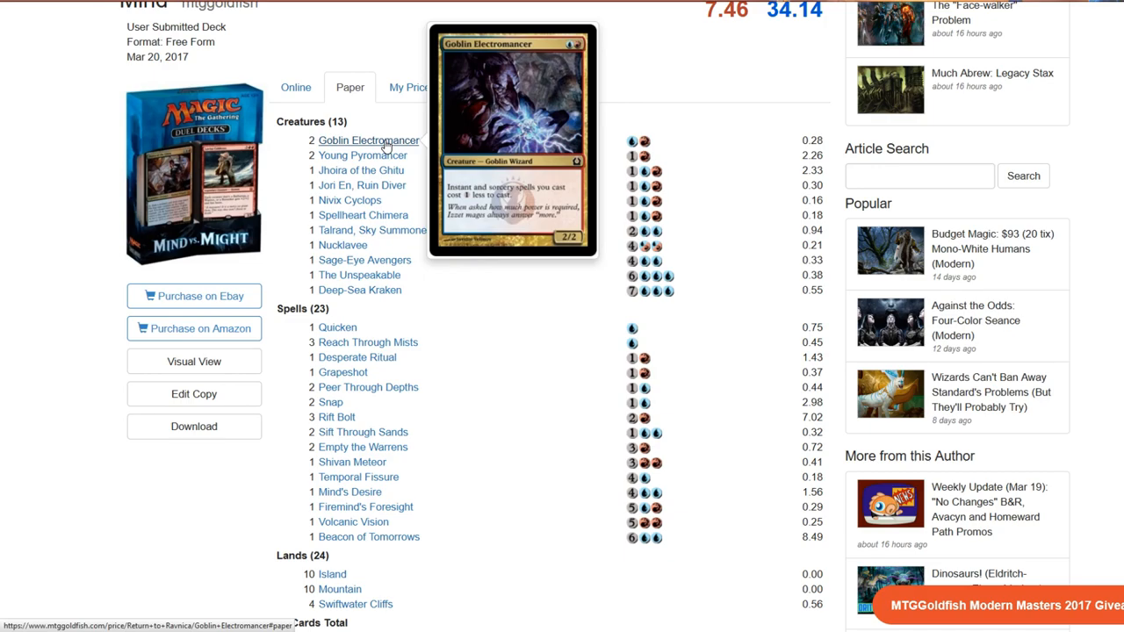
pyautogui.moveTo(709, 272)
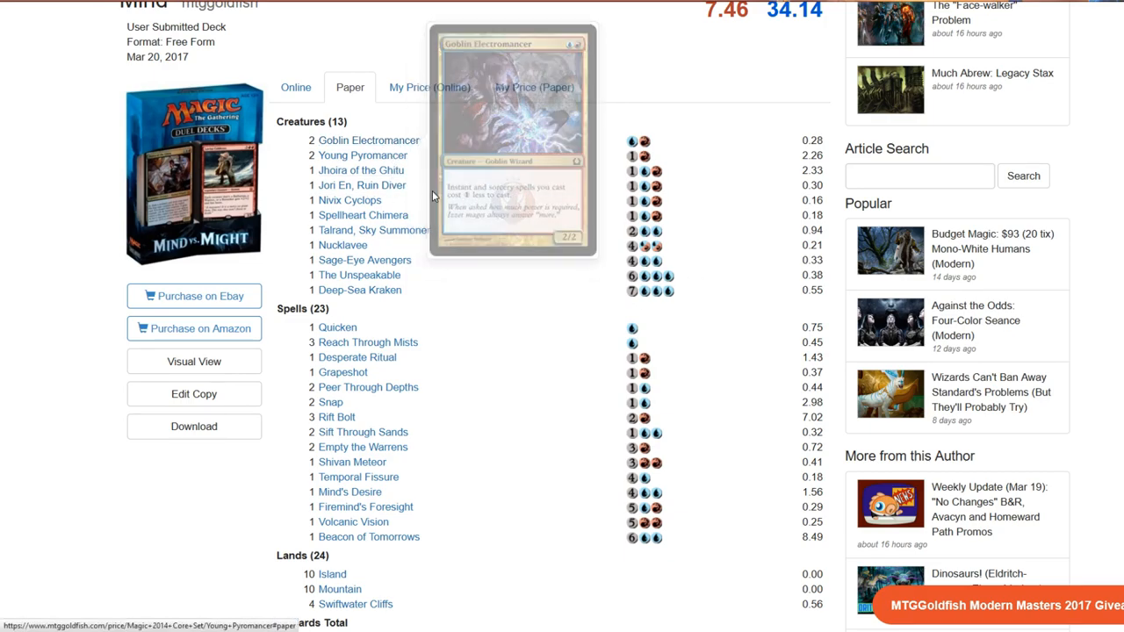
pyautogui.moveTo(481, 323)
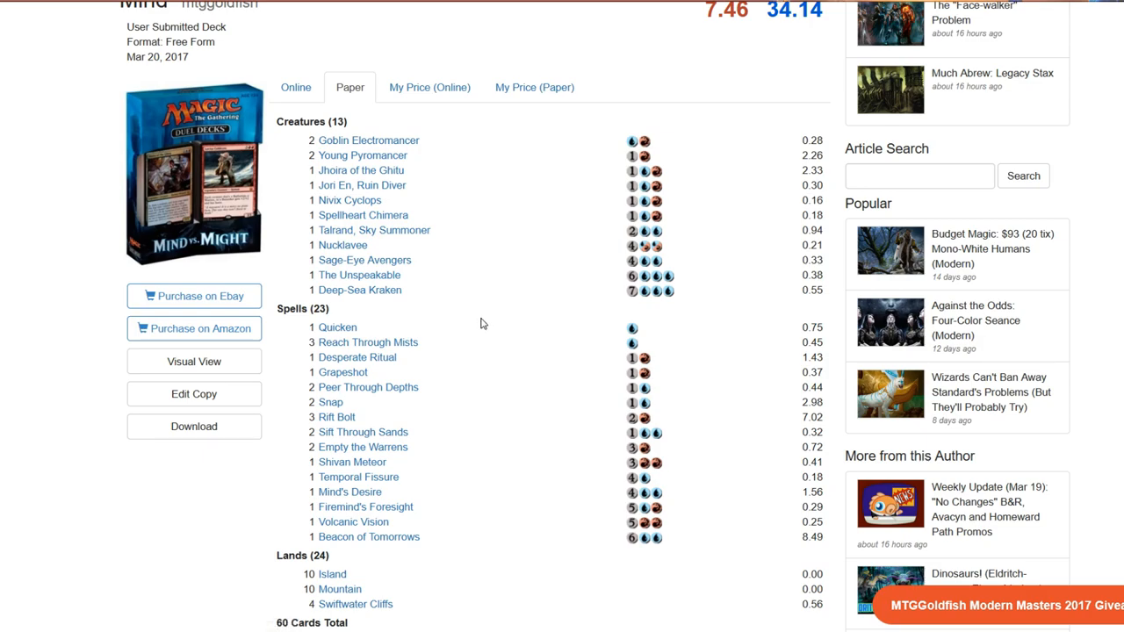
pyautogui.moveTo(359, 274)
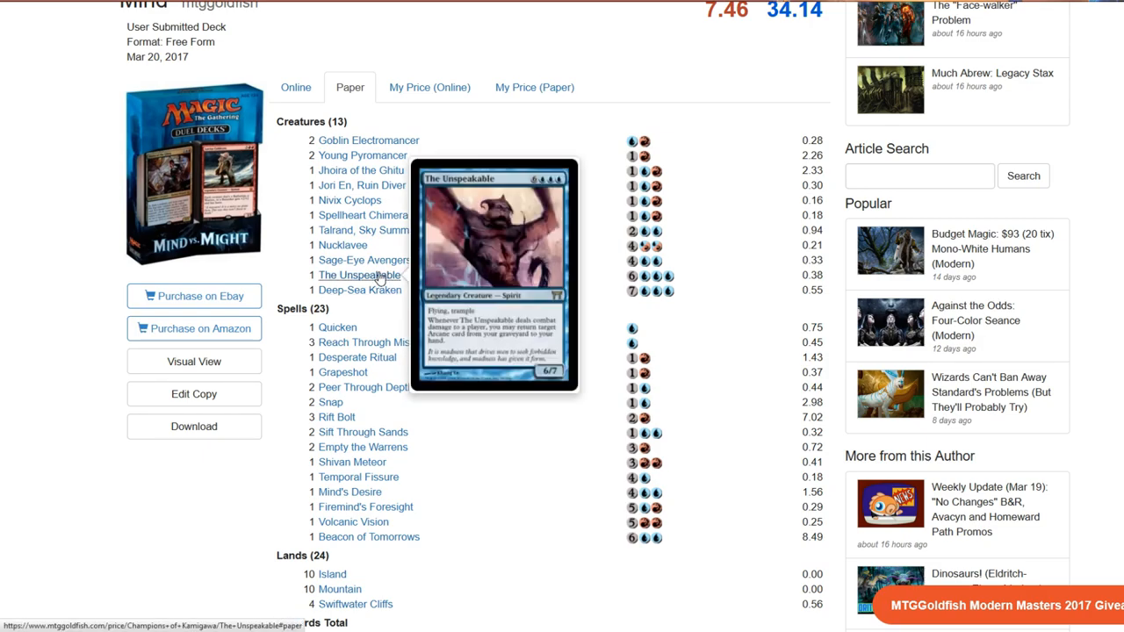
pyautogui.moveTo(358, 260)
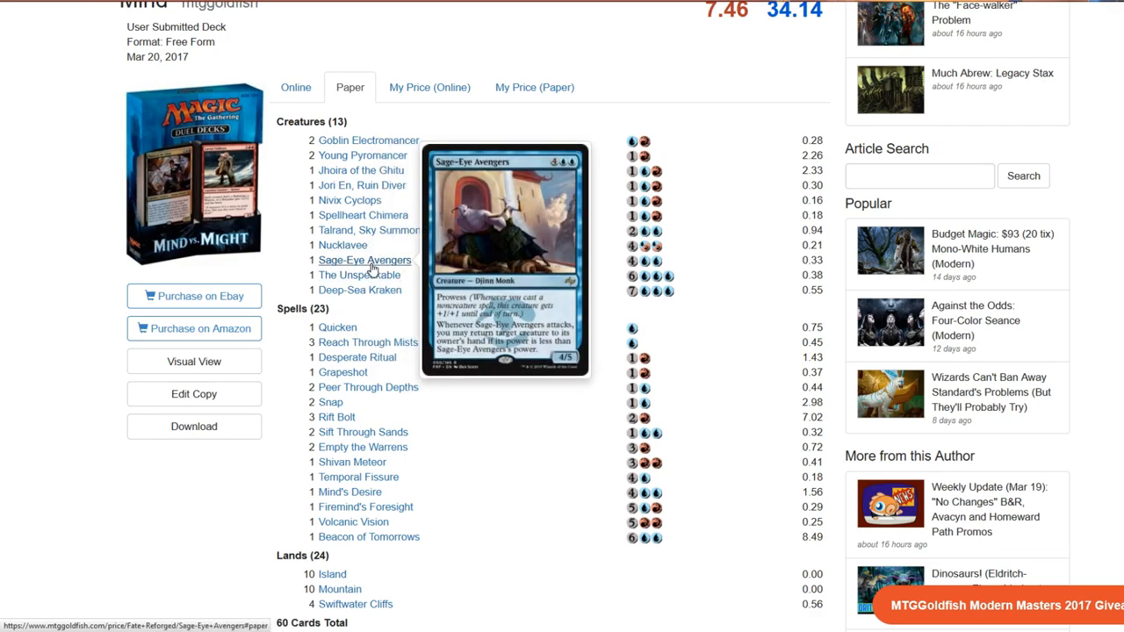
pyautogui.moveTo(453, 249)
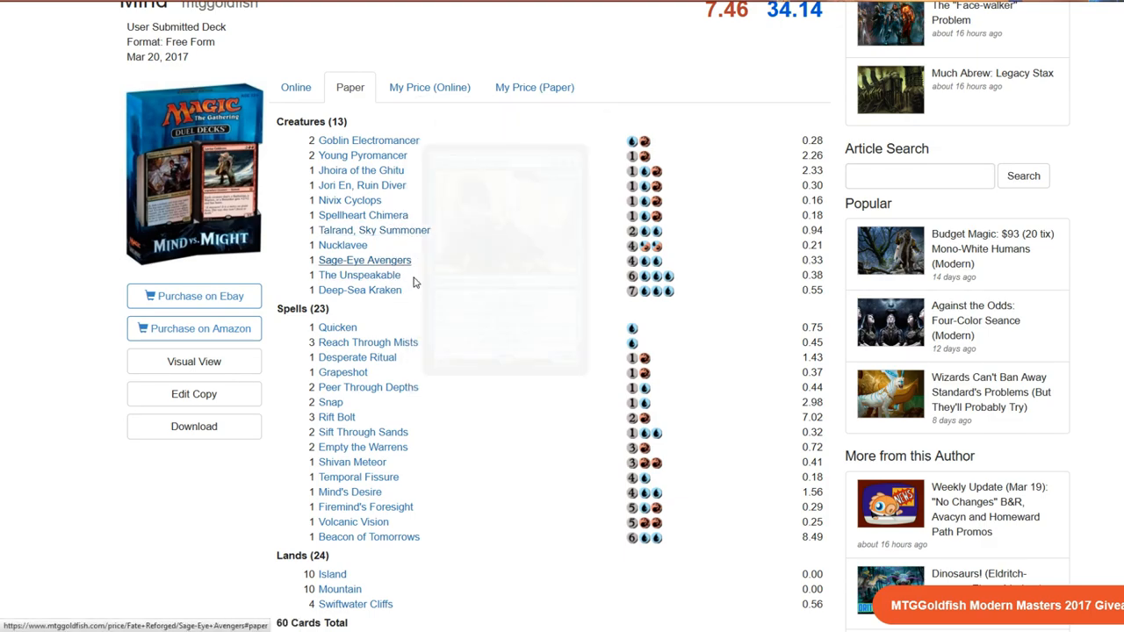
pyautogui.moveTo(362, 186)
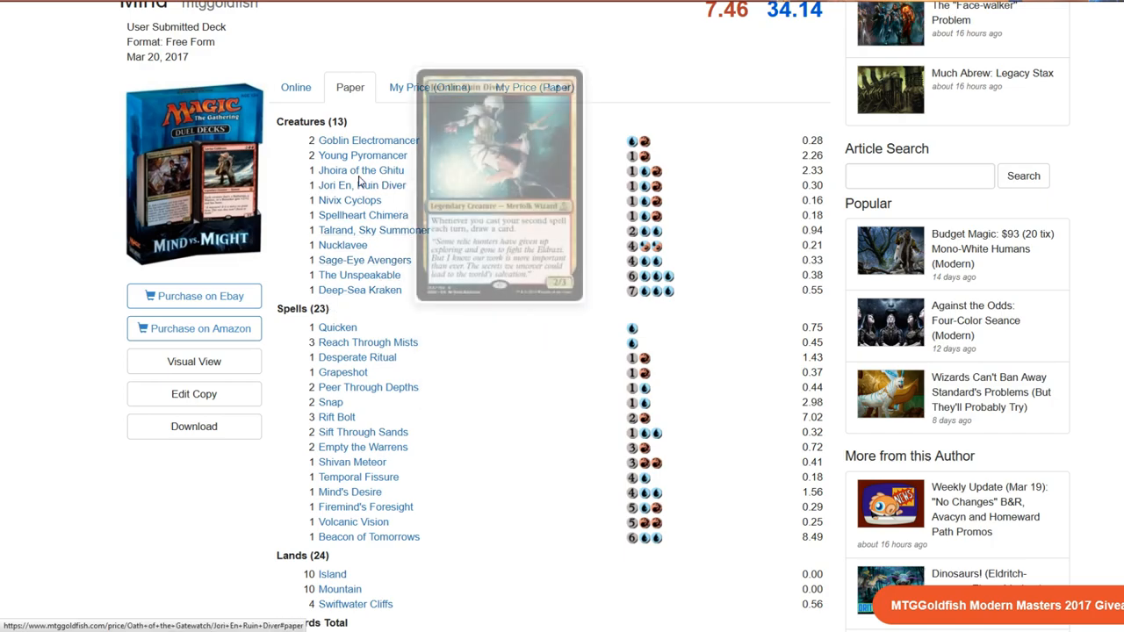
pyautogui.moveTo(507, 49)
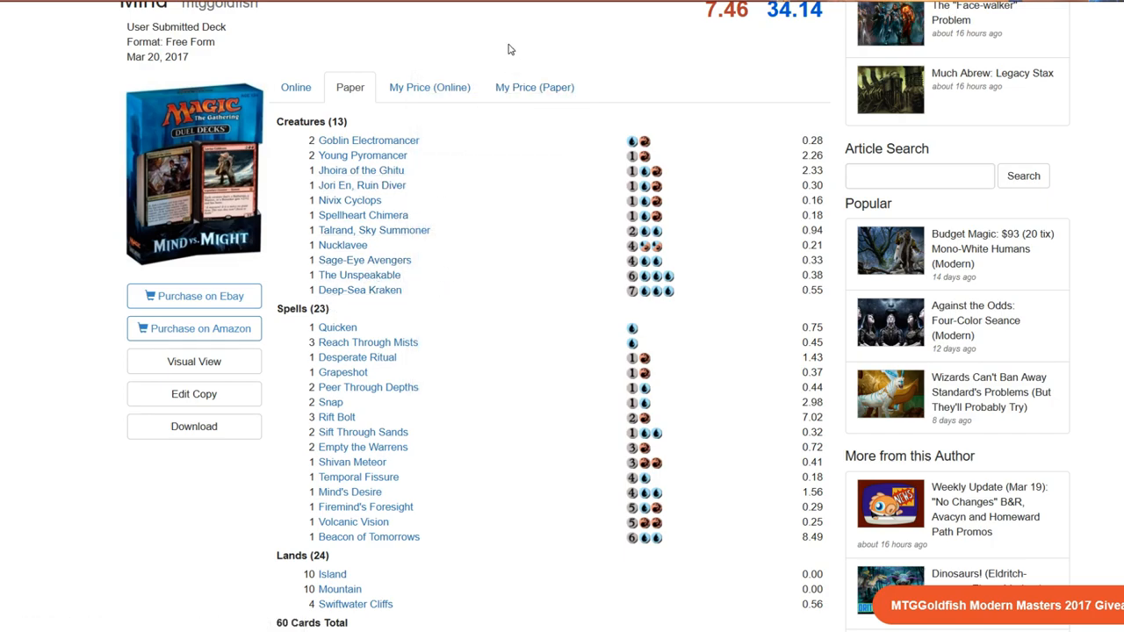
pyautogui.moveTo(430, 372)
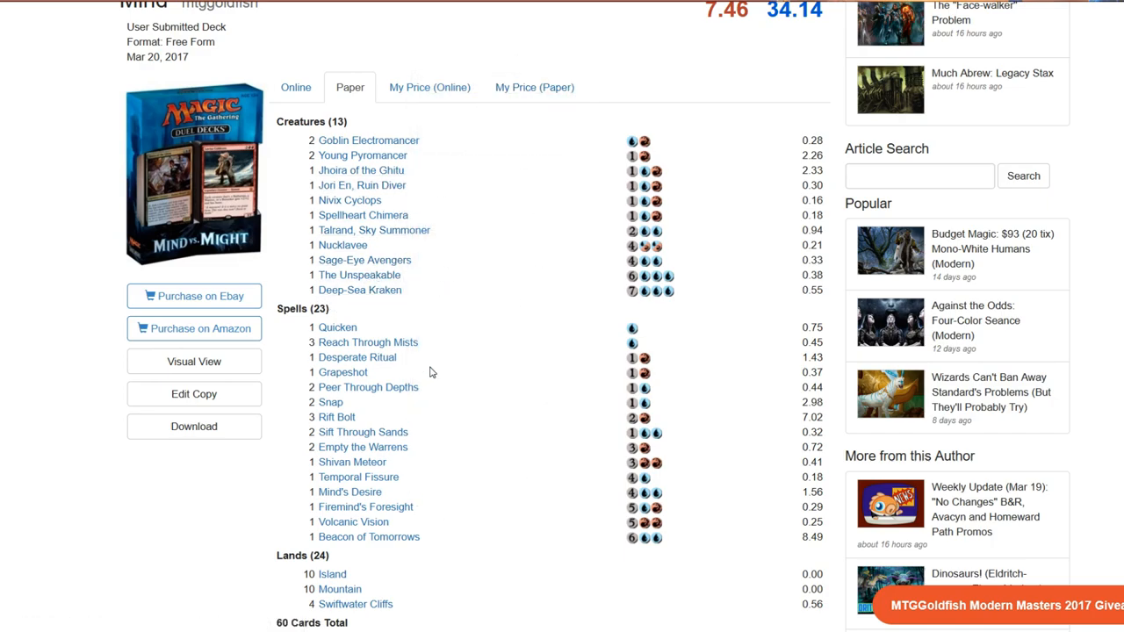
pyautogui.moveTo(541, 341)
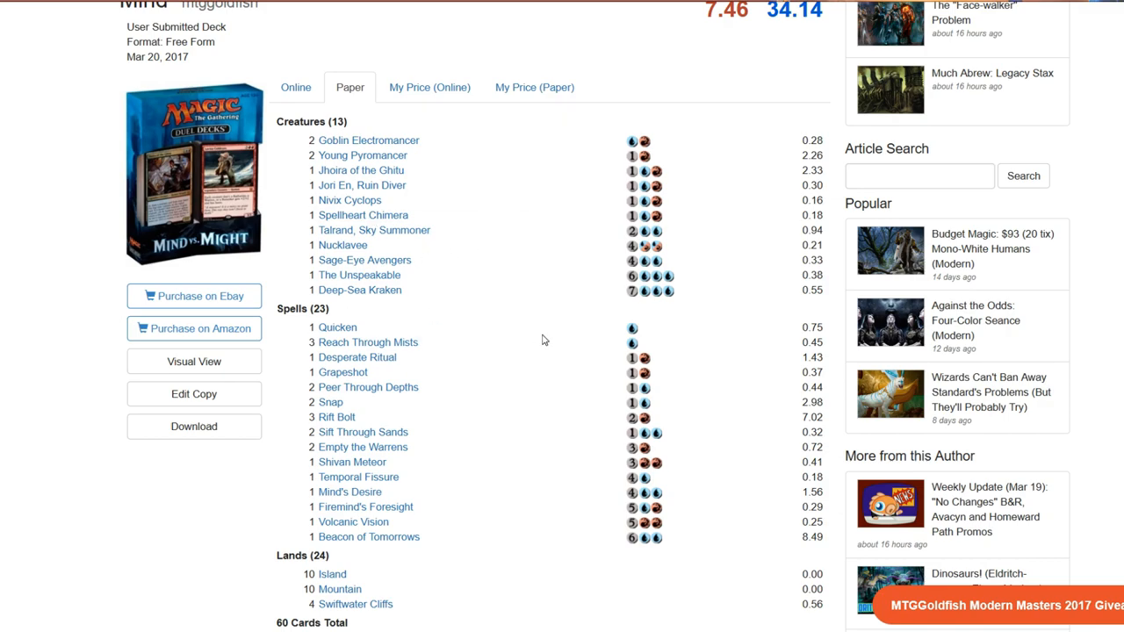
pyautogui.moveTo(508, 477)
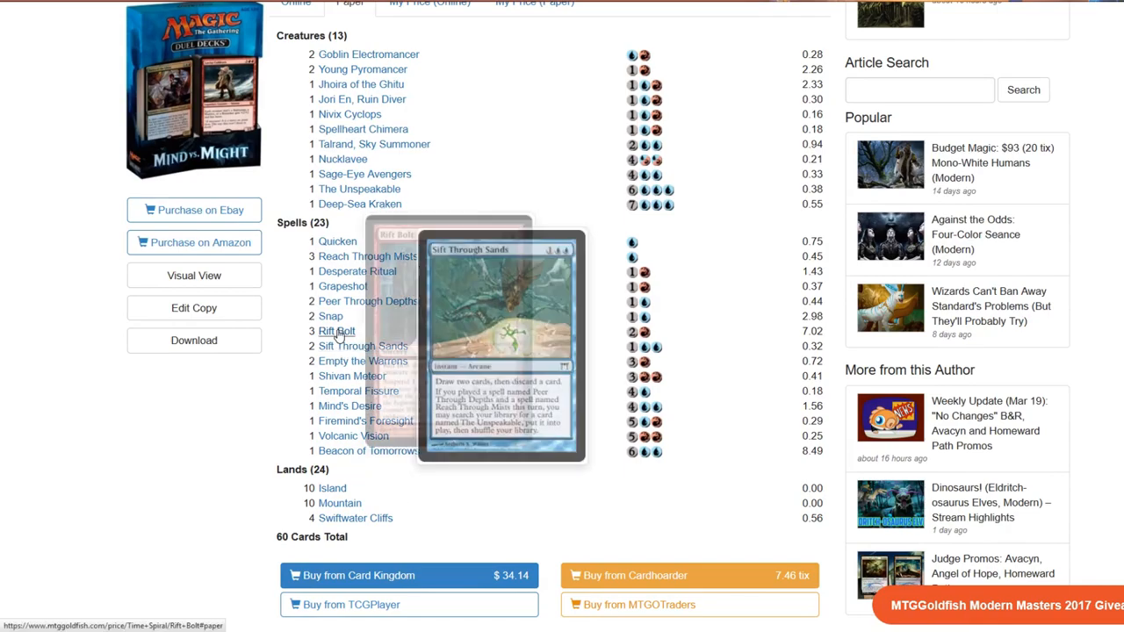
pyautogui.moveTo(357, 270)
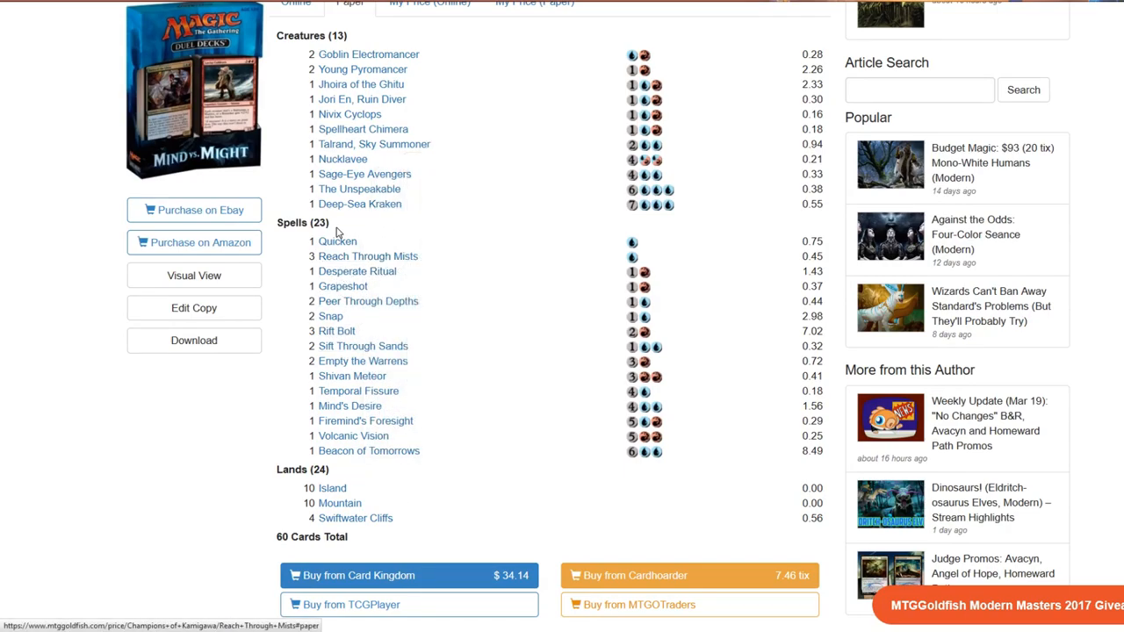
pyautogui.moveTo(337, 241)
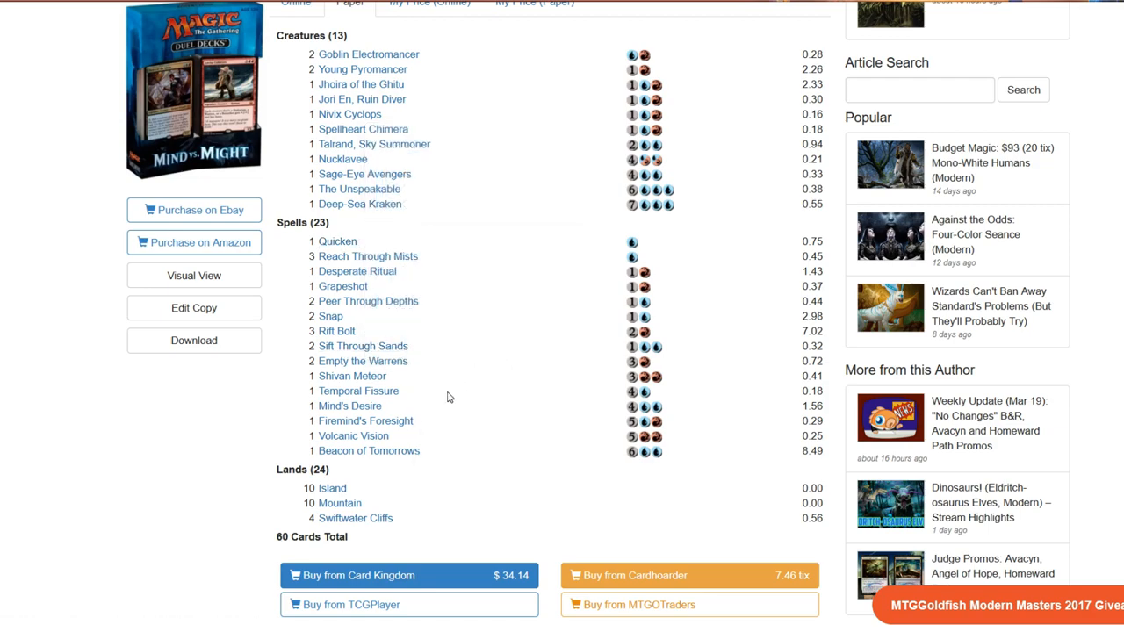
pyautogui.moveTo(337, 330)
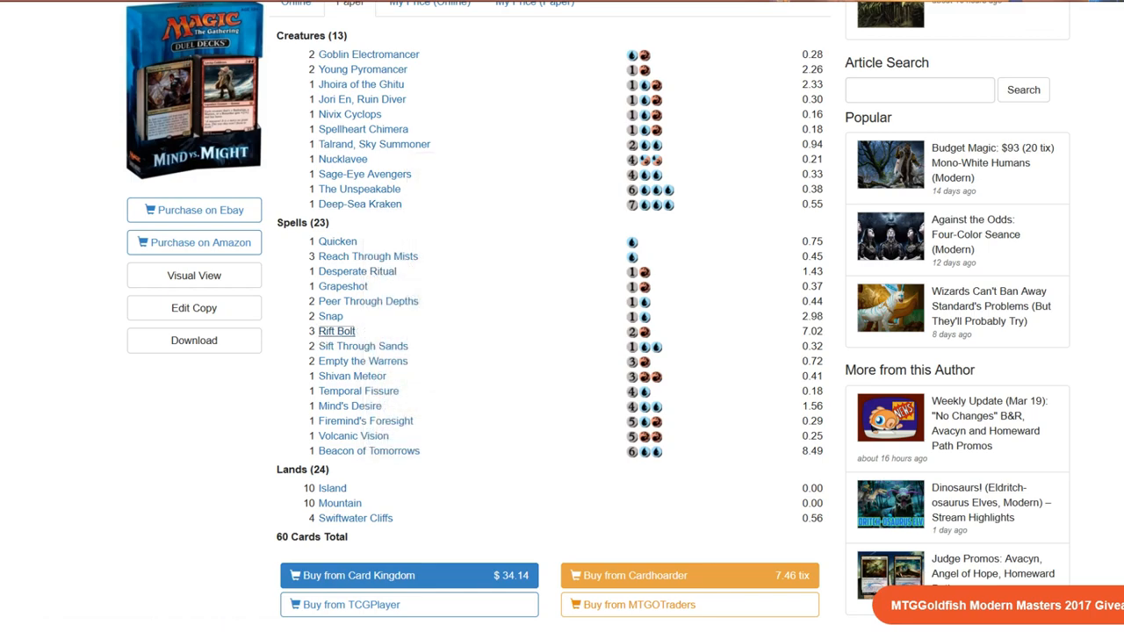
pyautogui.click(338, 330)
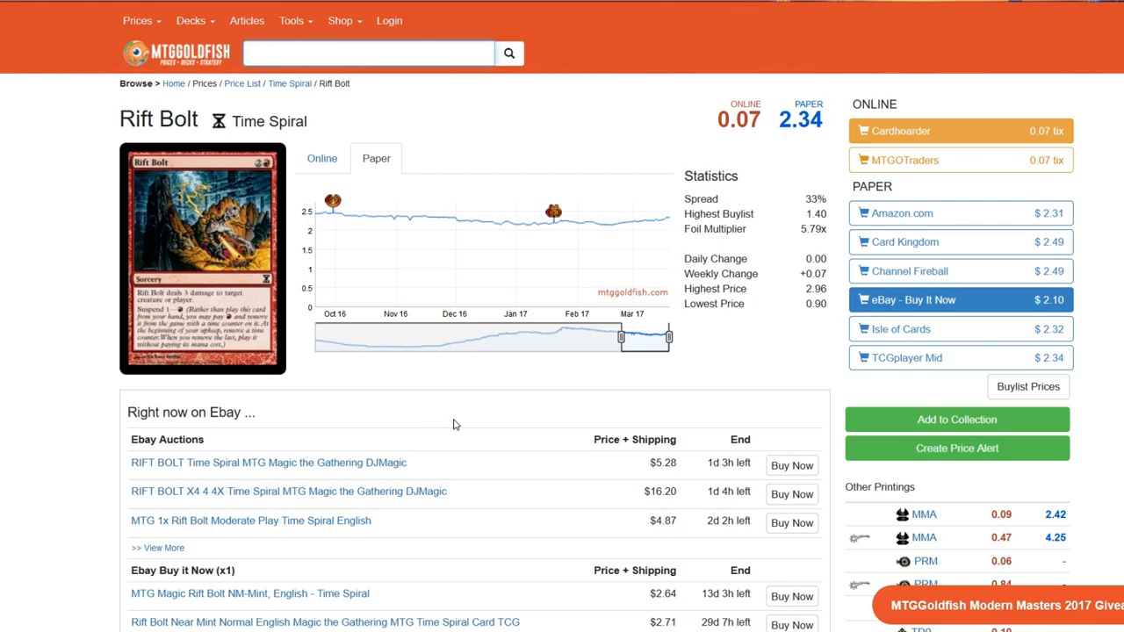
# Open the first Modern Burn deck listed under Recent Decks Using Rift Bolt
pyautogui.scroll(-3)
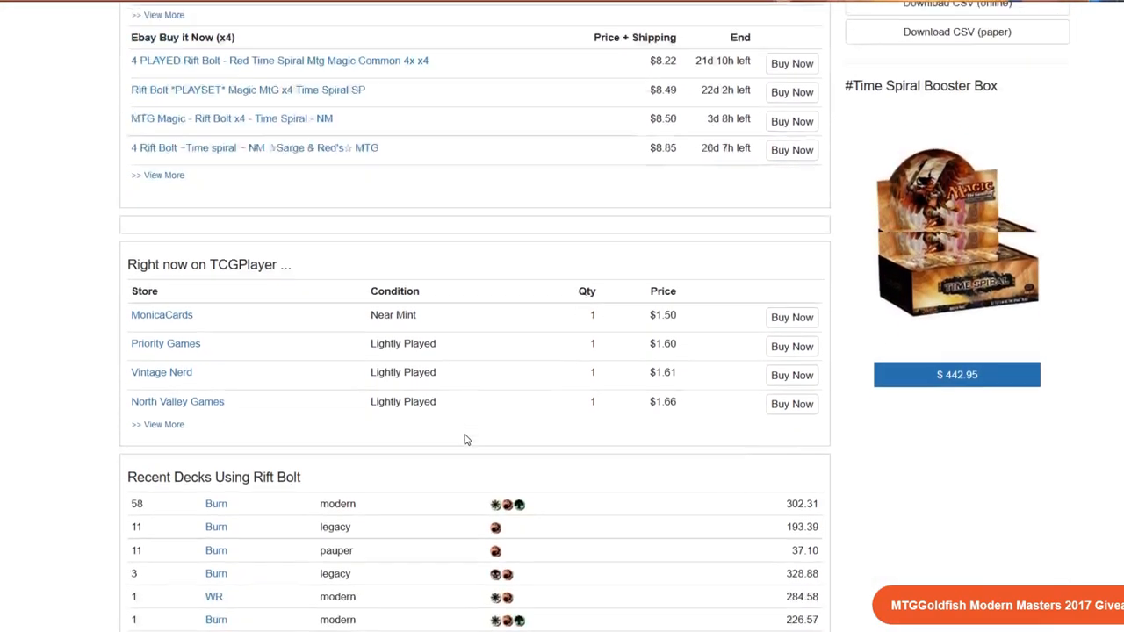
pyautogui.scroll(-3)
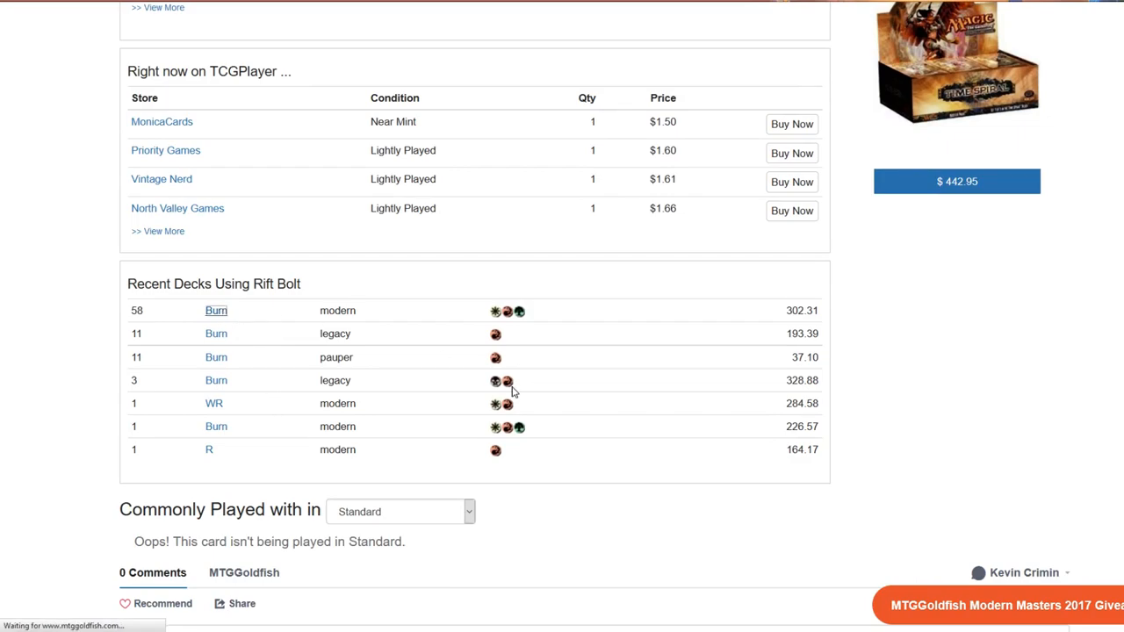
pyautogui.click(216, 309)
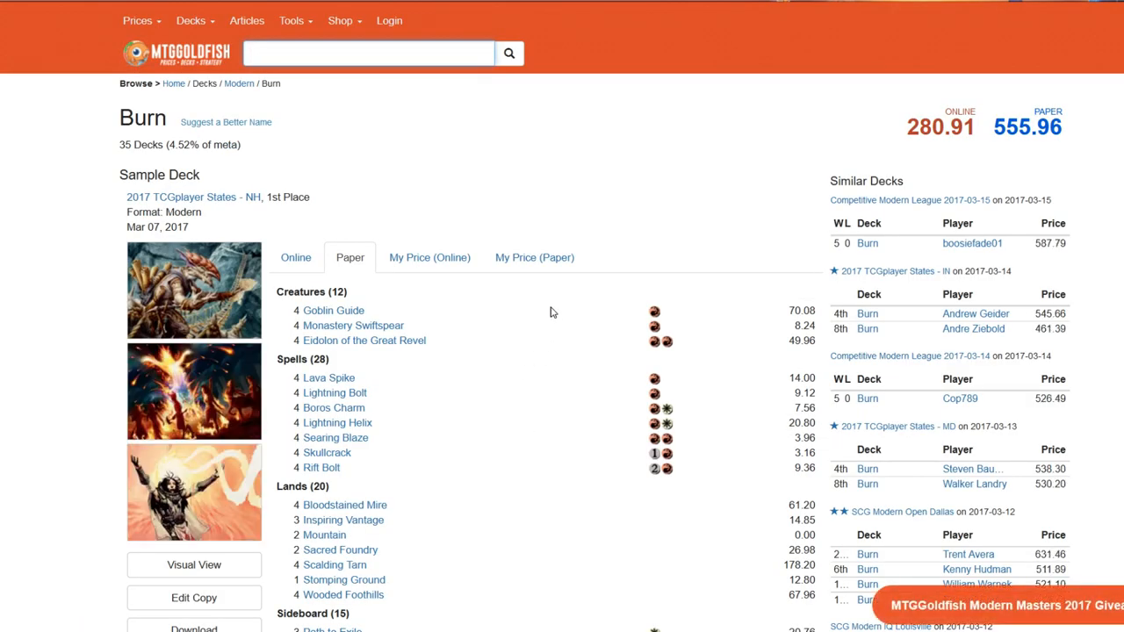
pyautogui.moveTo(654, 513)
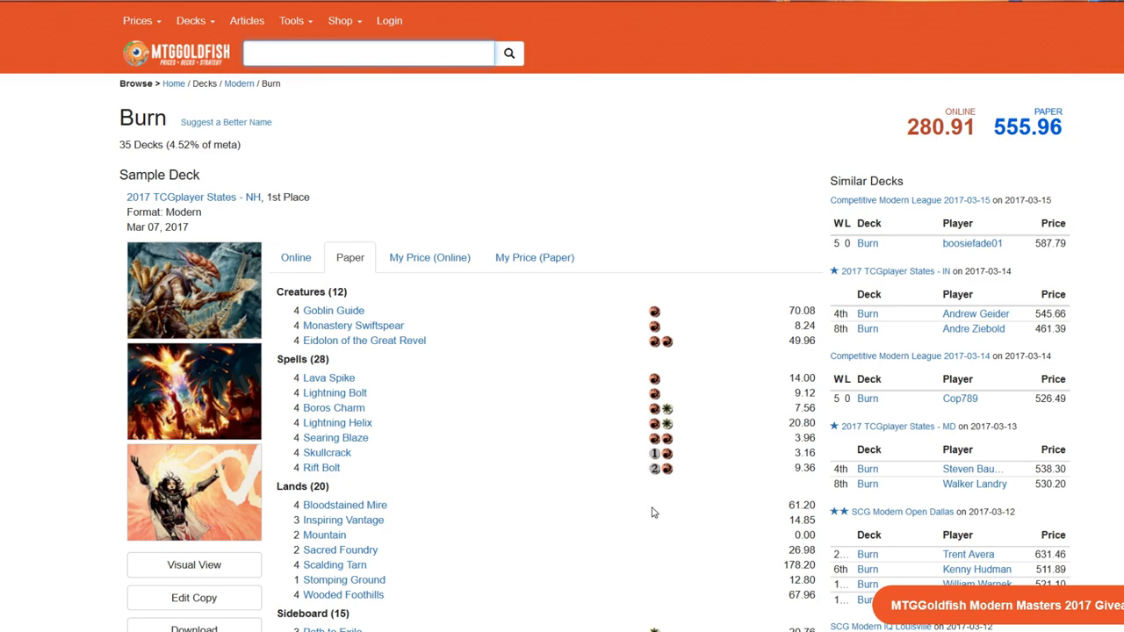
pyautogui.moveTo(352, 325)
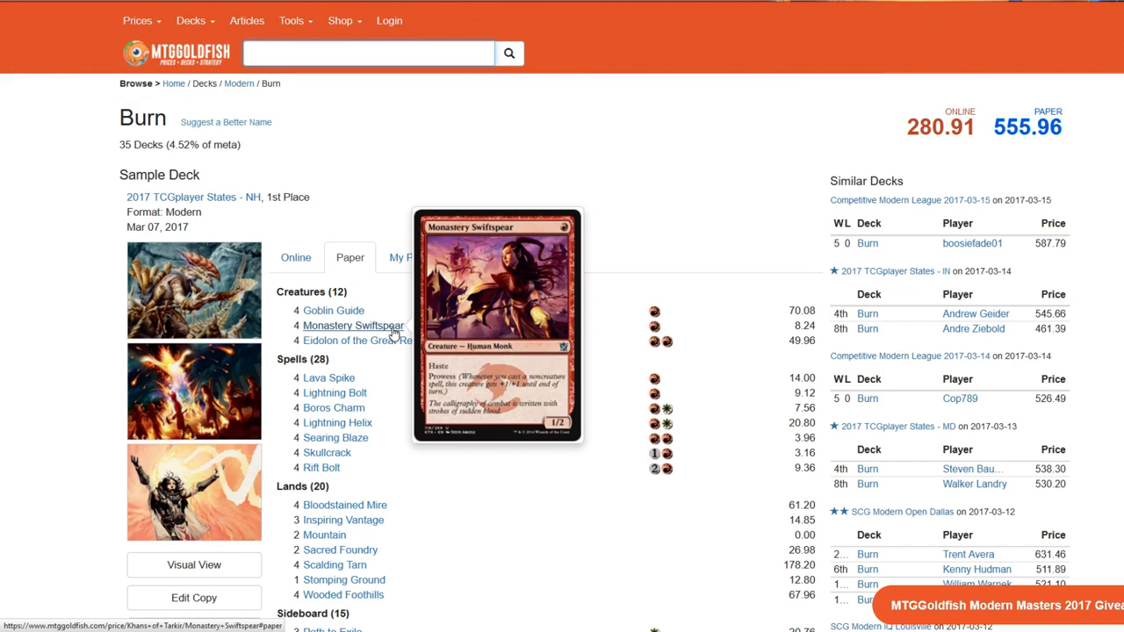
pyautogui.click(369, 52)
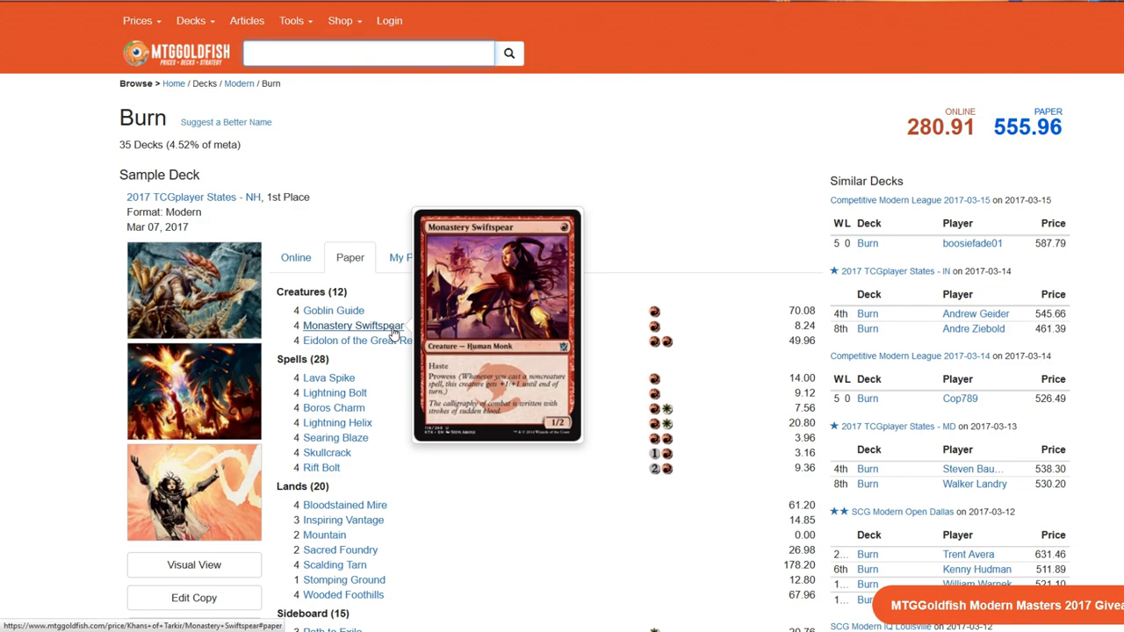
pyautogui.click(367, 52)
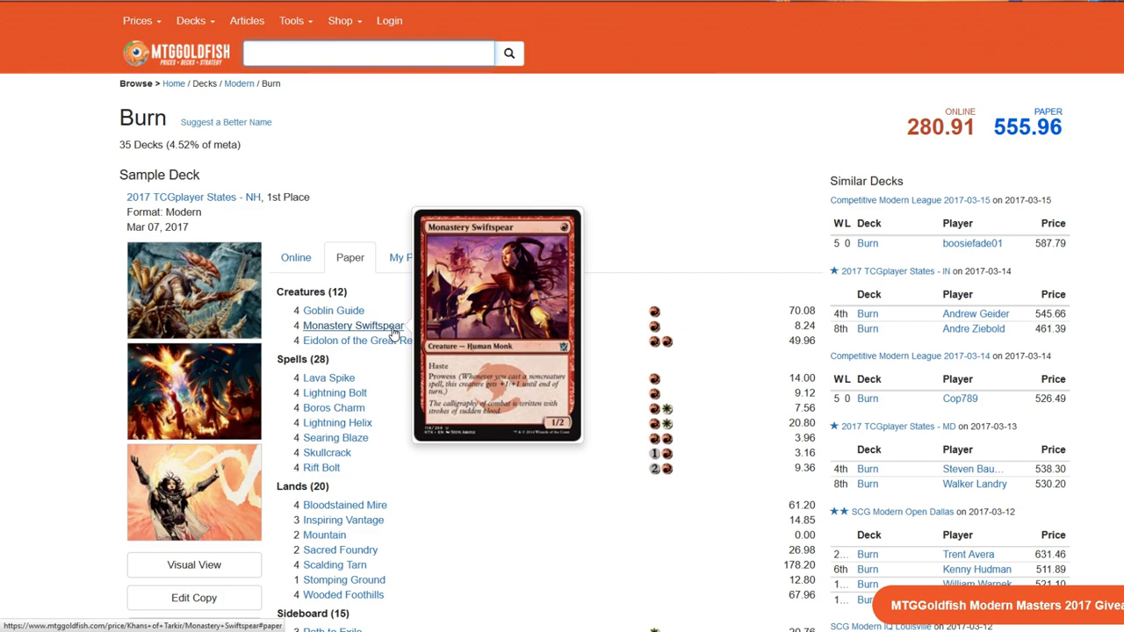
pyautogui.click(367, 53)
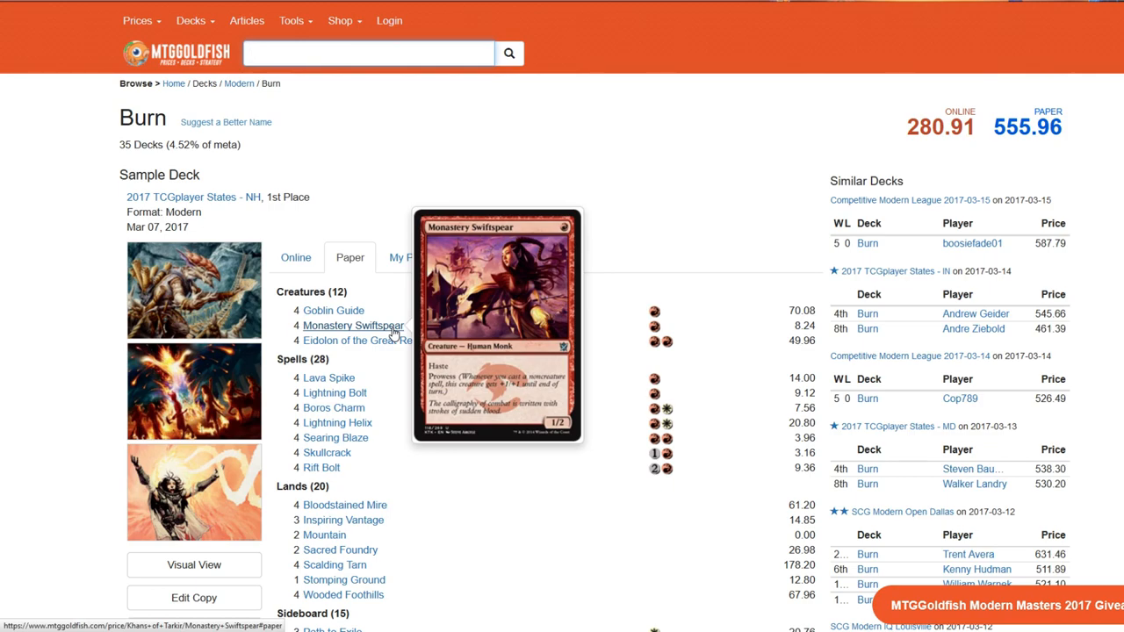
pyautogui.click(368, 53)
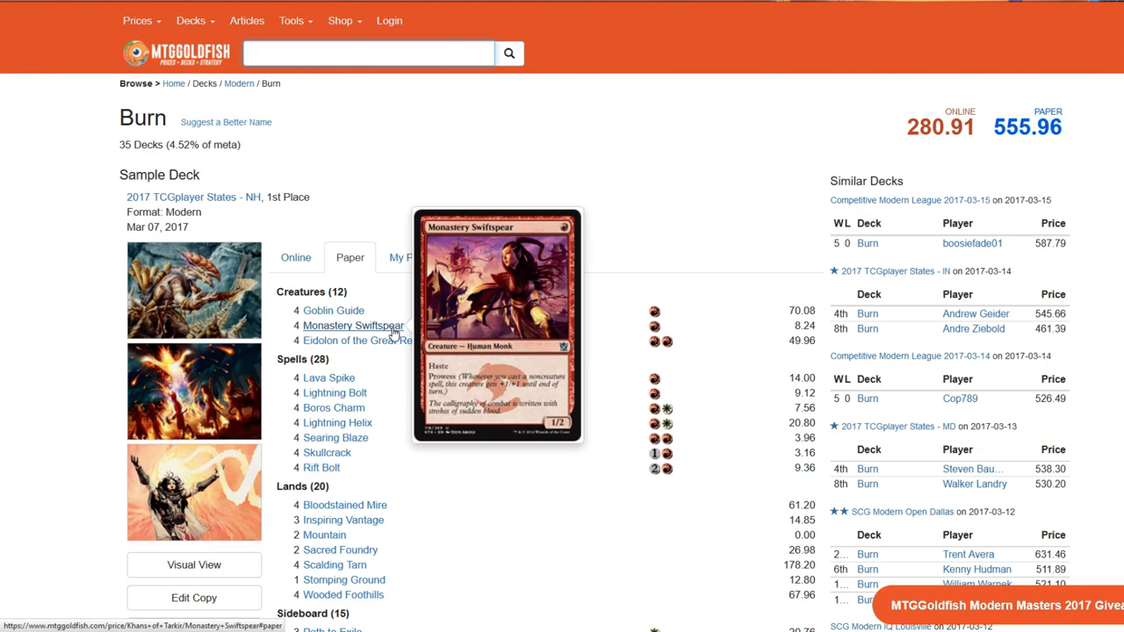
pyautogui.click(369, 53)
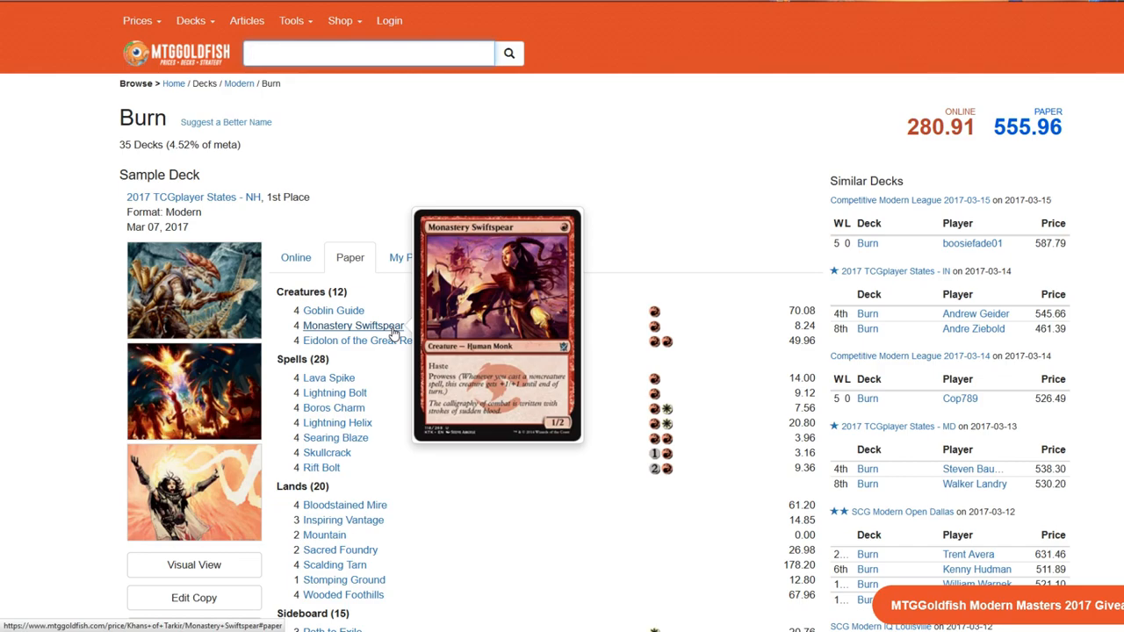
pyautogui.moveTo(553, 502)
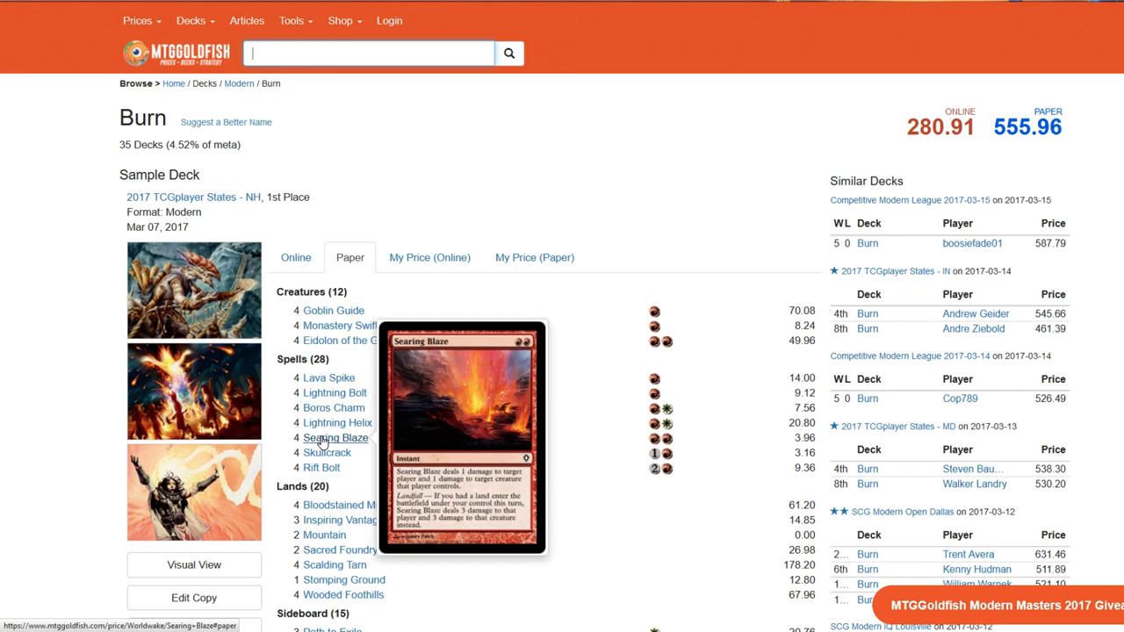
pyautogui.moveTo(327, 453)
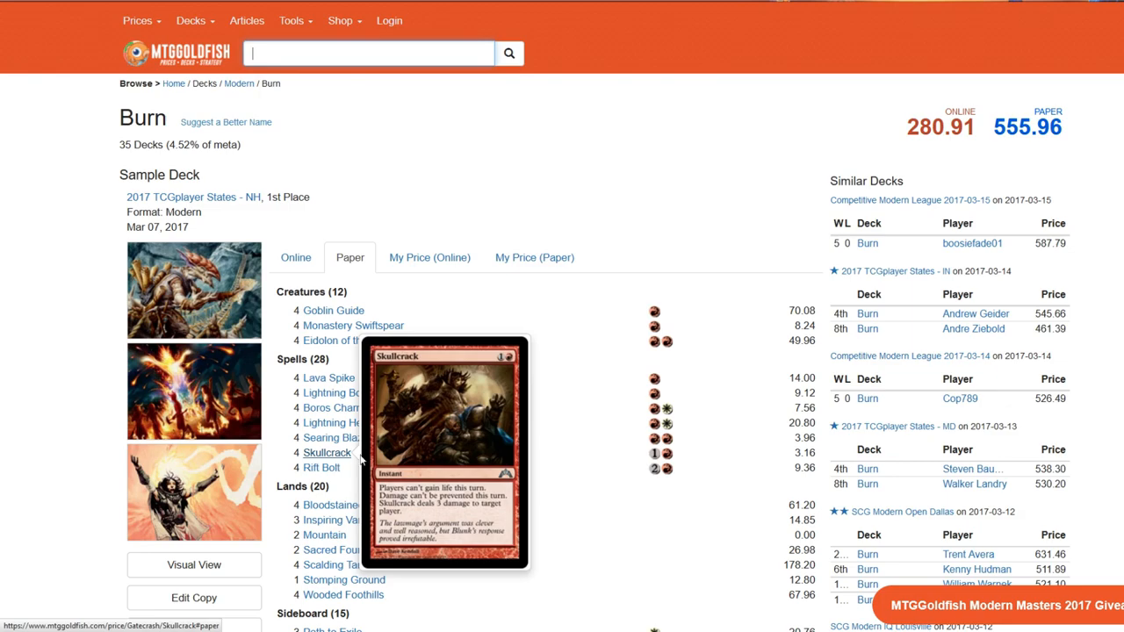
pyautogui.moveTo(337, 421)
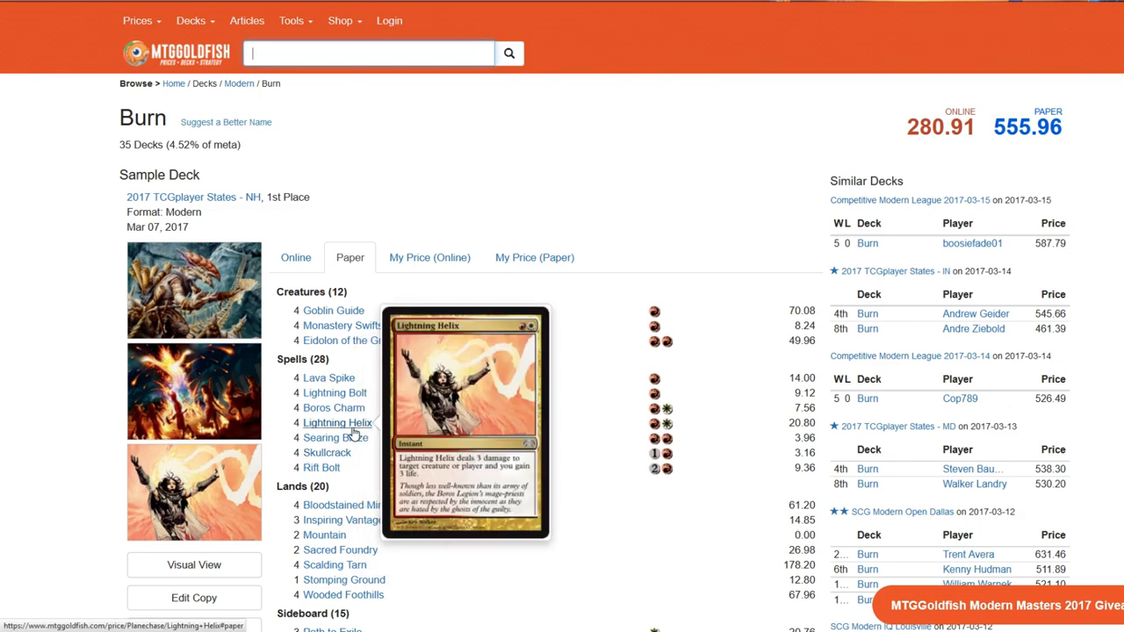
pyautogui.moveTo(337, 424)
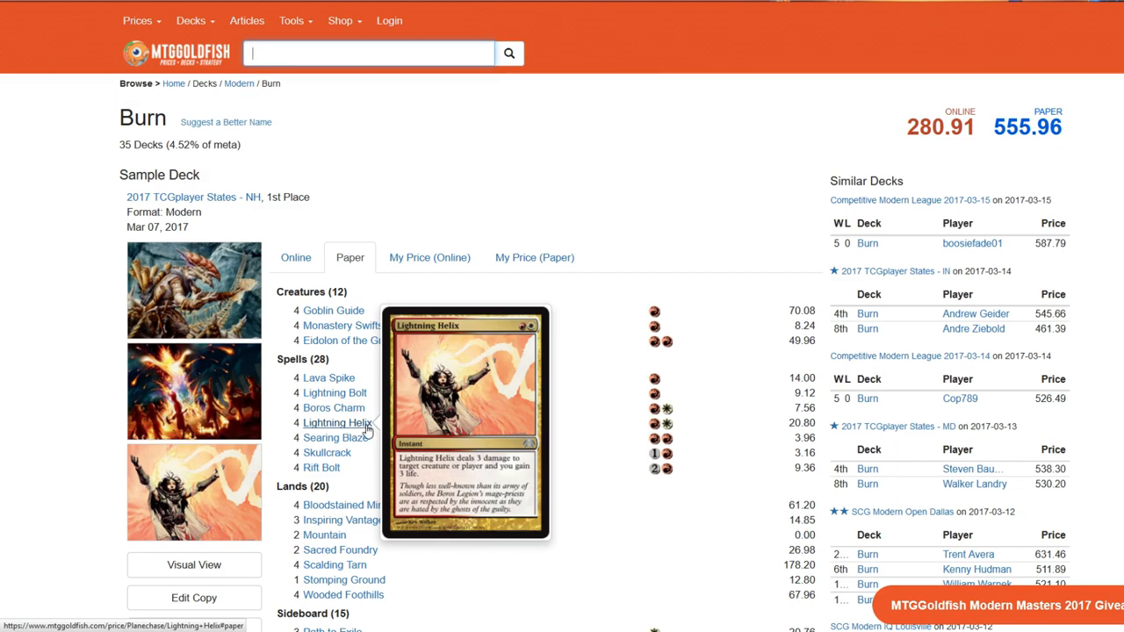
pyautogui.moveTo(365, 423)
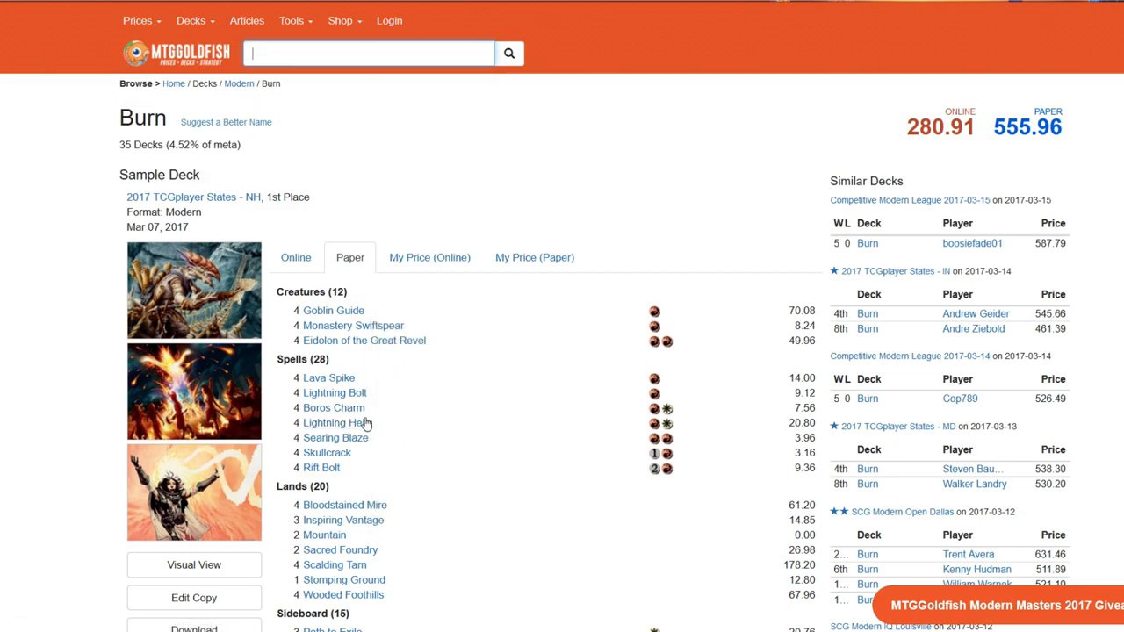
pyautogui.moveTo(334, 407)
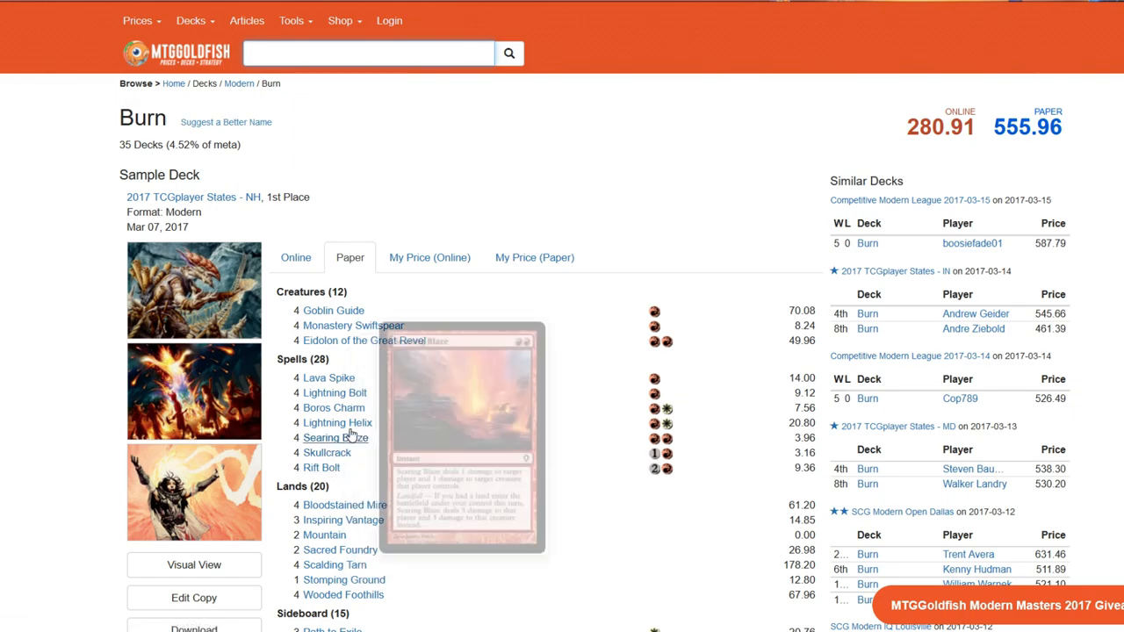
pyautogui.moveTo(338, 422)
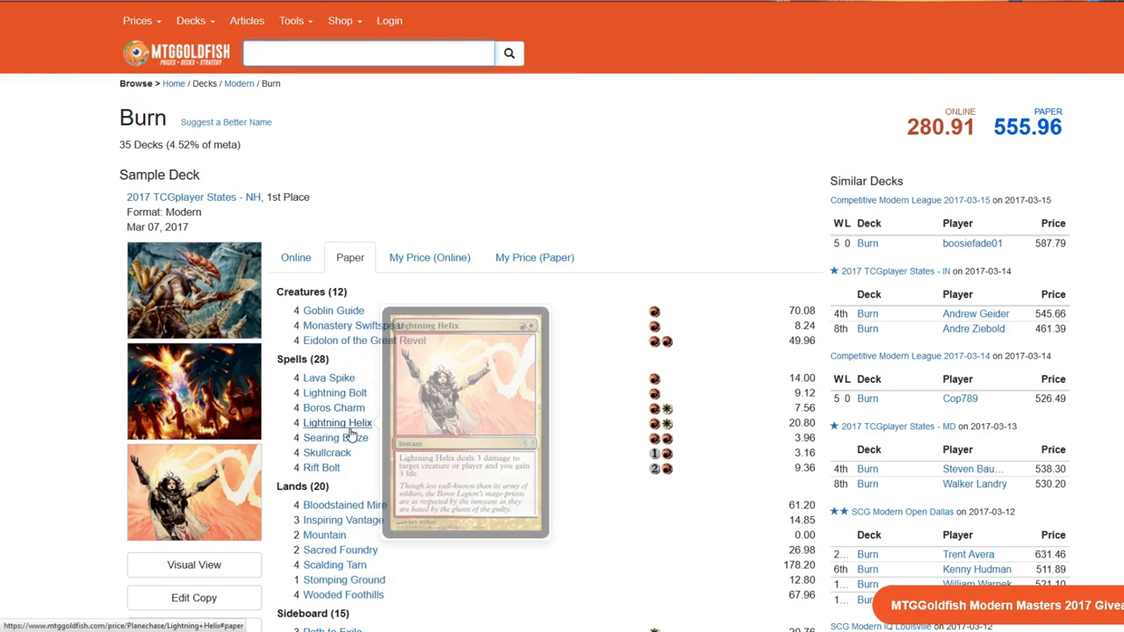
pyautogui.moveTo(326, 453)
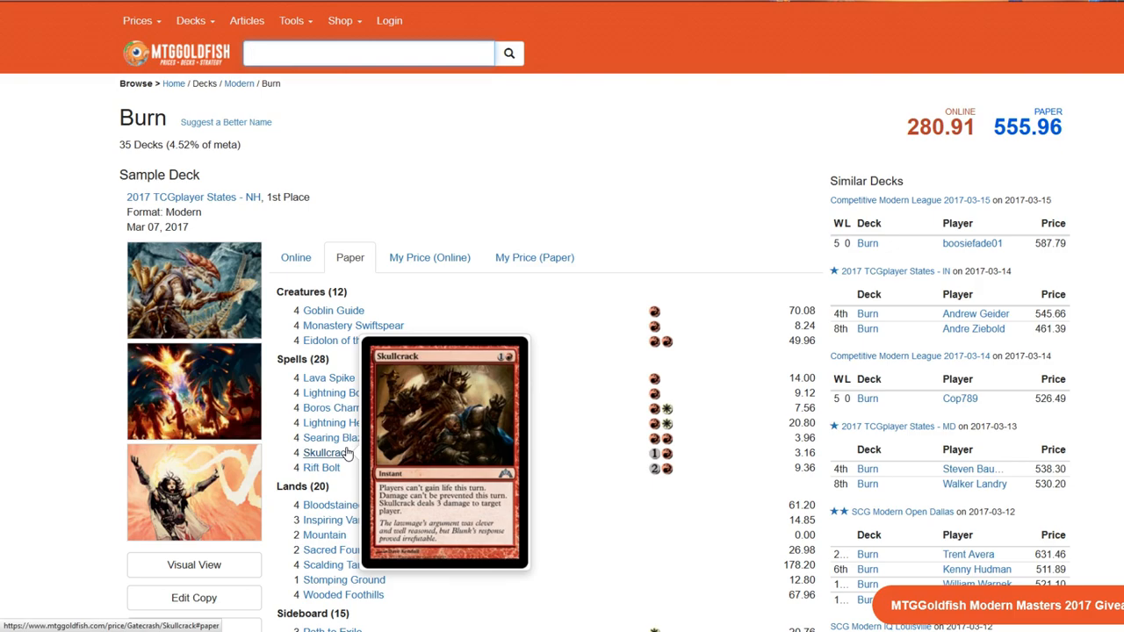
pyautogui.moveTo(344, 506)
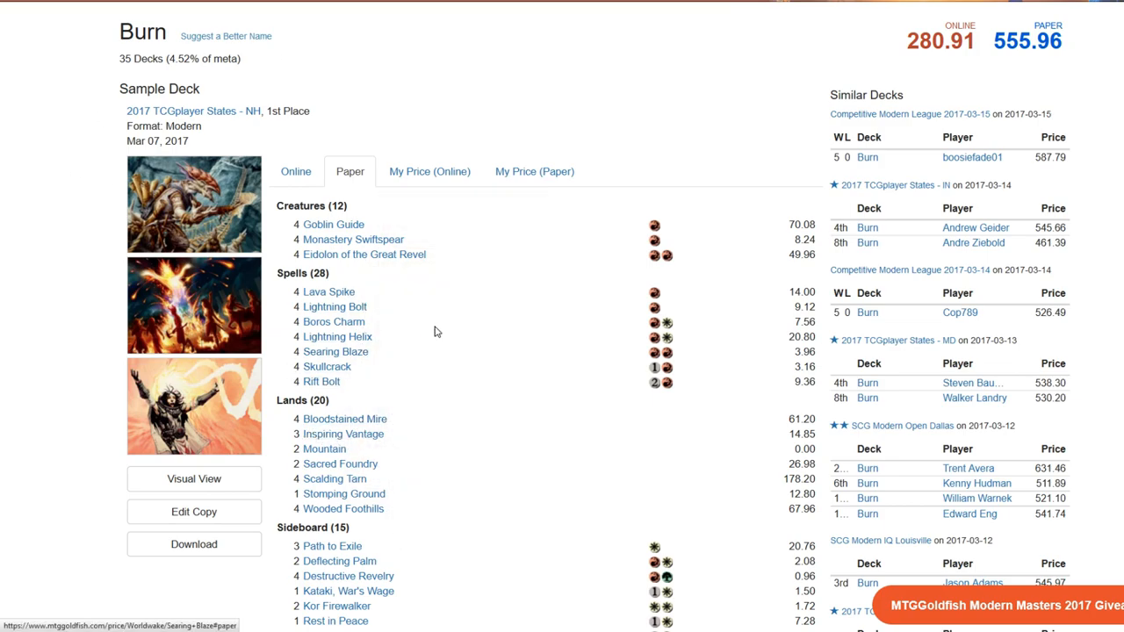
pyautogui.moveTo(309, 413)
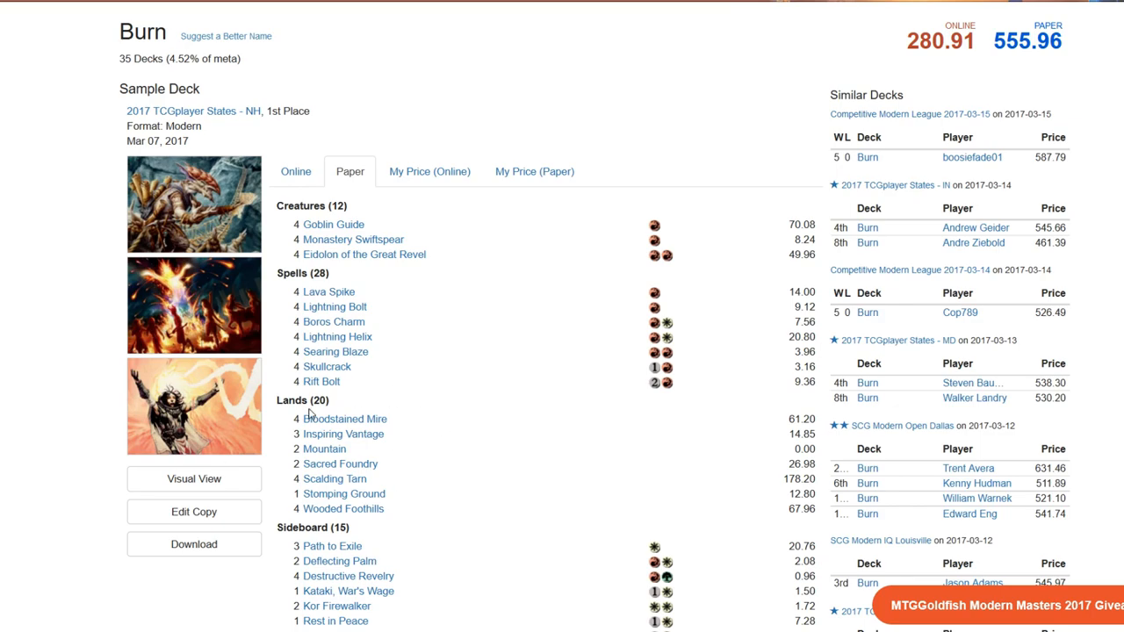
pyautogui.moveTo(404, 397)
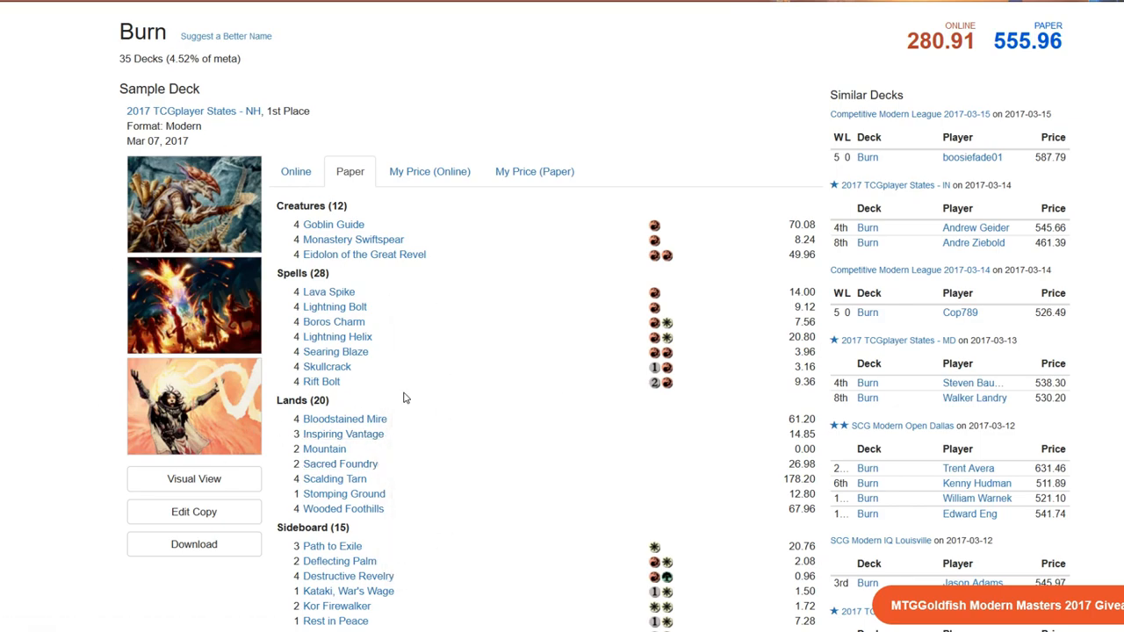
pyautogui.scroll(-3)
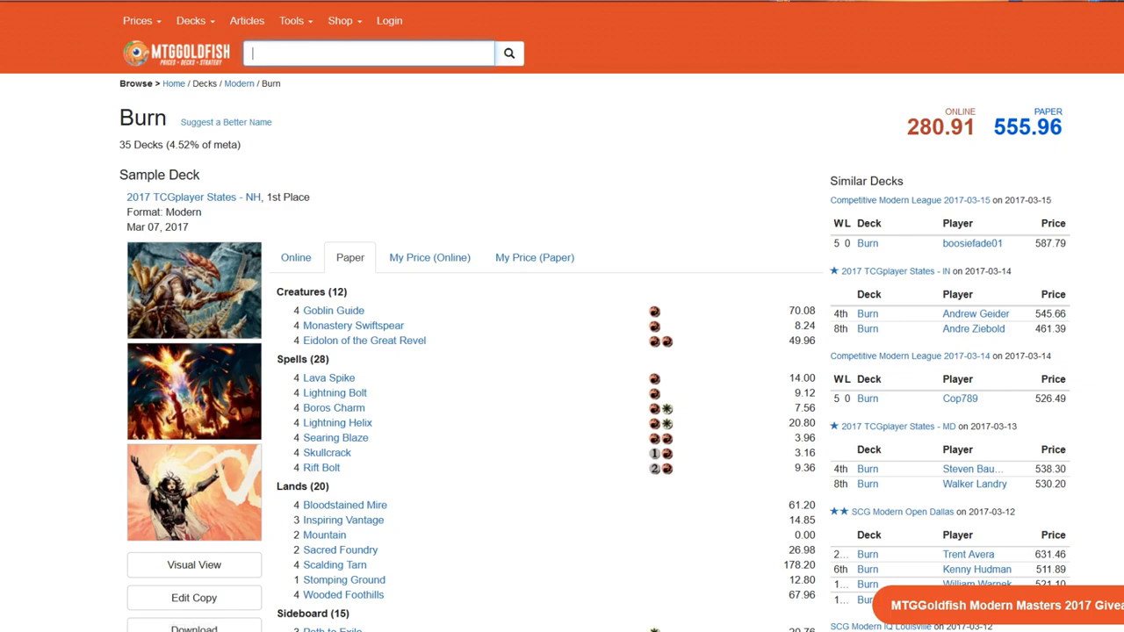
# Scroll down the Mind vs. Might listing to the Mind deck's creatures and spells
pyautogui.scroll(-3)
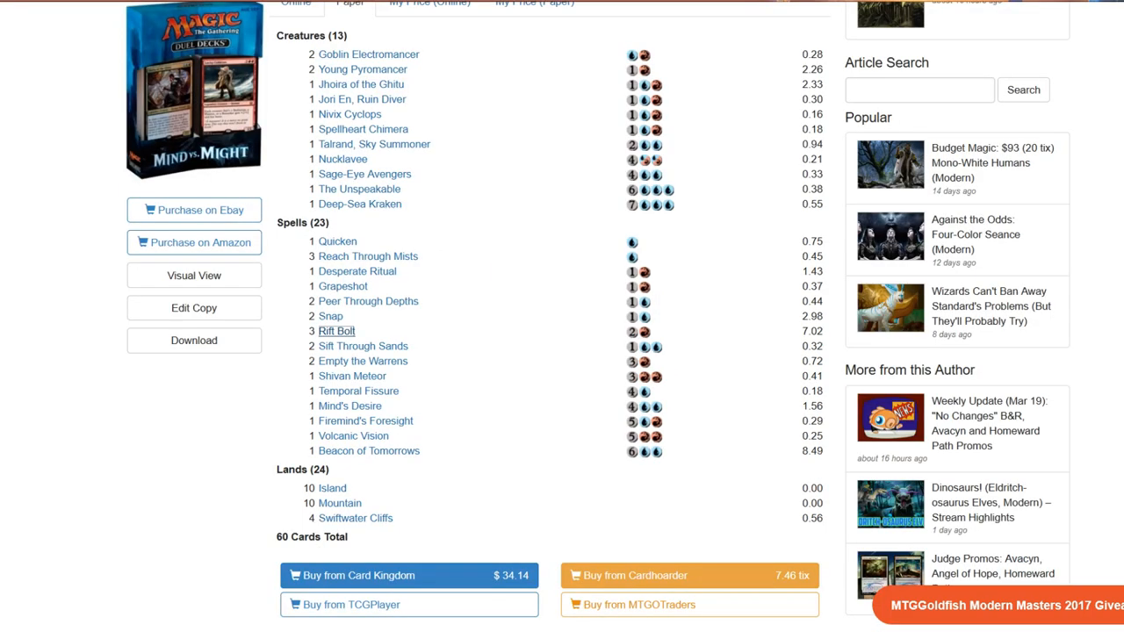
pyautogui.moveTo(500, 463)
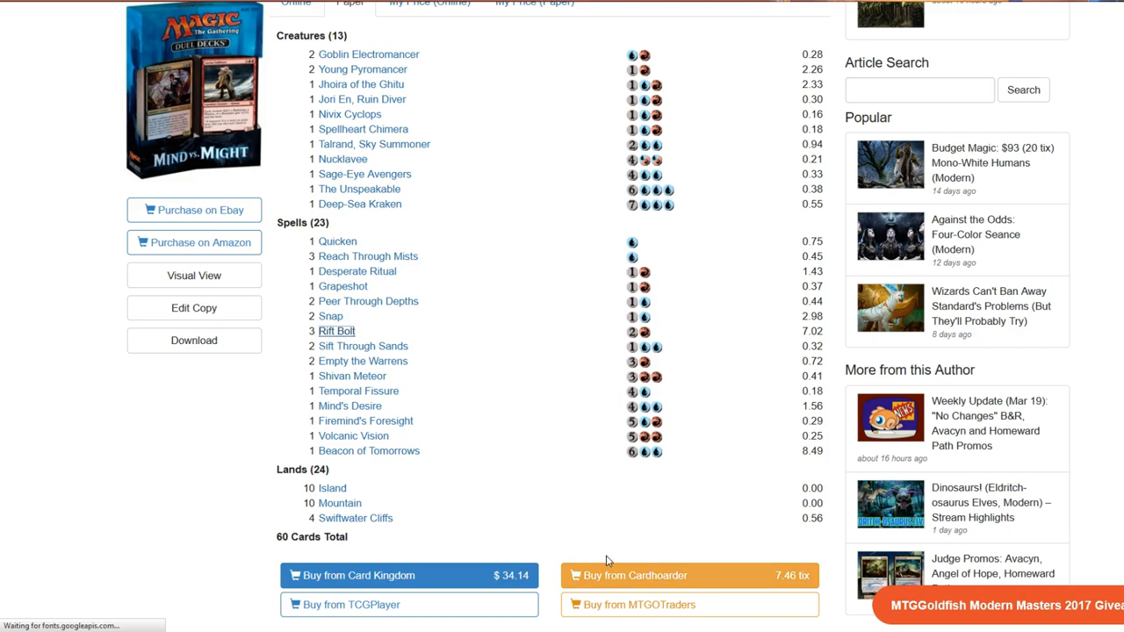
pyautogui.moveTo(362, 361)
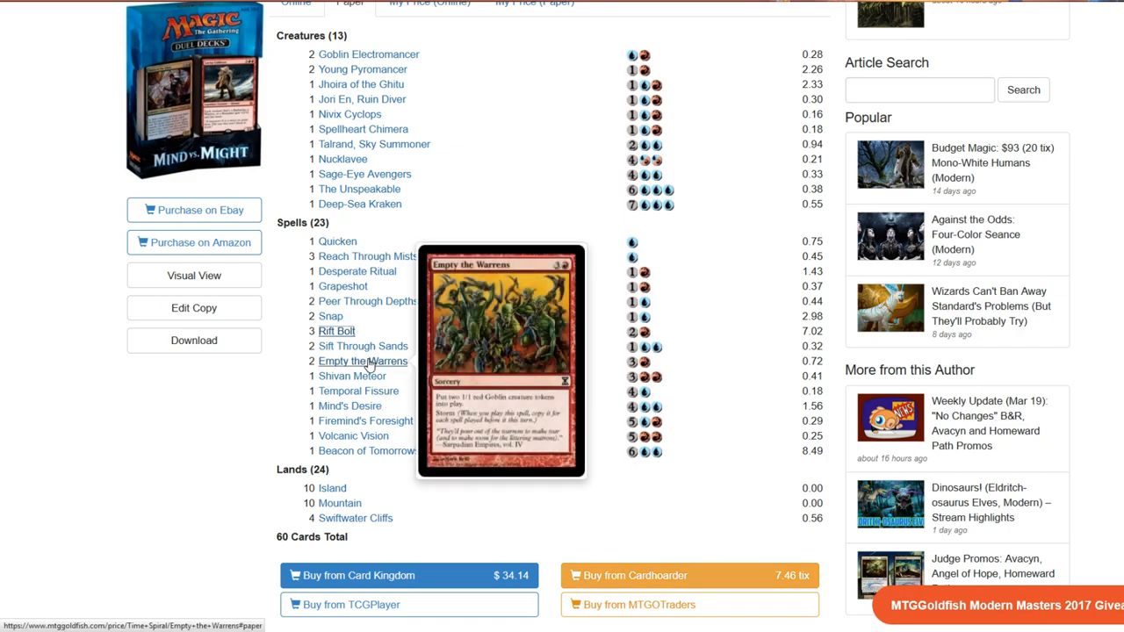
pyautogui.moveTo(351, 376)
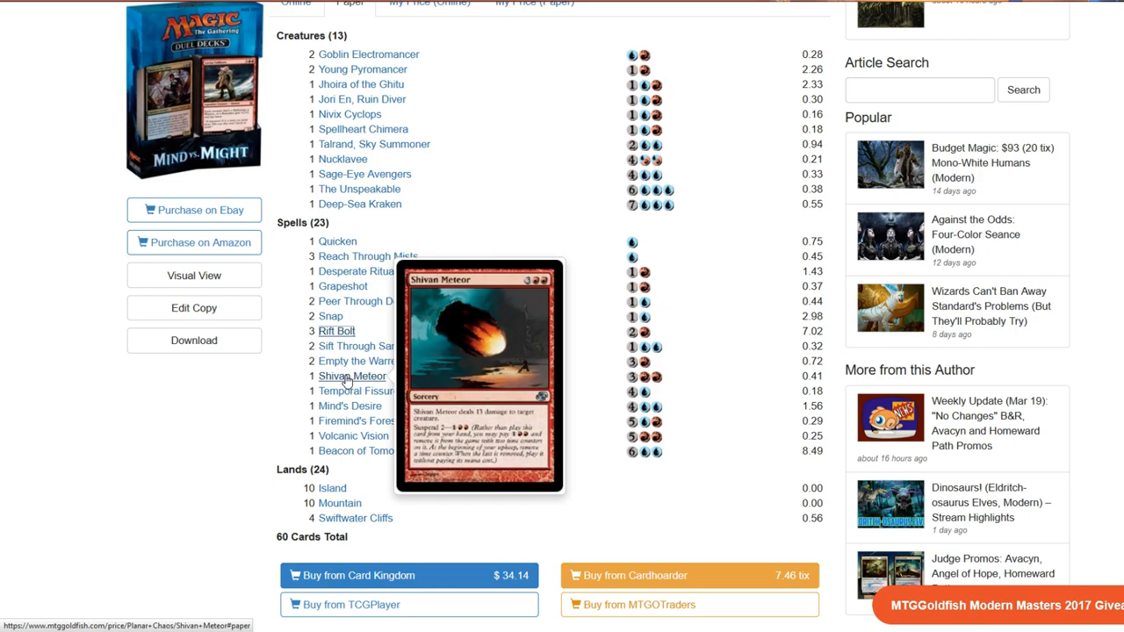
pyautogui.moveTo(193, 274)
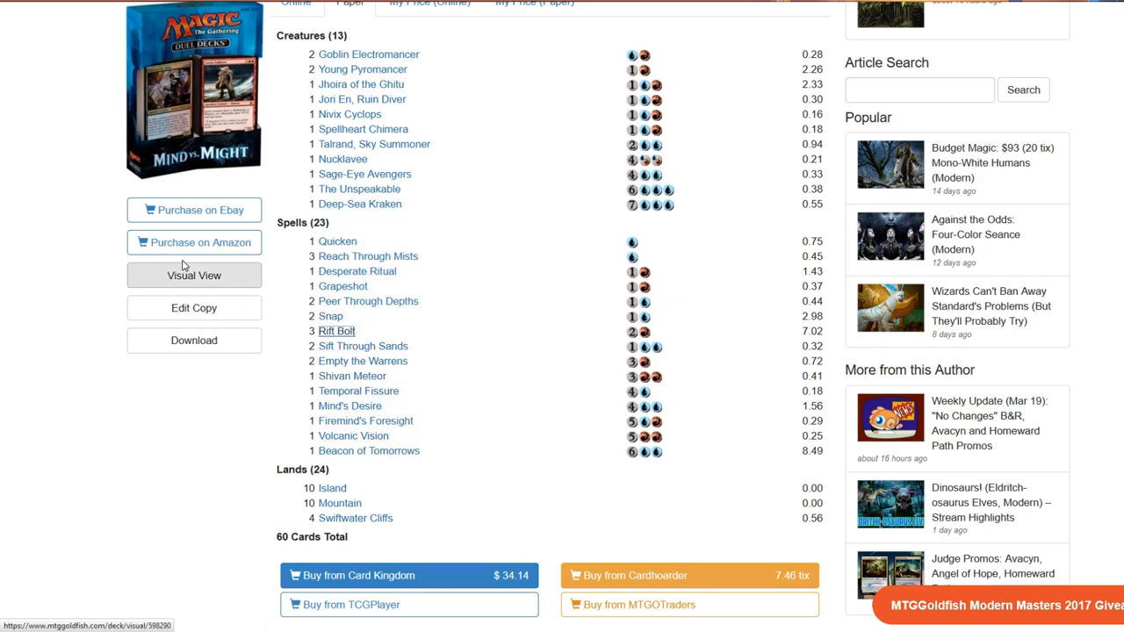
pyautogui.moveTo(578, 391)
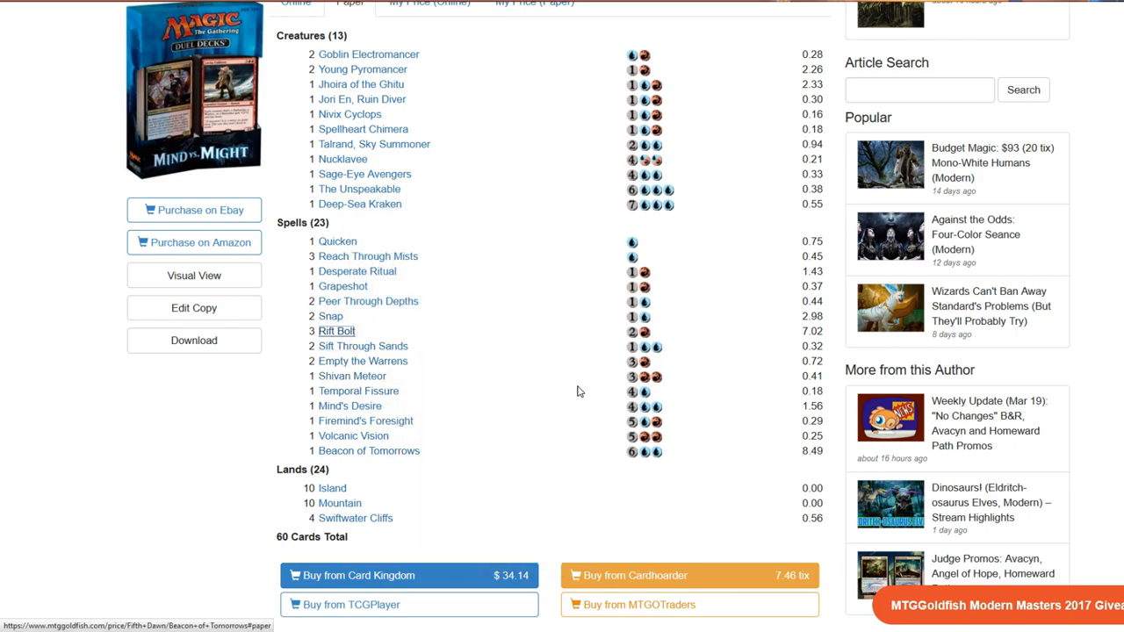
pyautogui.moveTo(353, 436)
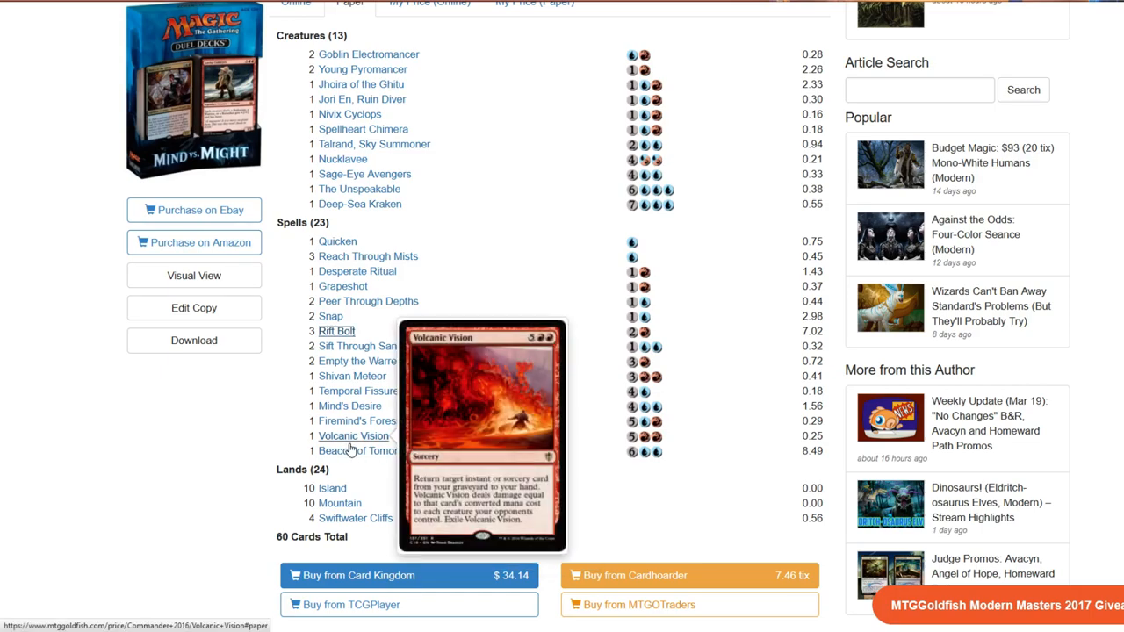
pyautogui.moveTo(369, 449)
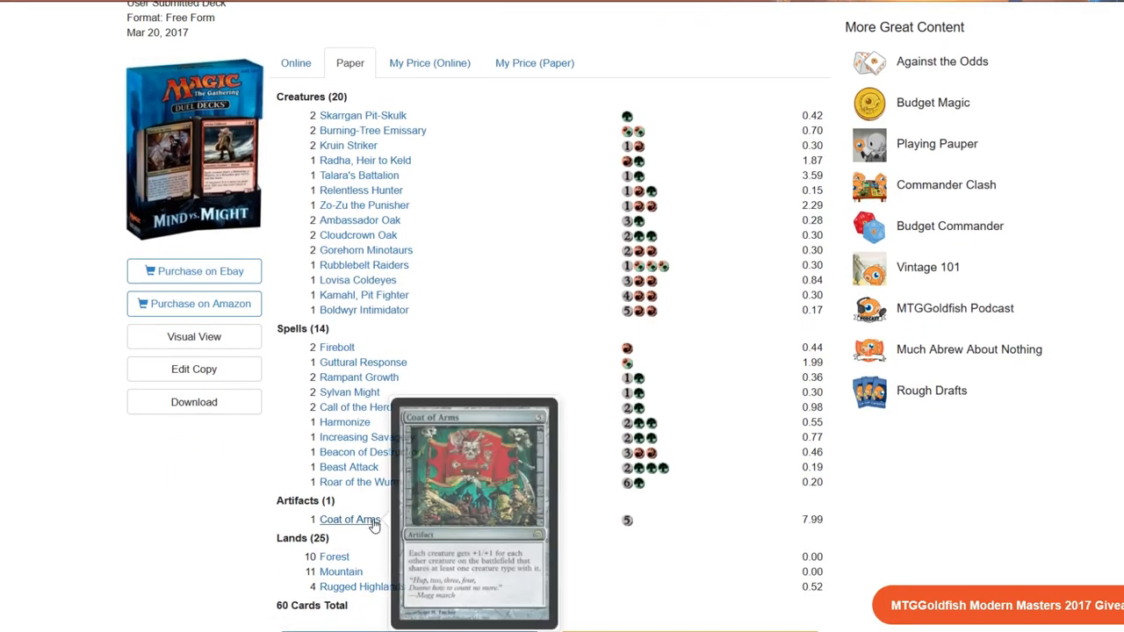
pyautogui.moveTo(348, 520)
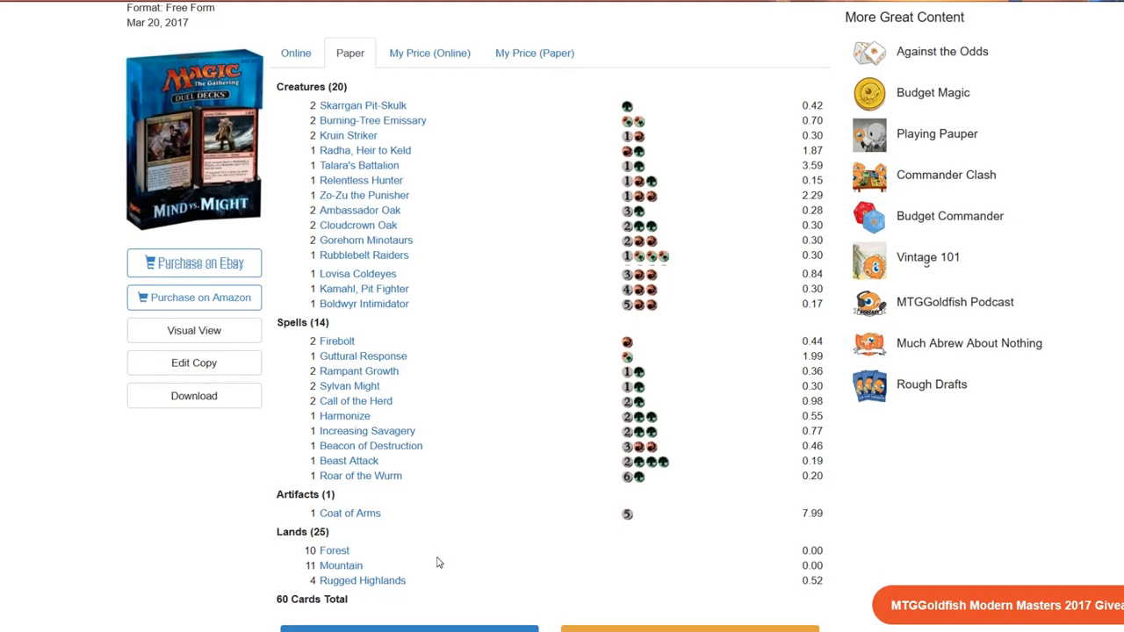
pyautogui.scroll(-3)
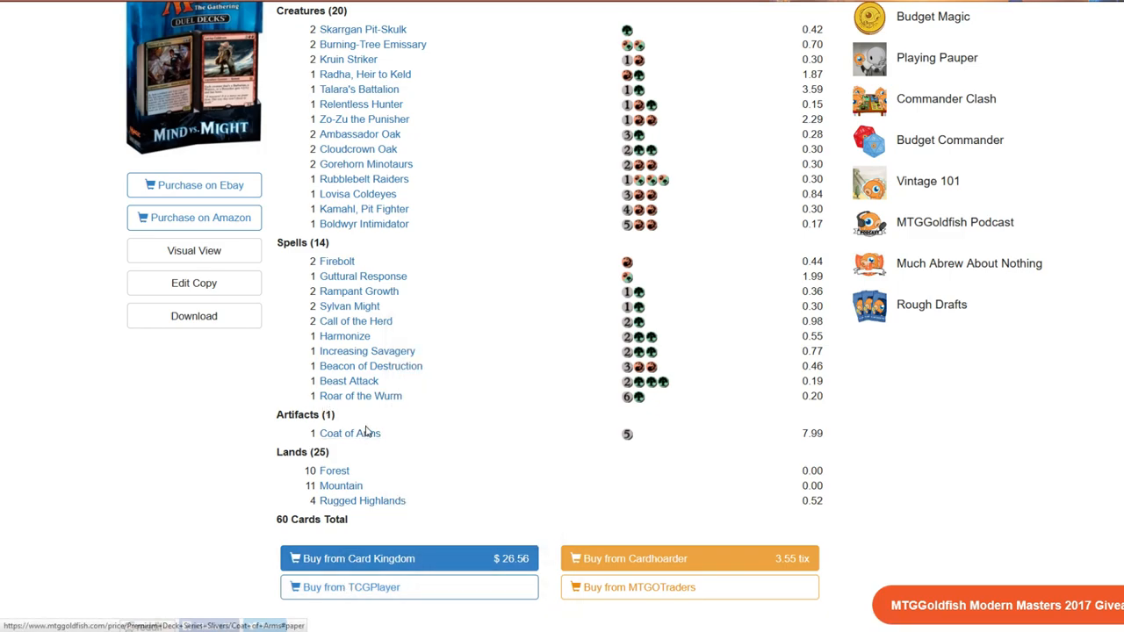
pyautogui.moveTo(350, 432)
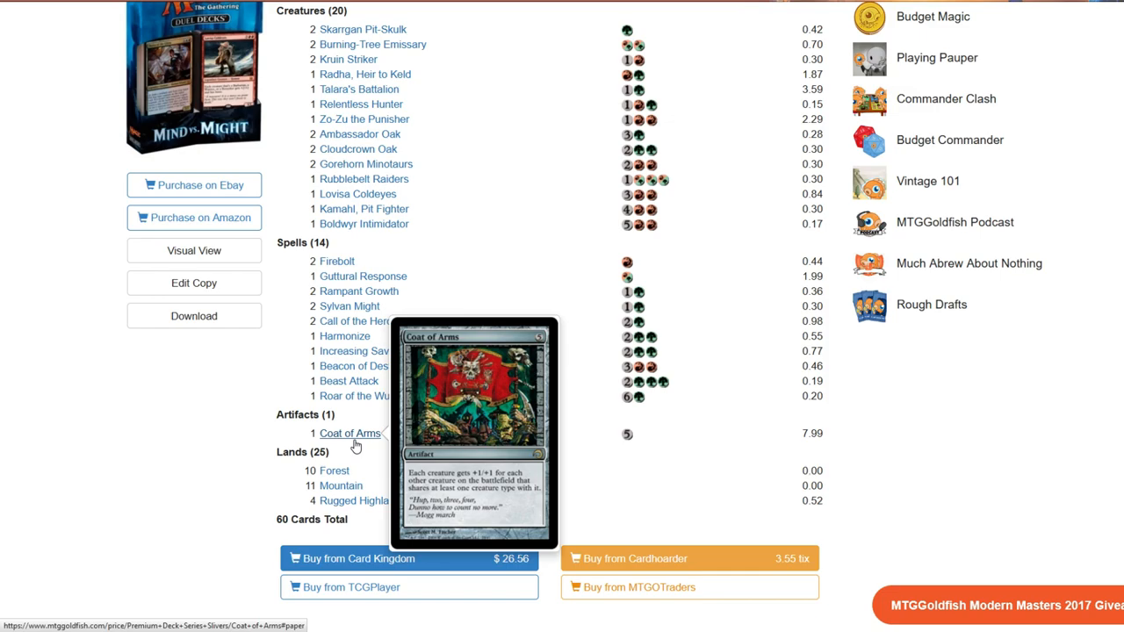
pyautogui.moveTo(337, 446)
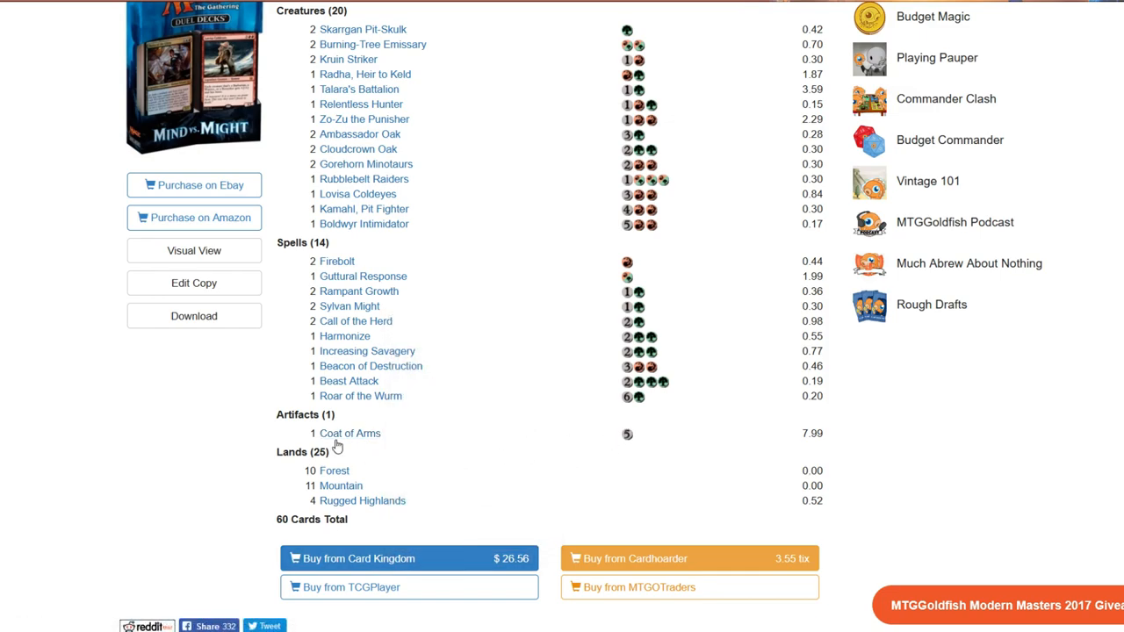
pyautogui.moveTo(331, 448)
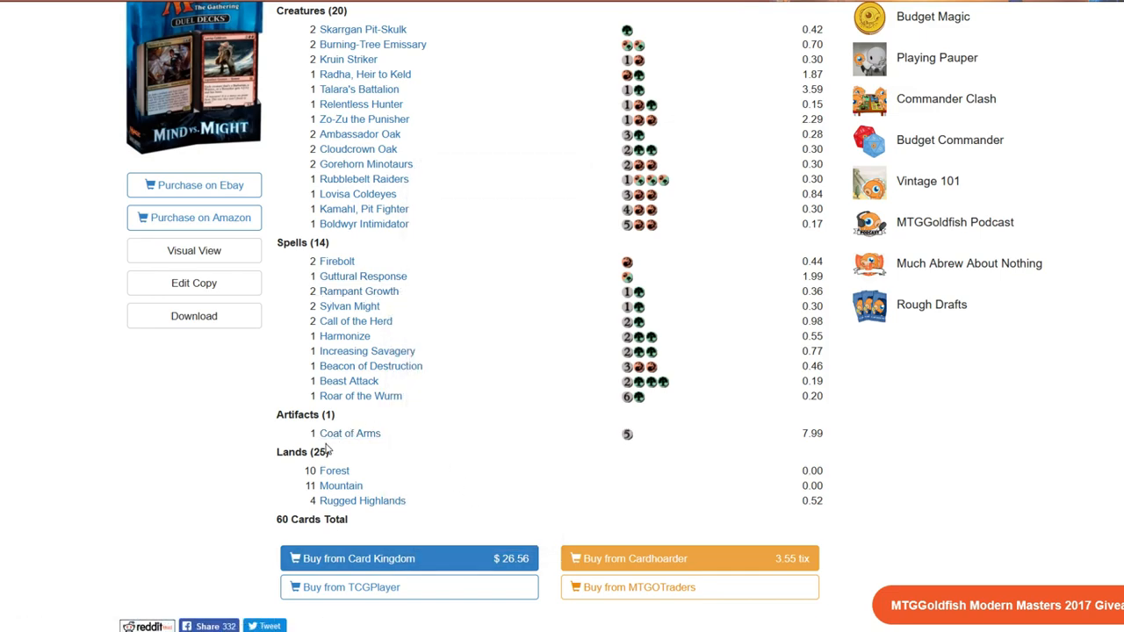
pyautogui.moveTo(350, 432)
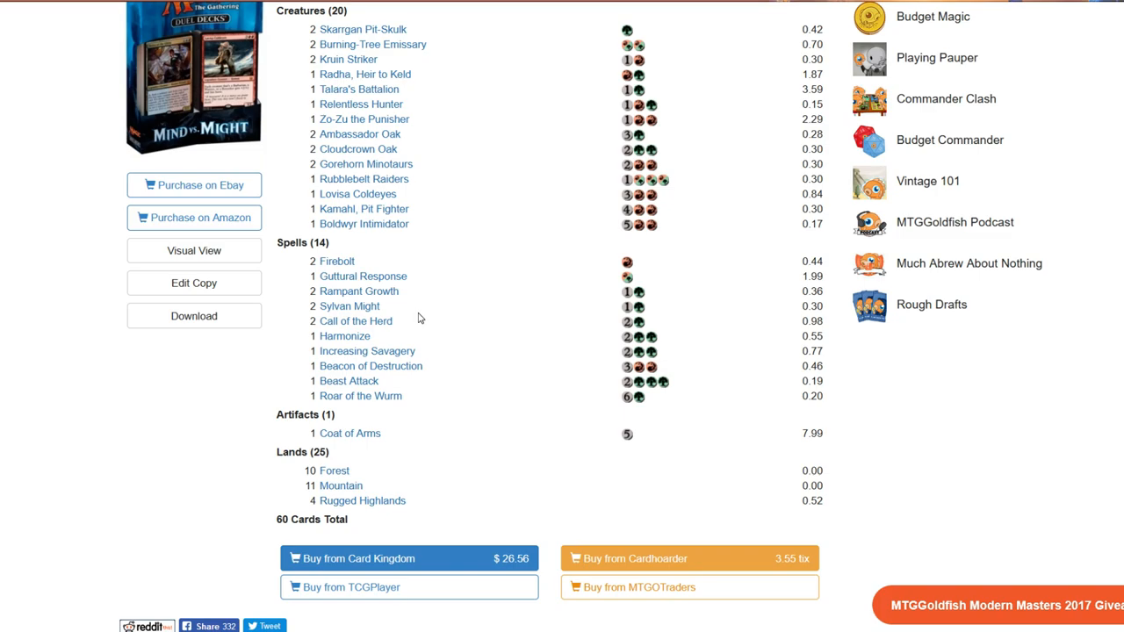
pyautogui.moveTo(358, 88)
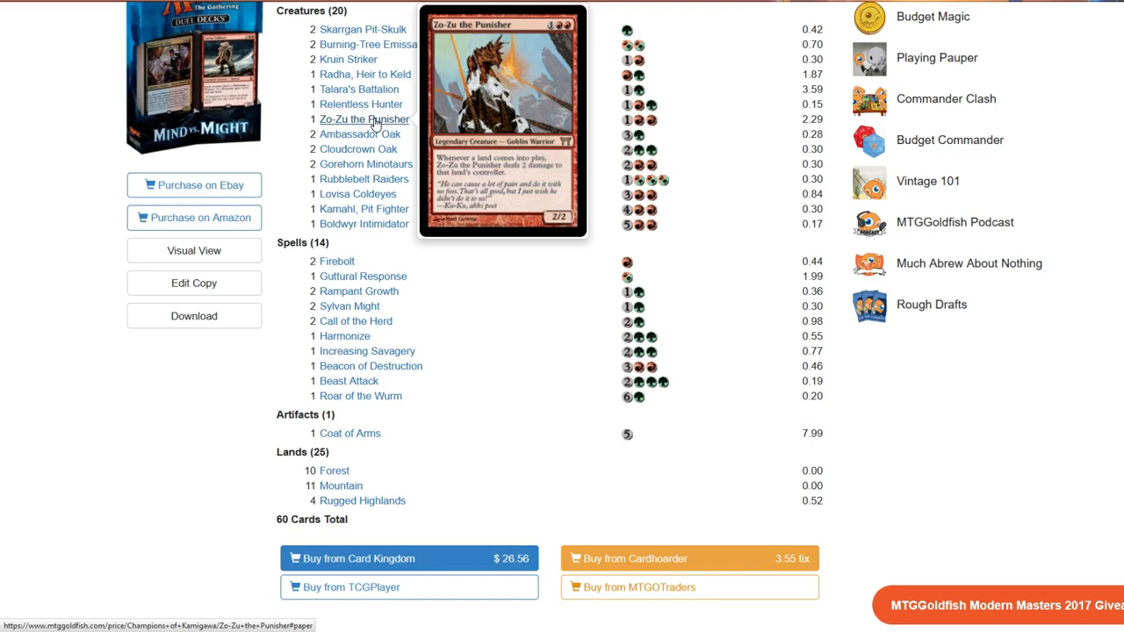
pyautogui.moveTo(363, 179)
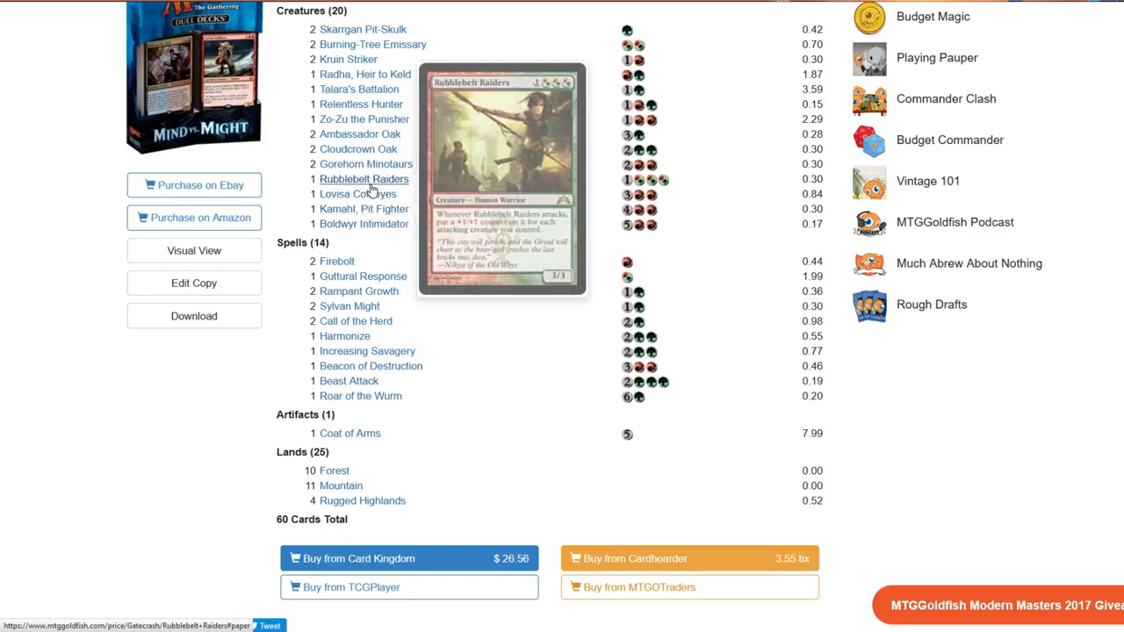
pyautogui.moveTo(683, 323)
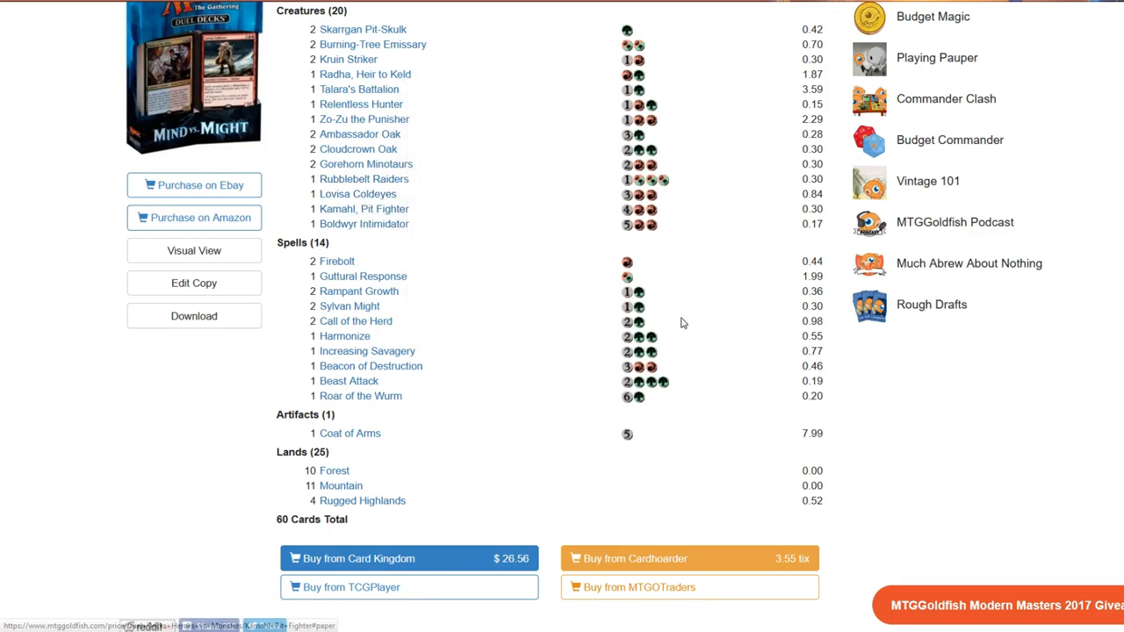
pyautogui.moveTo(362, 209)
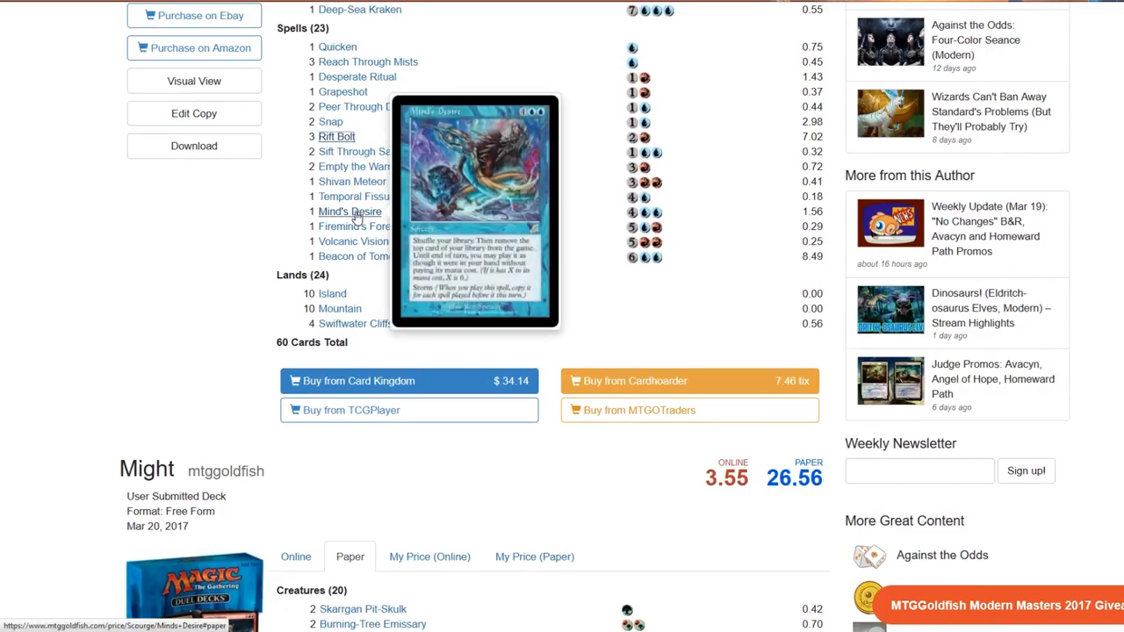
pyautogui.moveTo(367, 226)
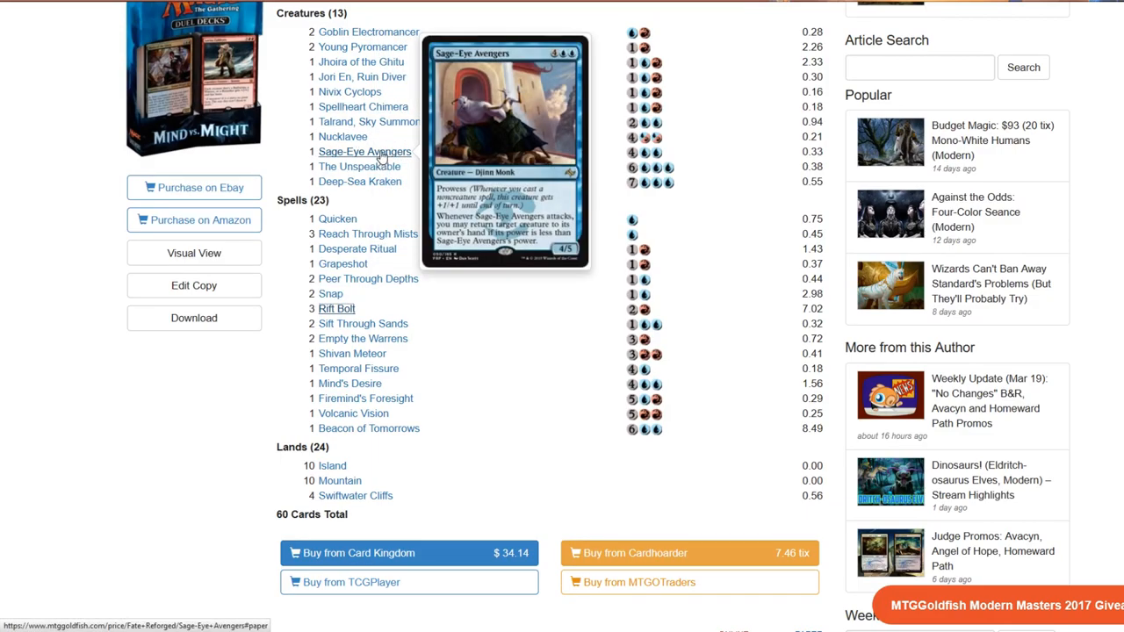
pyautogui.moveTo(488, 451)
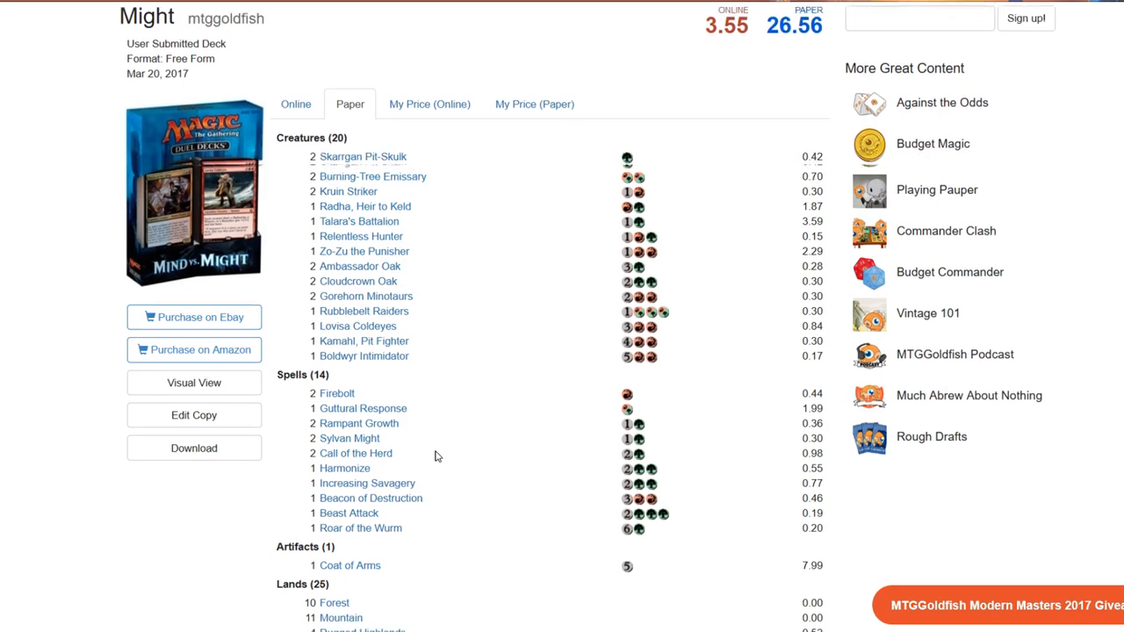
# Scroll the MTGGoldfish page to show the Might deck's price list again
pyautogui.scroll(-3)
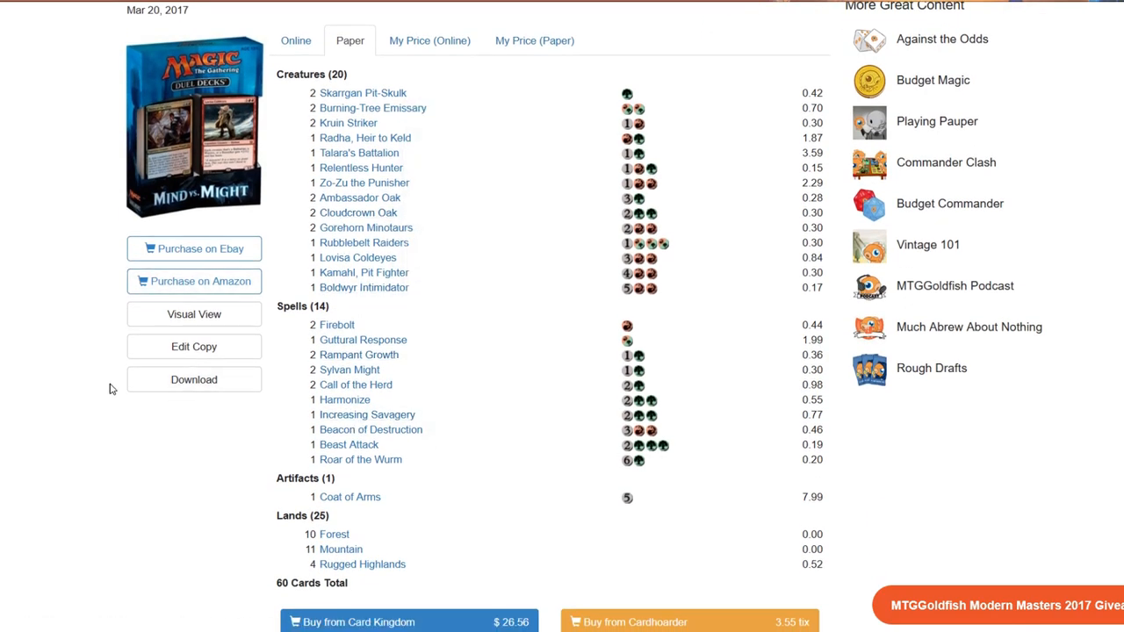
pyautogui.moveTo(355, 385)
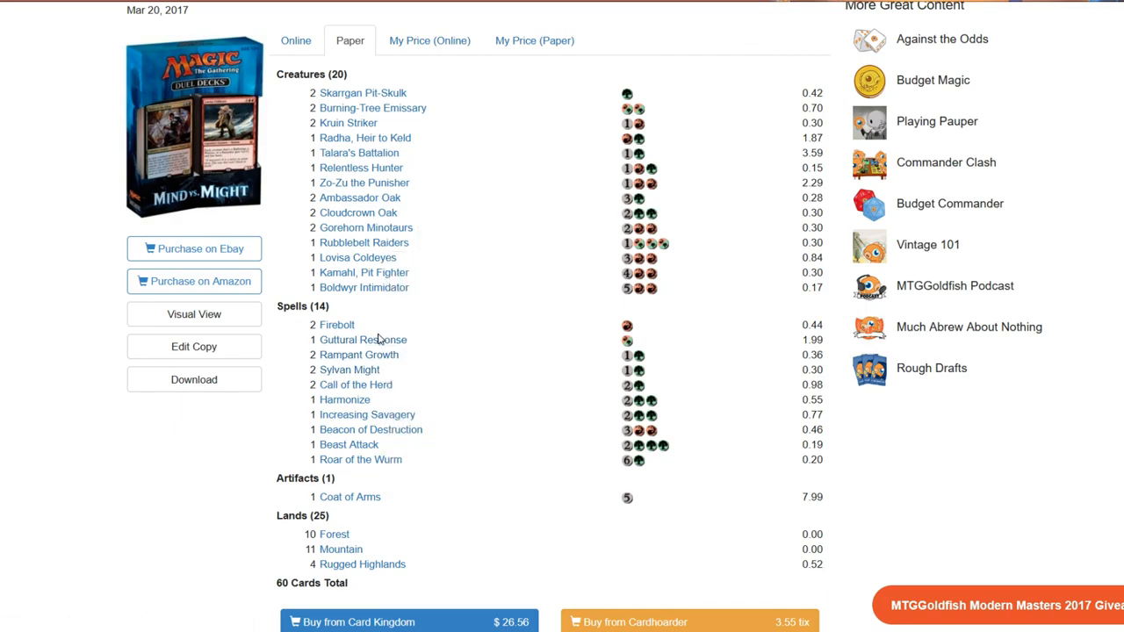
pyautogui.moveTo(361, 341)
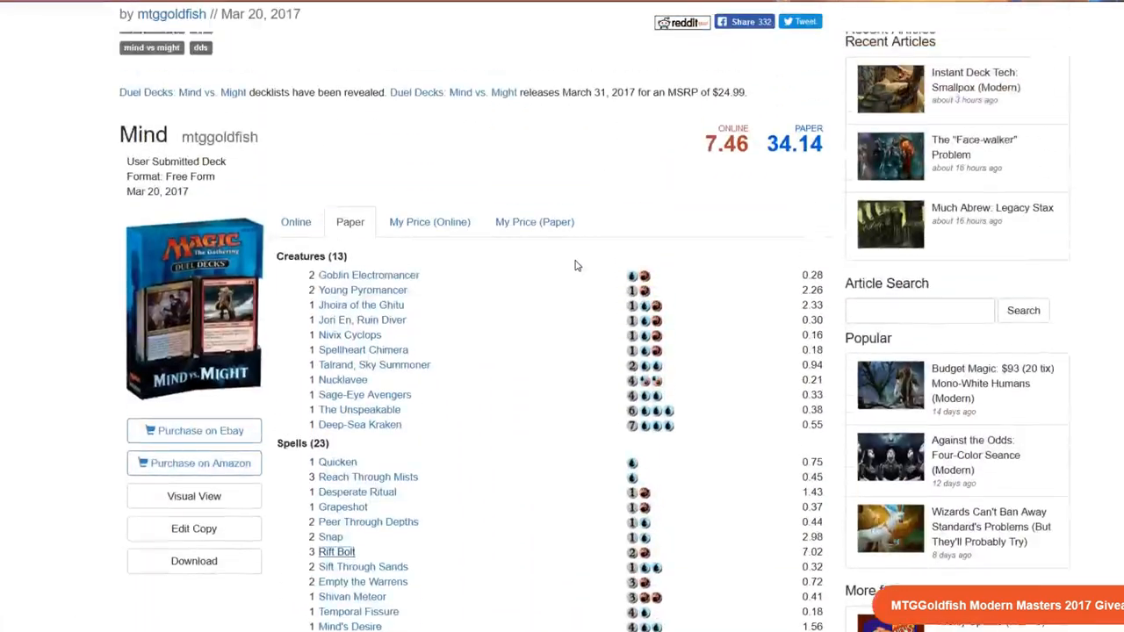
pyautogui.scroll(-3)
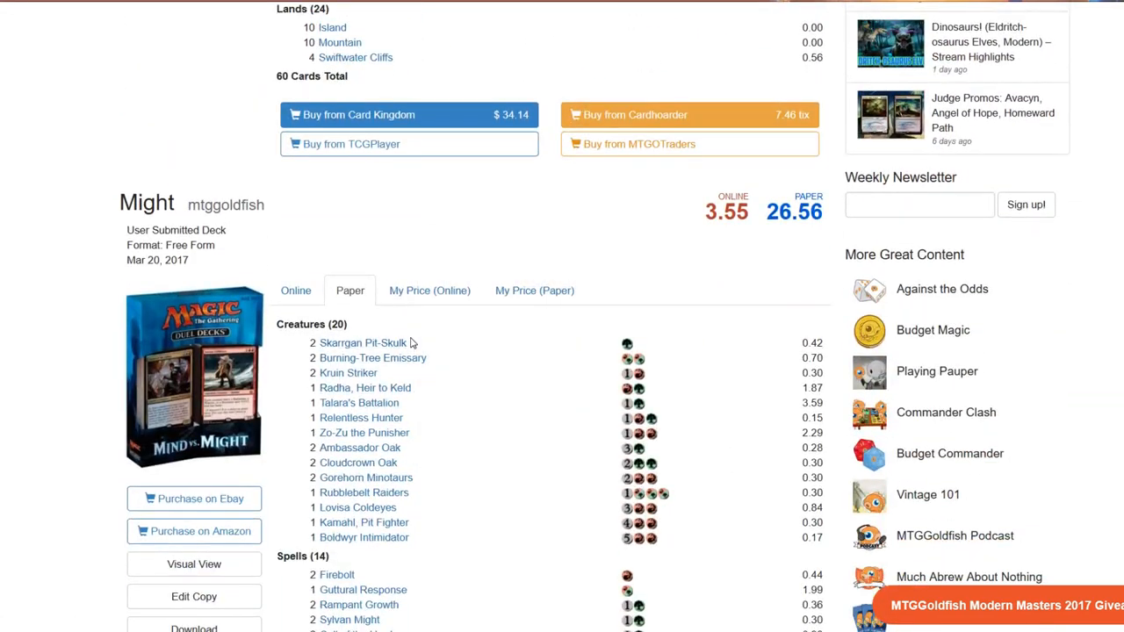
pyautogui.moveTo(4, 209)
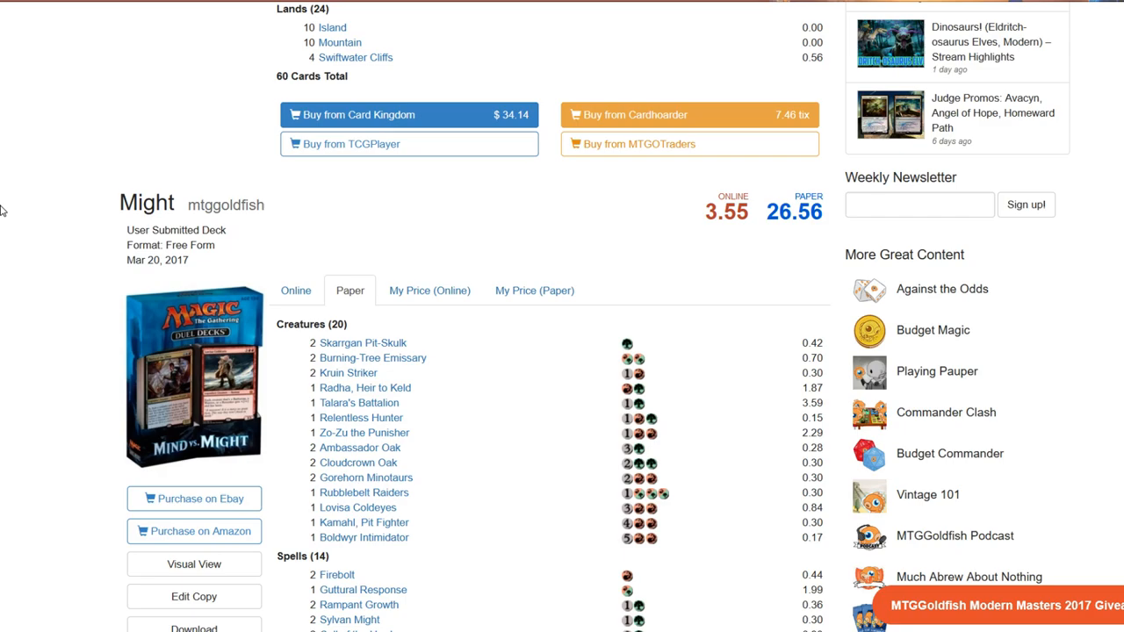
pyautogui.moveTo(182, 161)
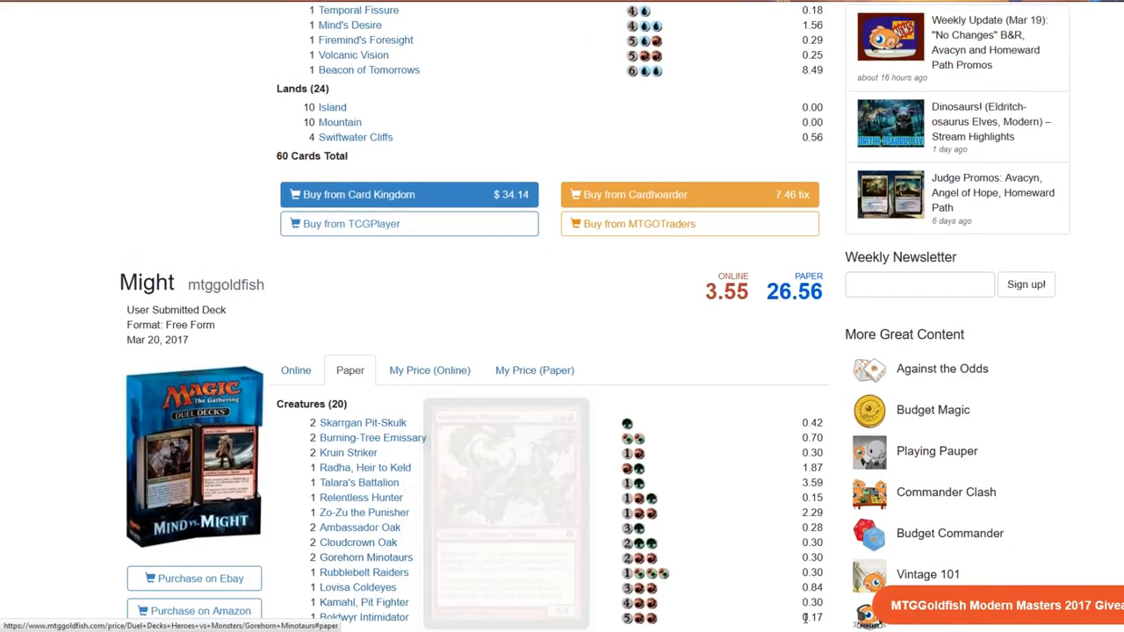
pyautogui.scroll(-3)
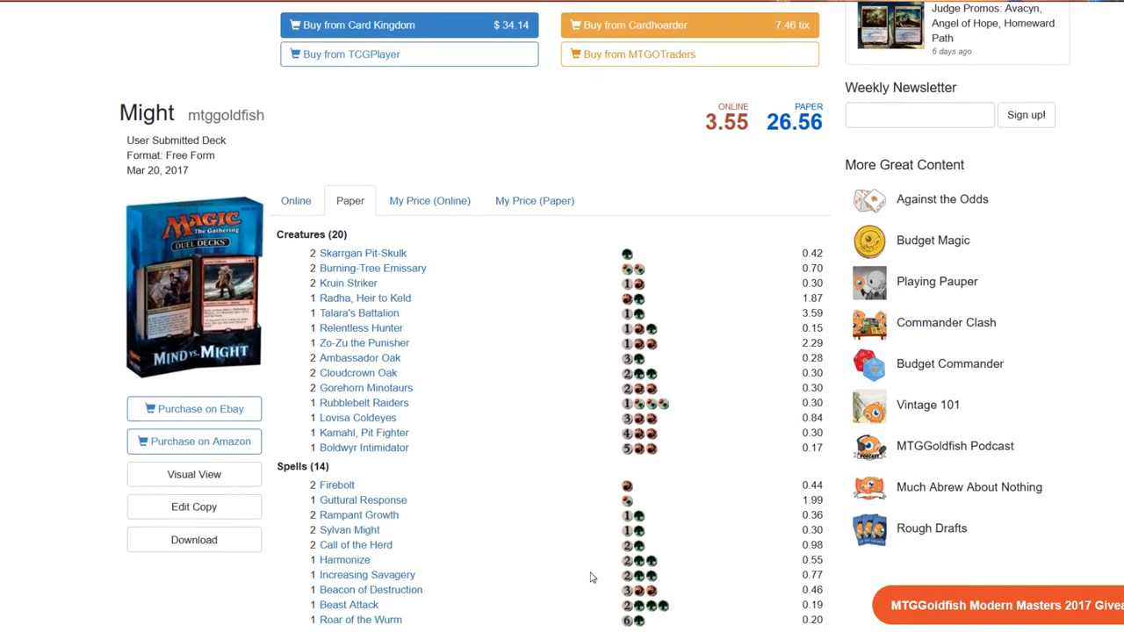
pyautogui.scroll(3)
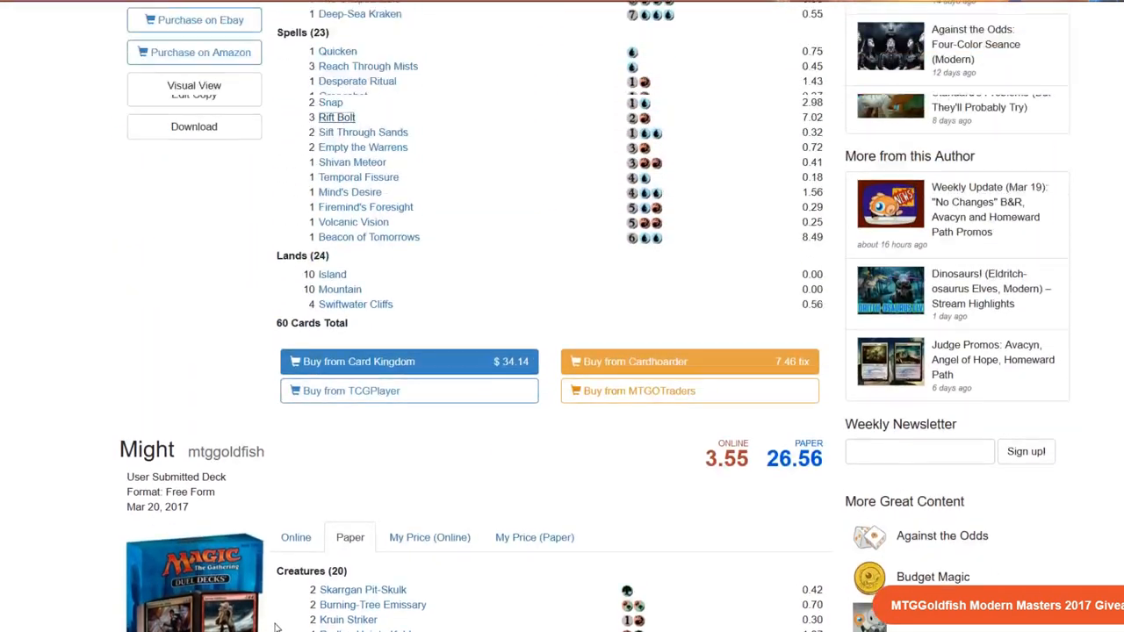
pyautogui.scroll(-3)
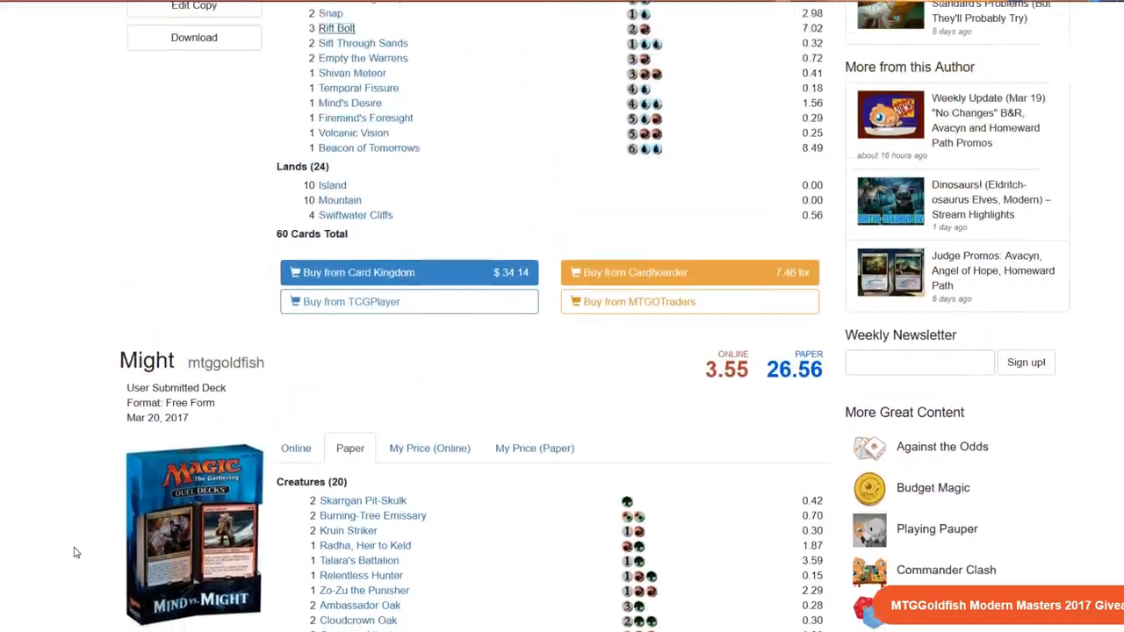
pyautogui.scroll(-3)
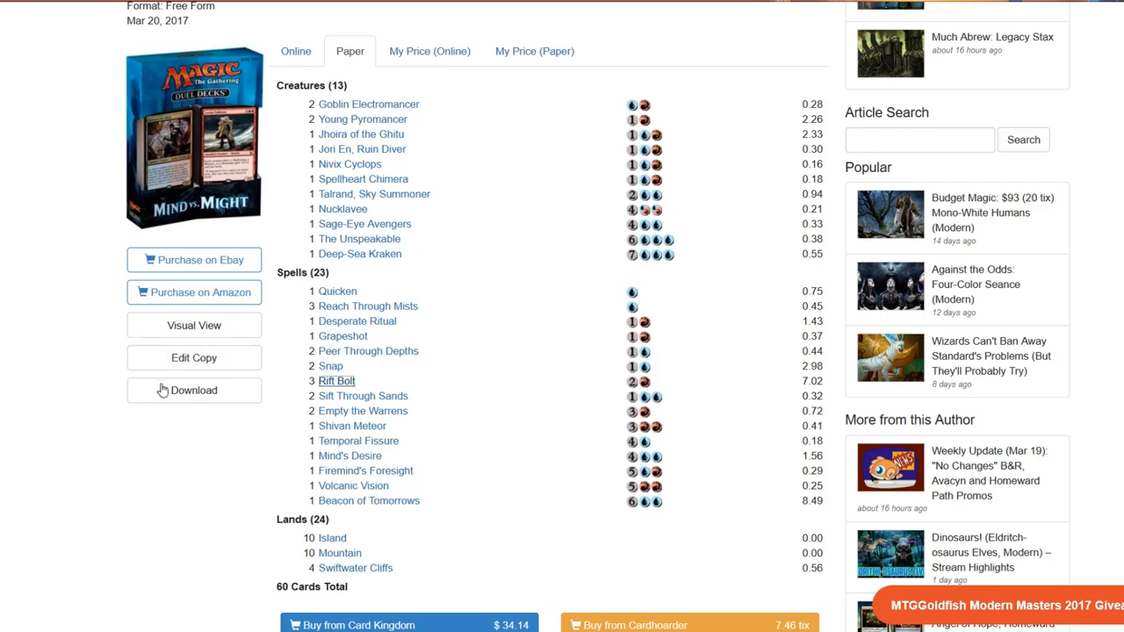
pyautogui.scroll(-3)
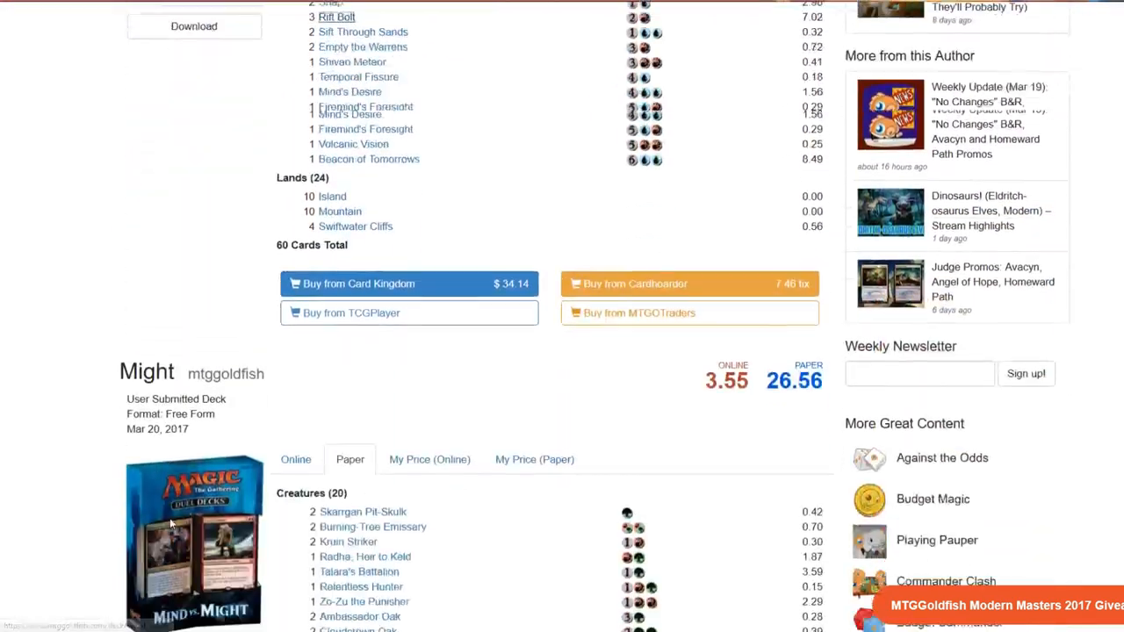
pyautogui.scroll(-3)
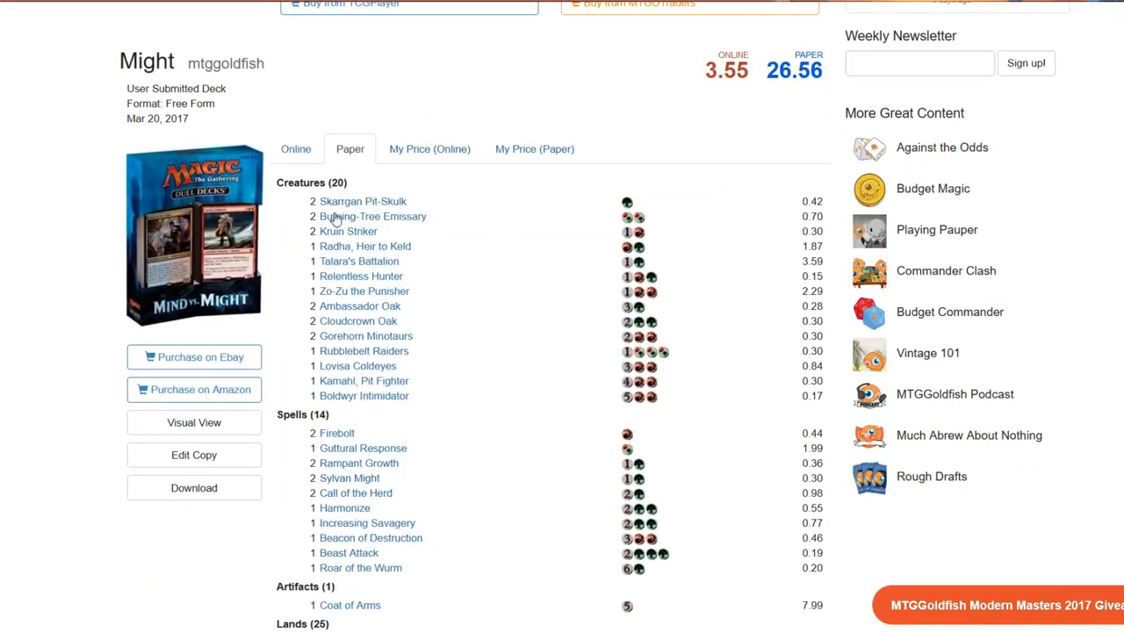
pyautogui.scroll(-3)
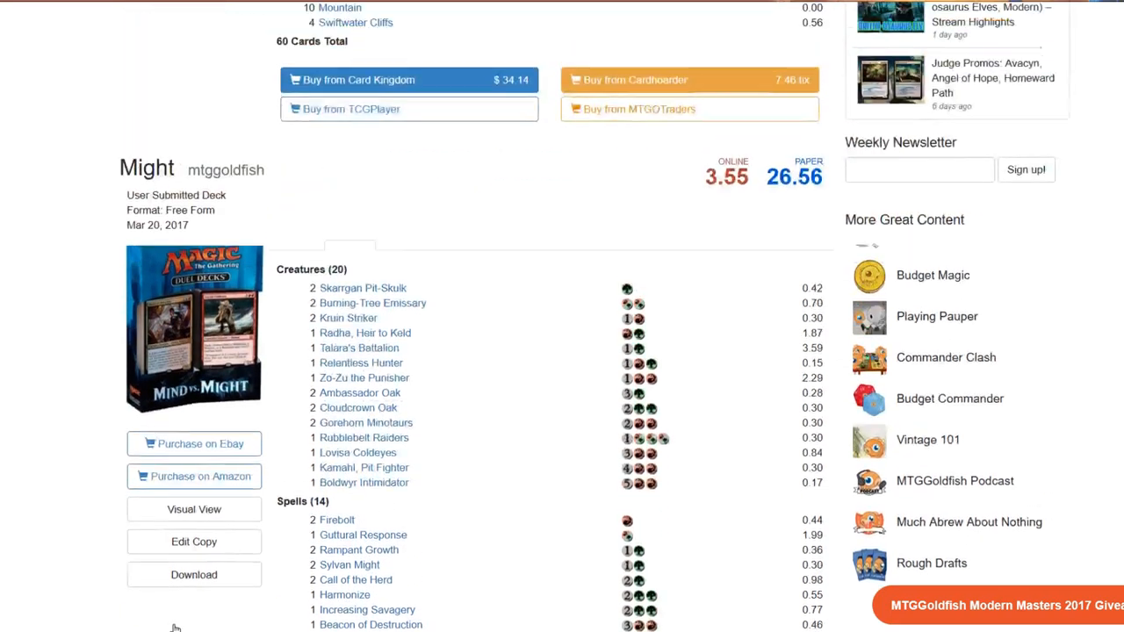
pyautogui.scroll(-3)
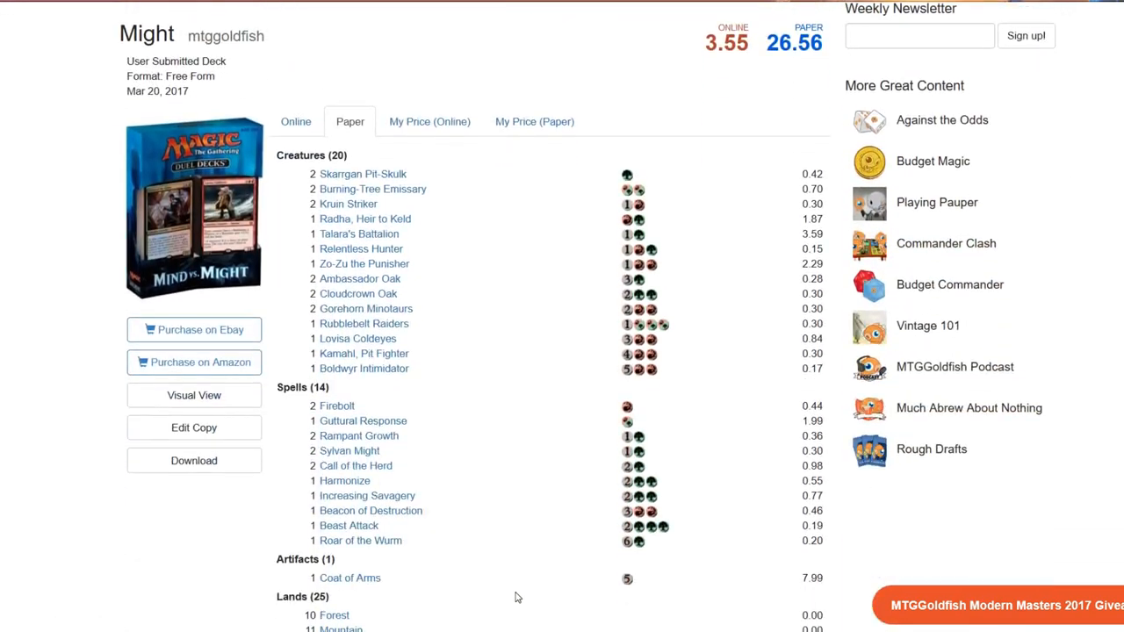
pyautogui.scroll(-3)
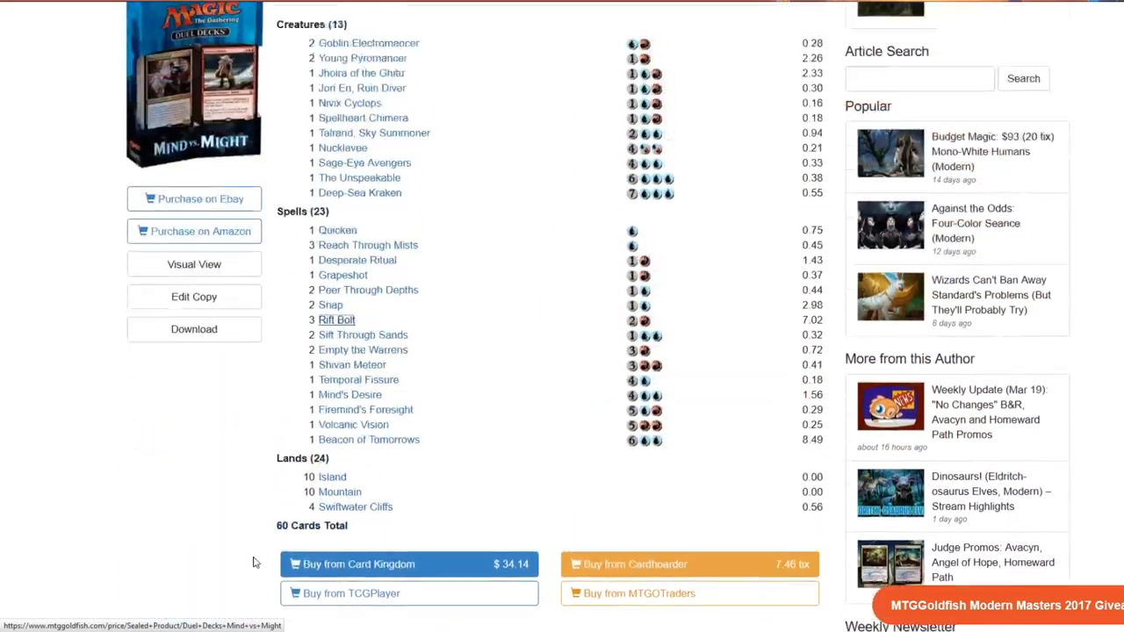